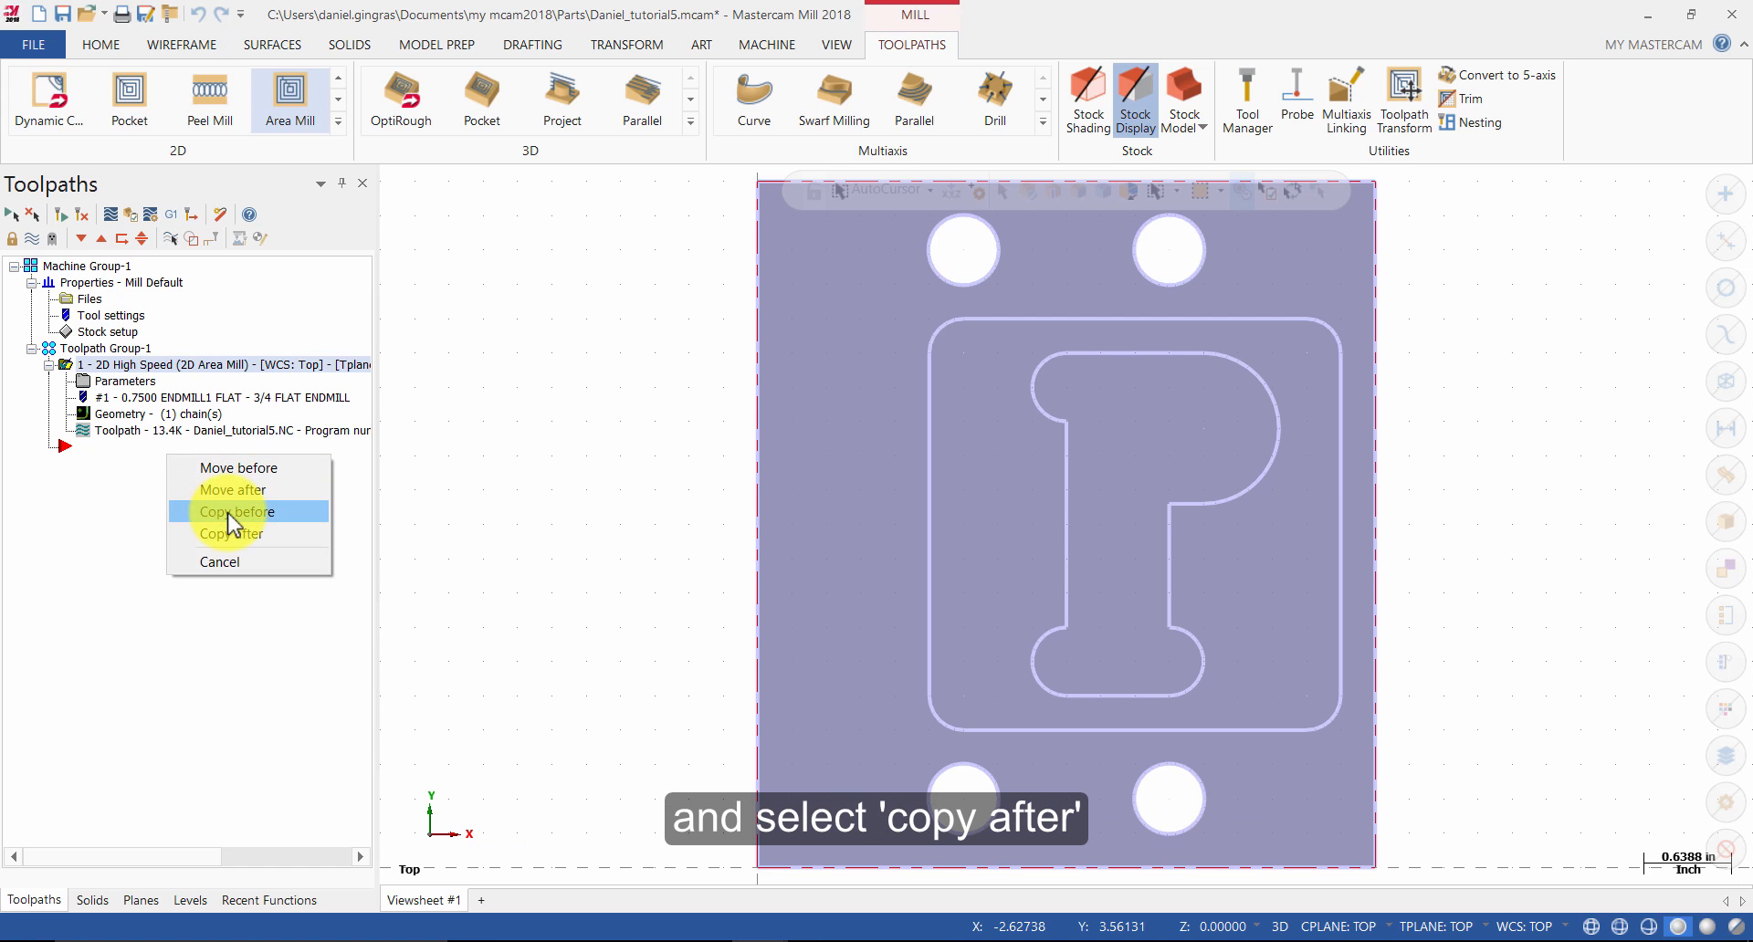
Copy the first Area Mill toolpath after itself and move the insertion arrow below toolpath 2
click(232, 533)
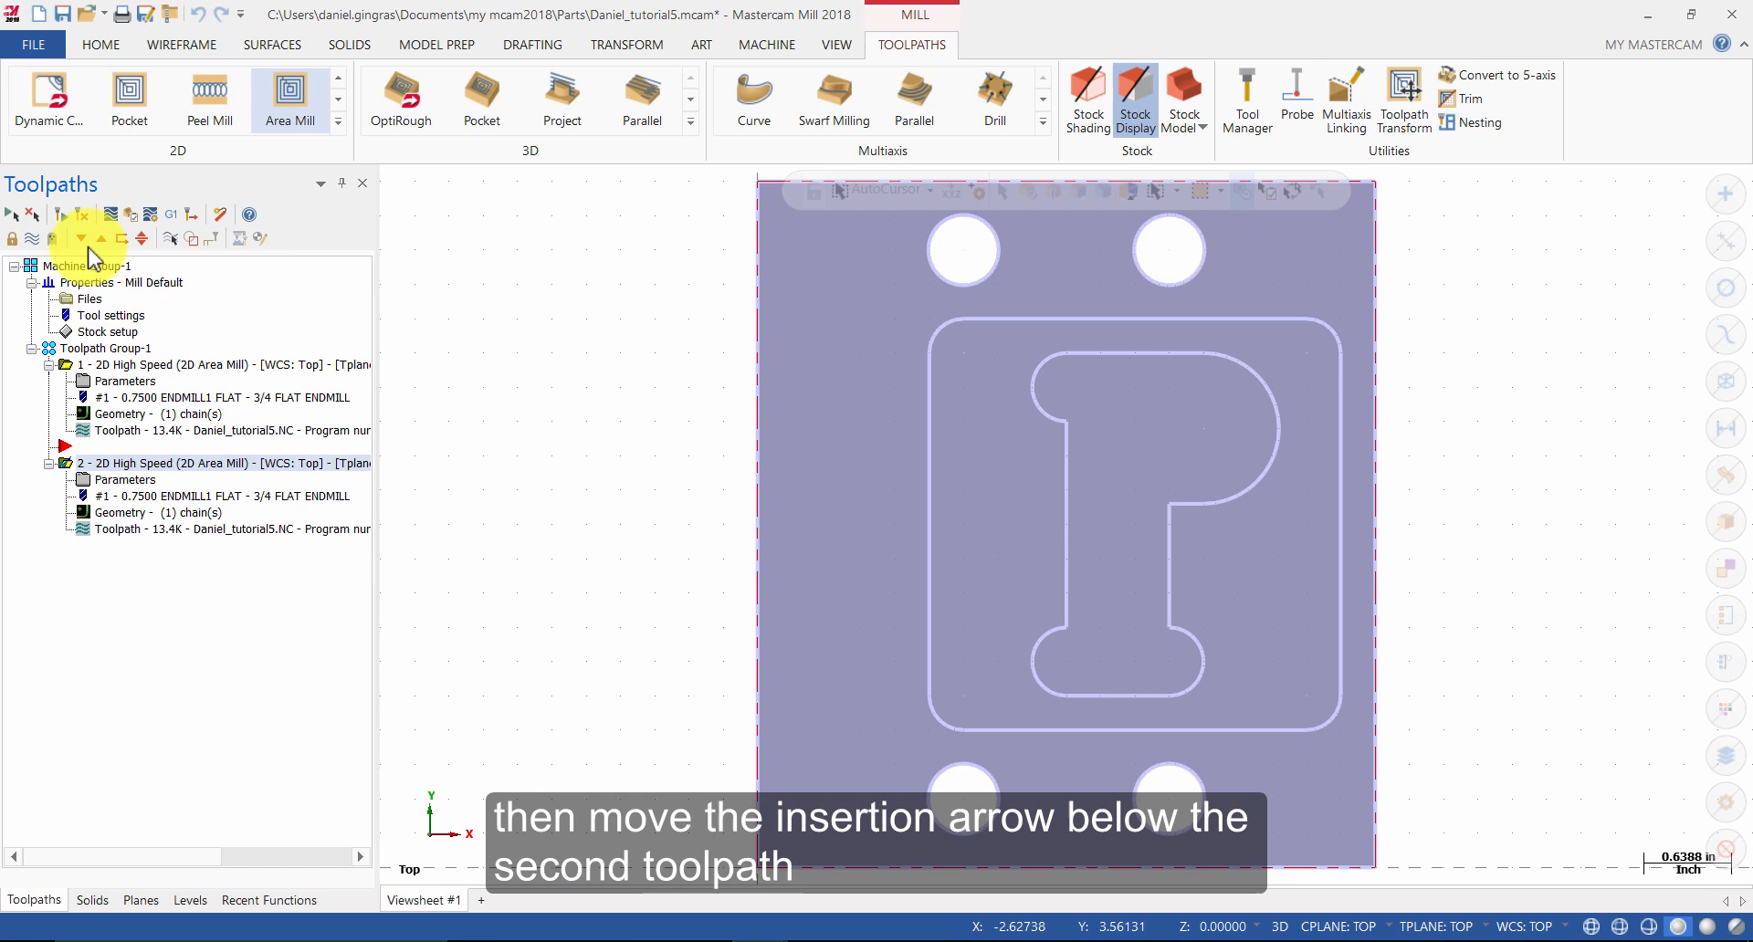
click(82, 240)
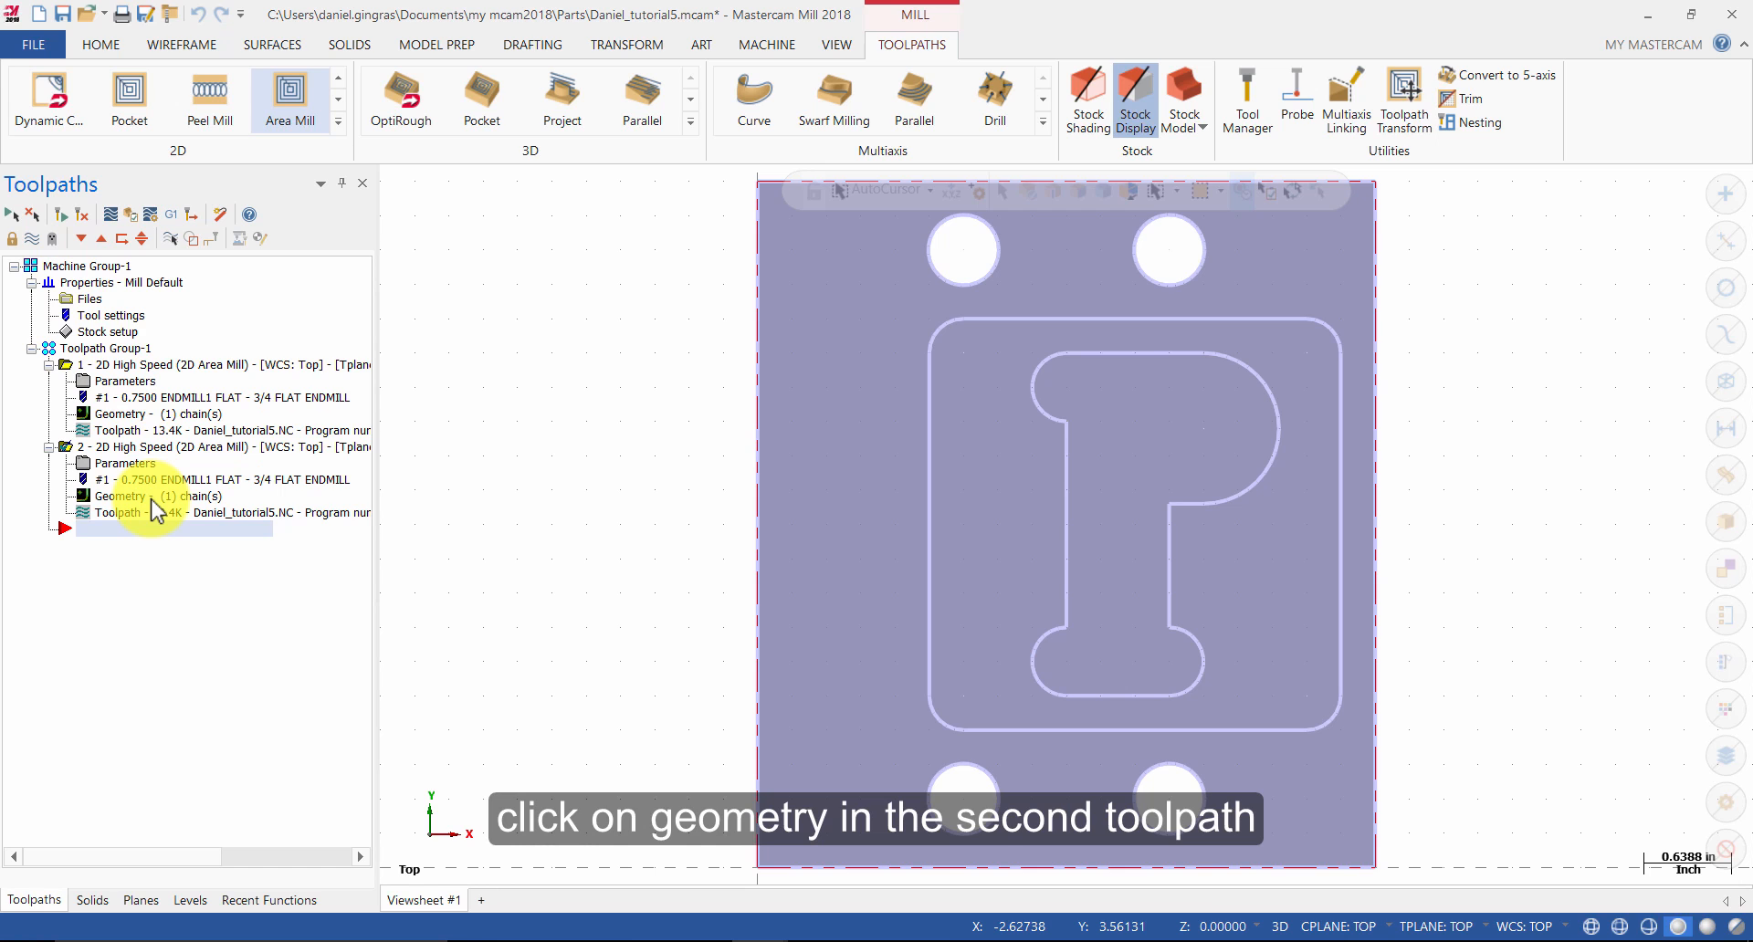
Rechain all machining chains of toolpath 2 to pick new geometry
click(121, 495)
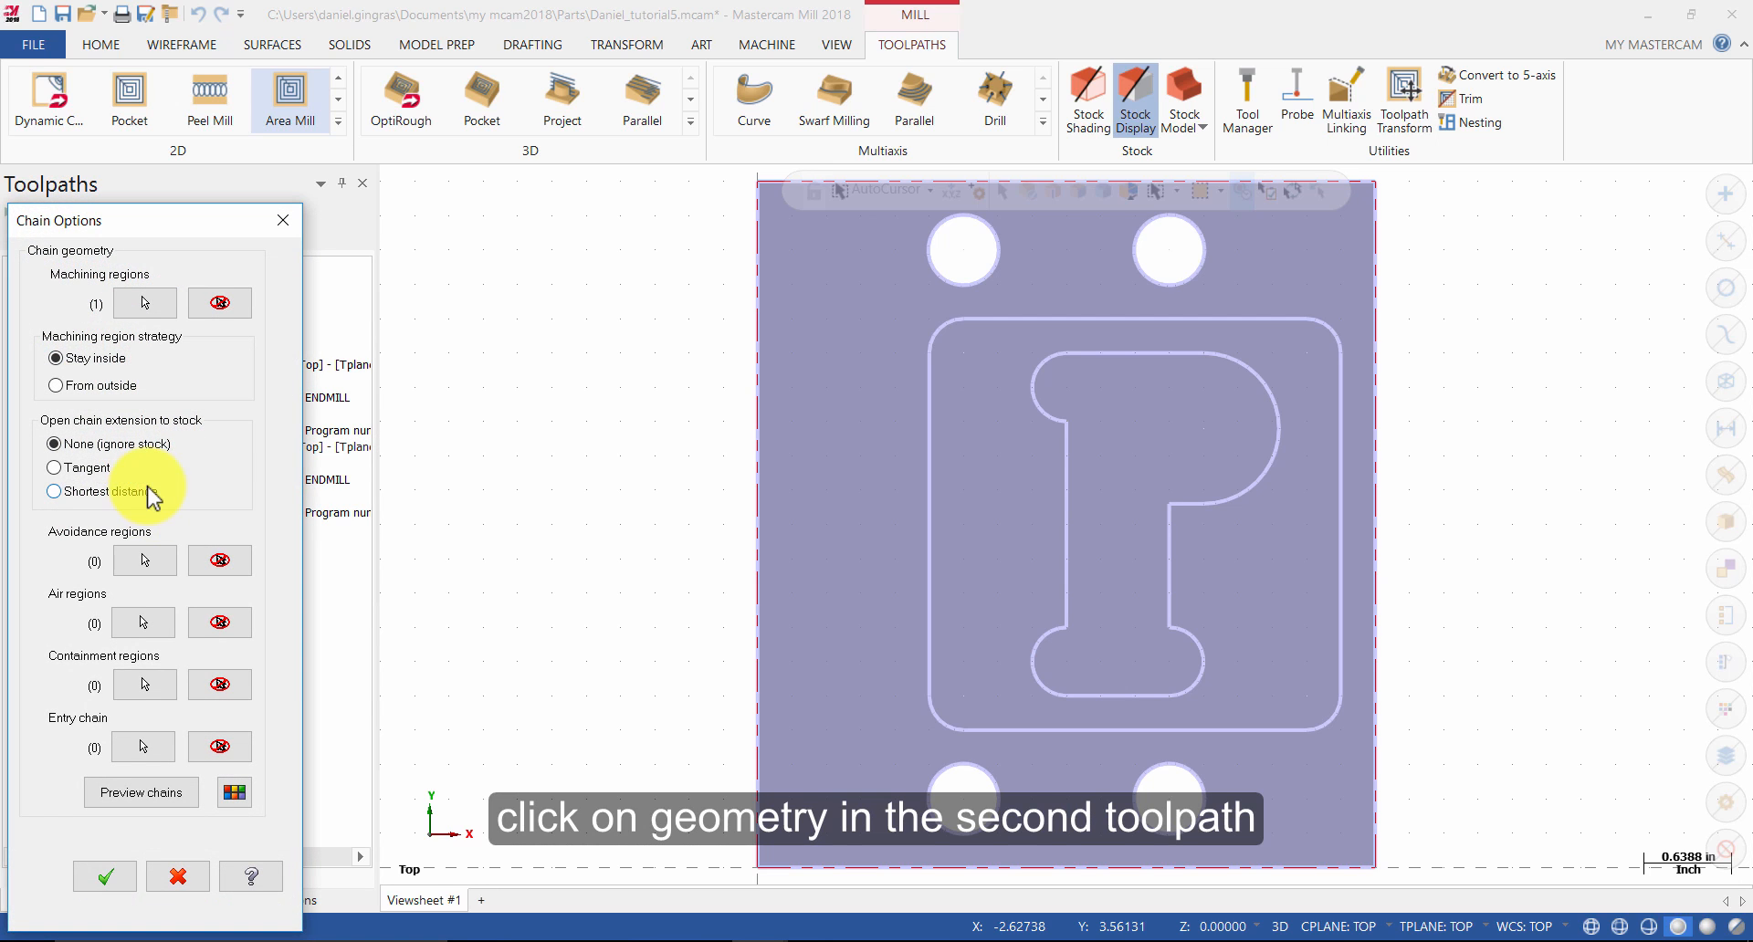
mouse_move(144, 303)
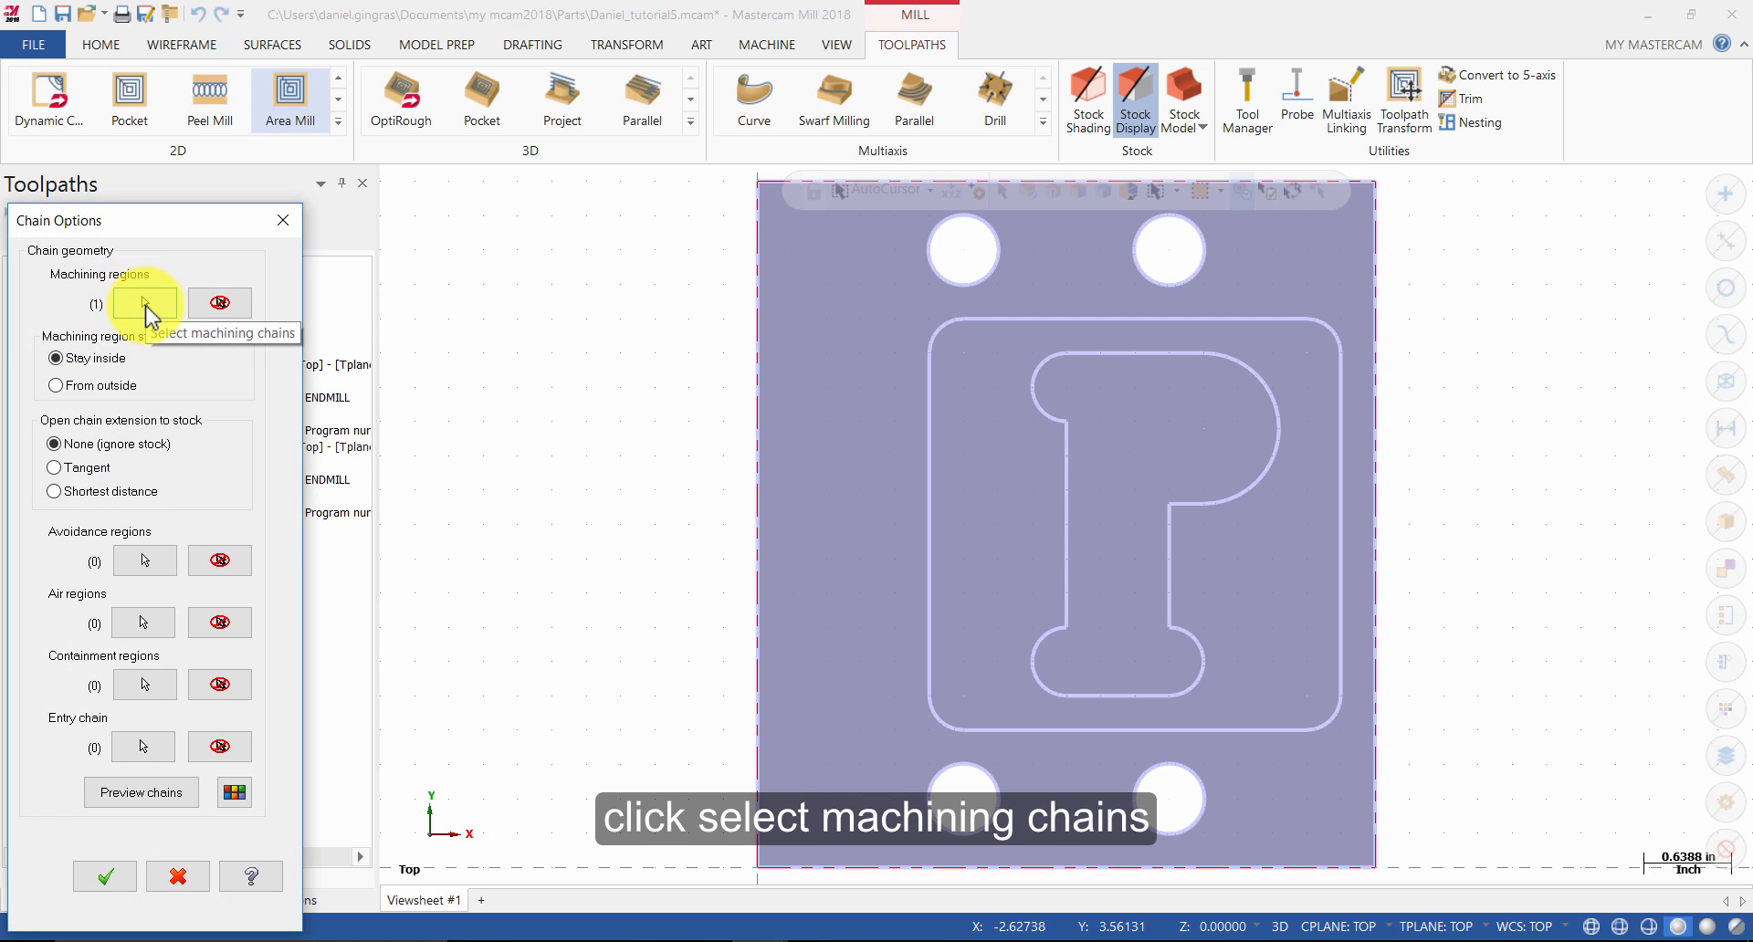
click(142, 303)
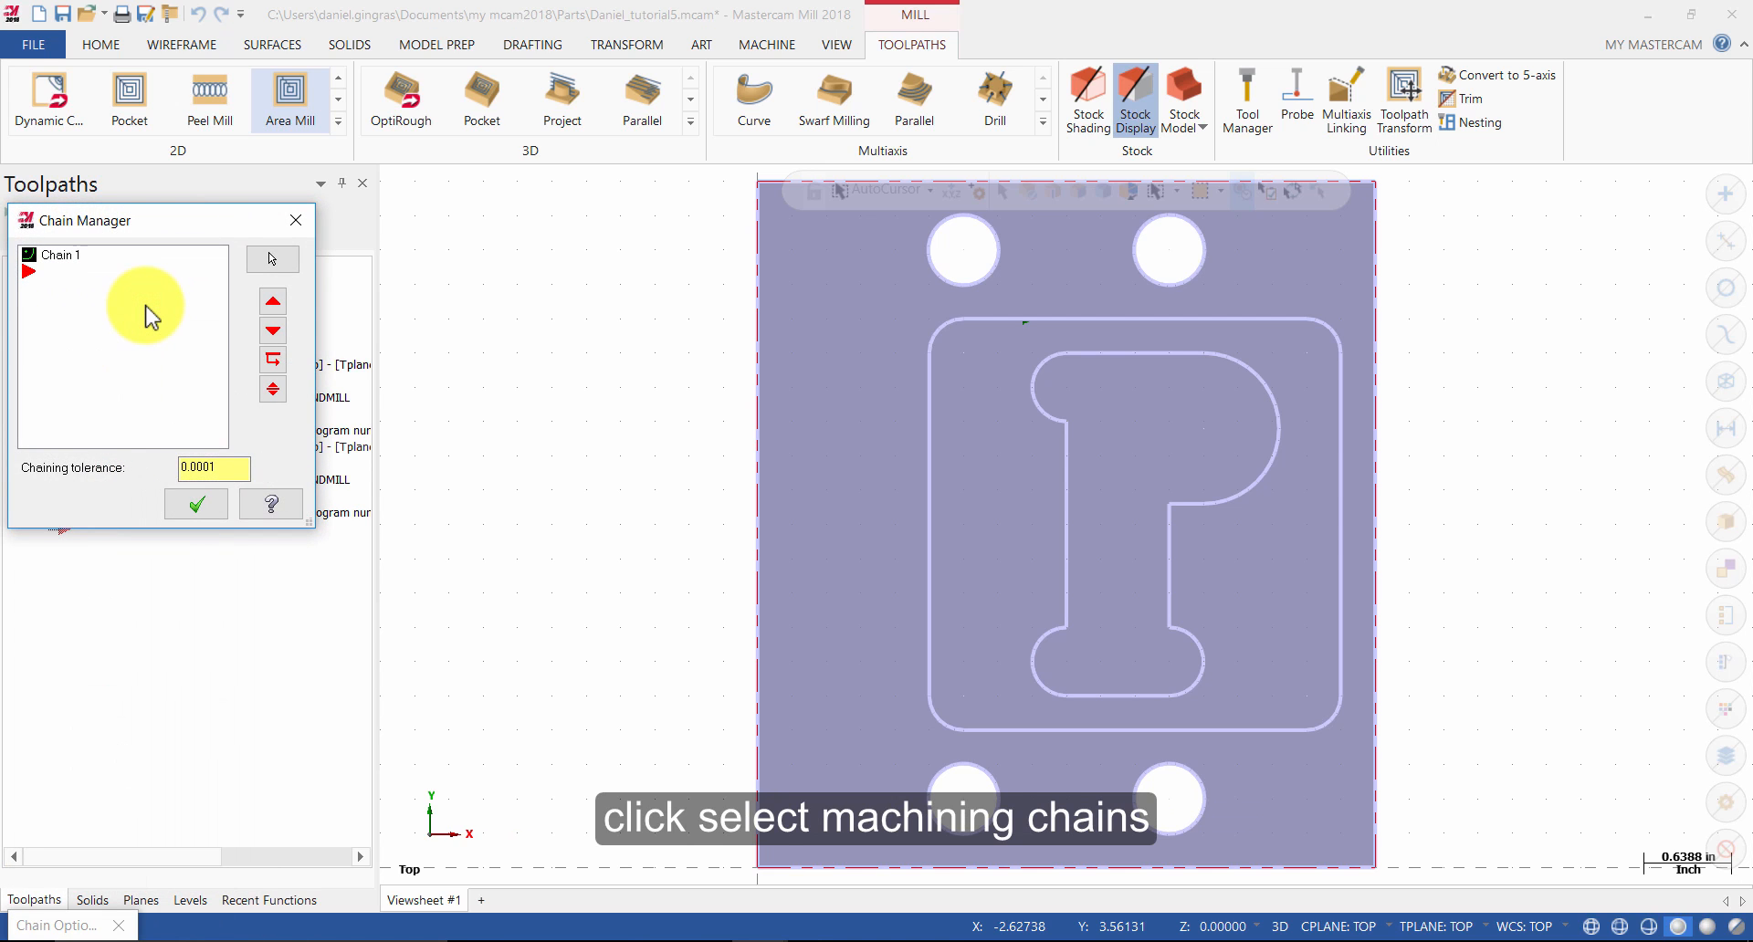
right_click(57, 256)
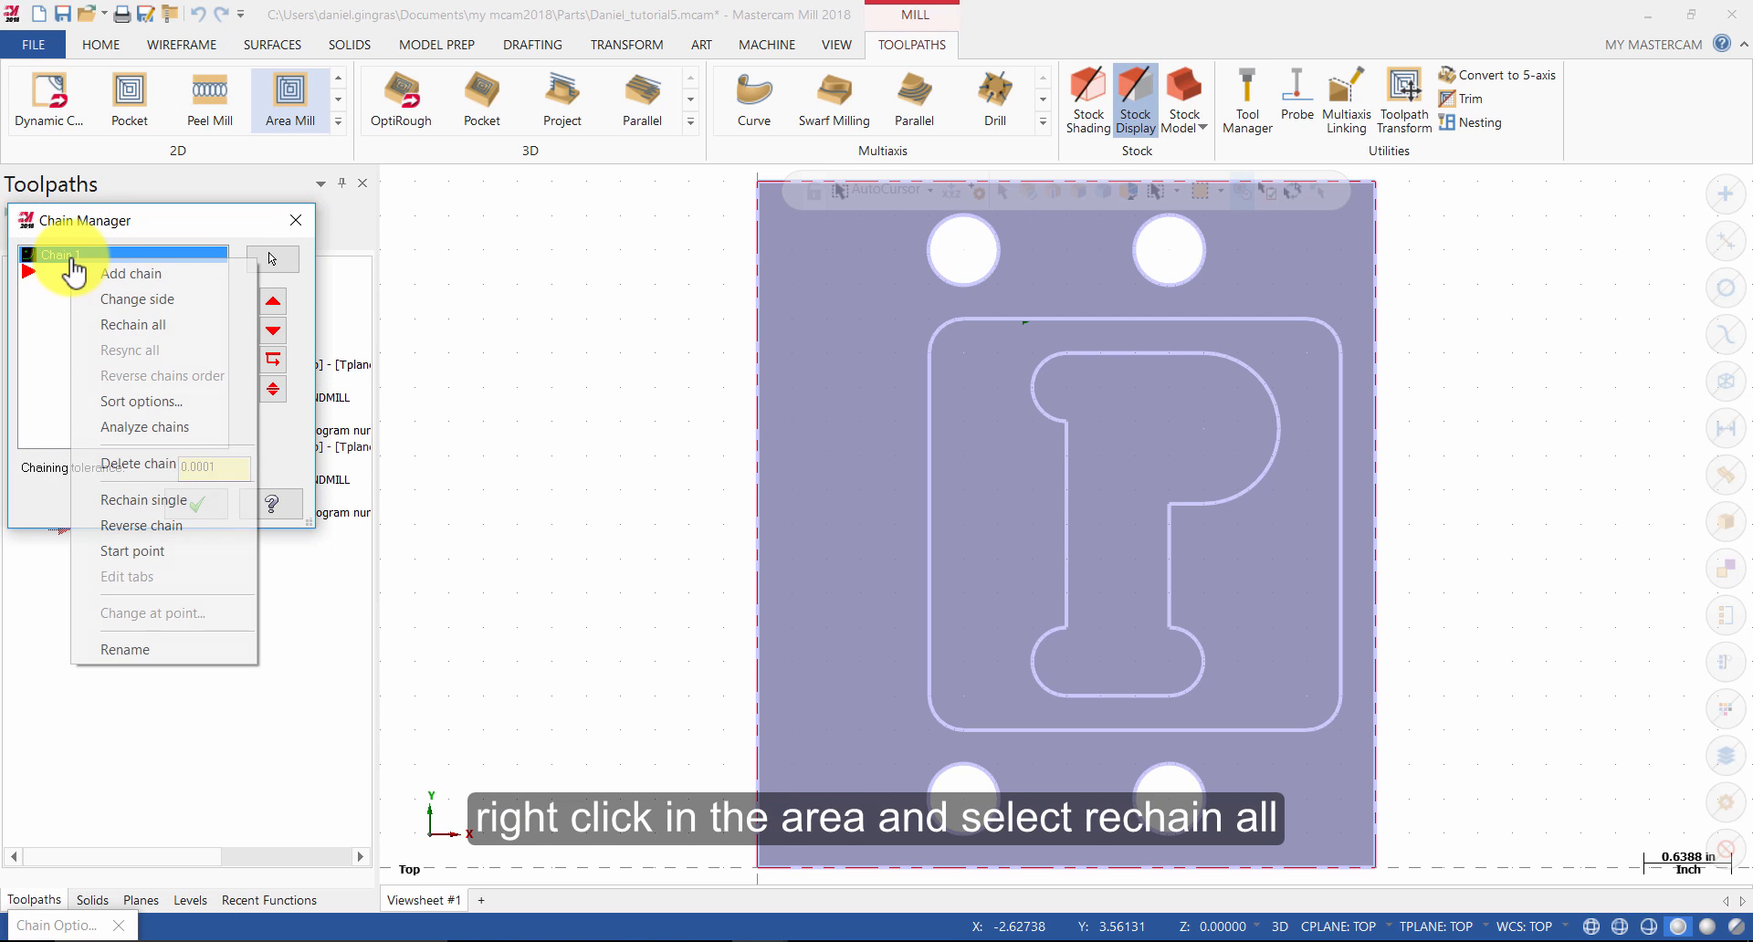
mouse_move(152, 325)
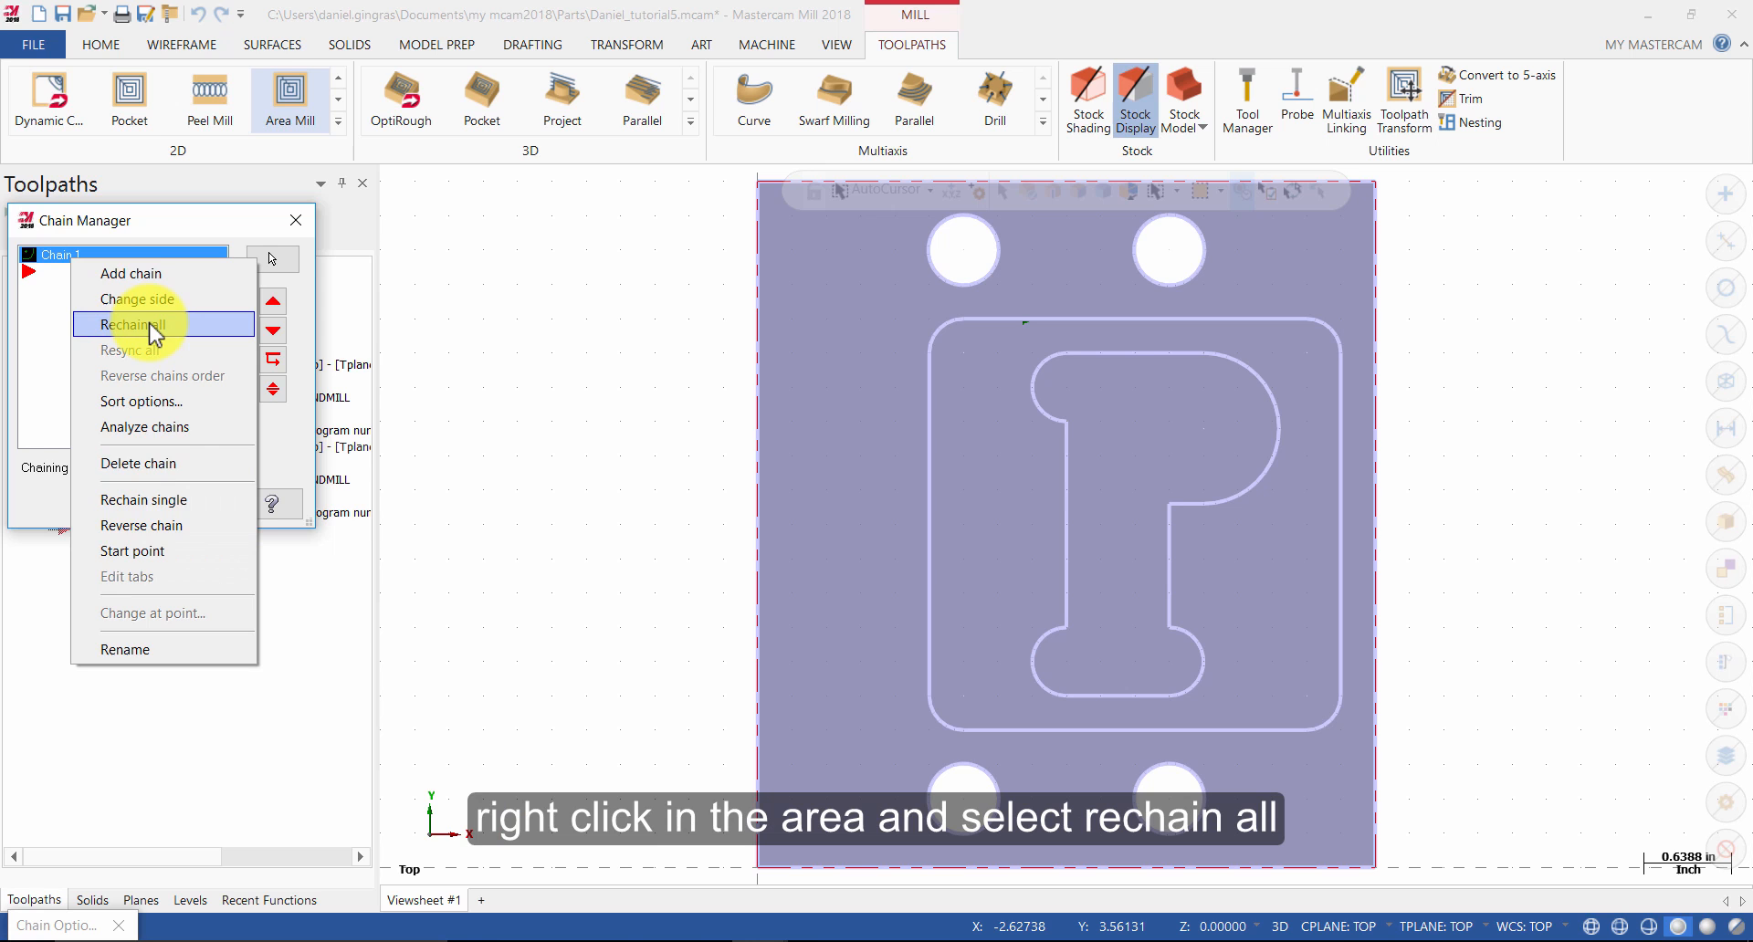
click(134, 325)
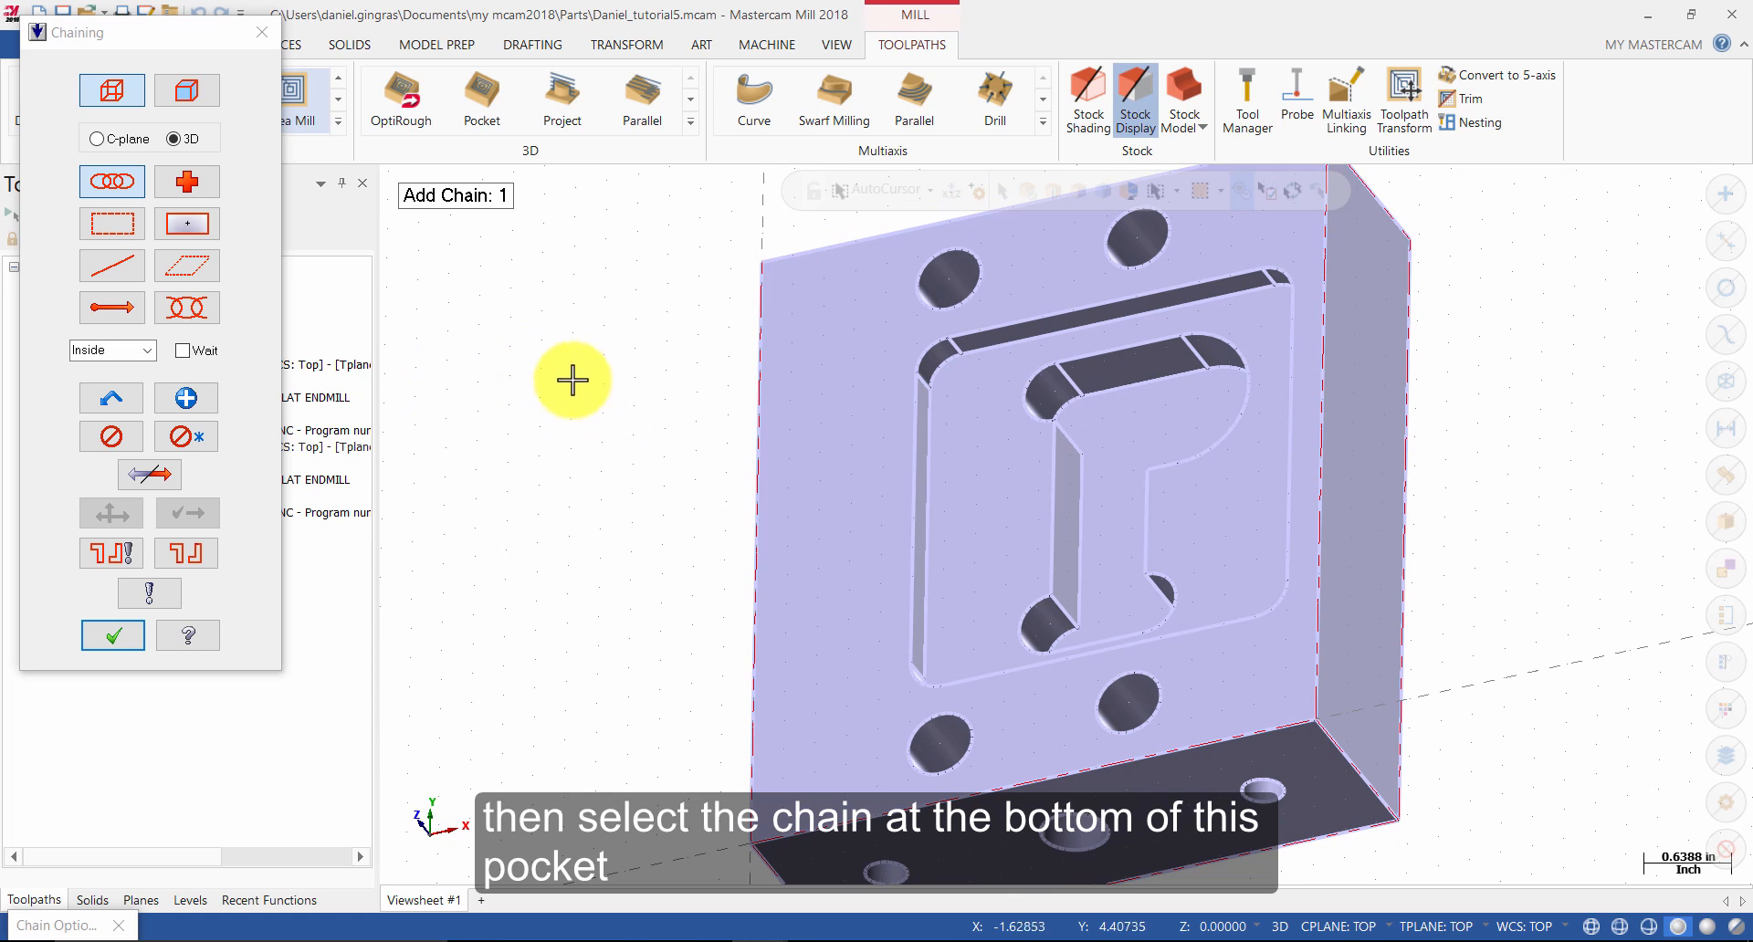
mouse_move(1085, 506)
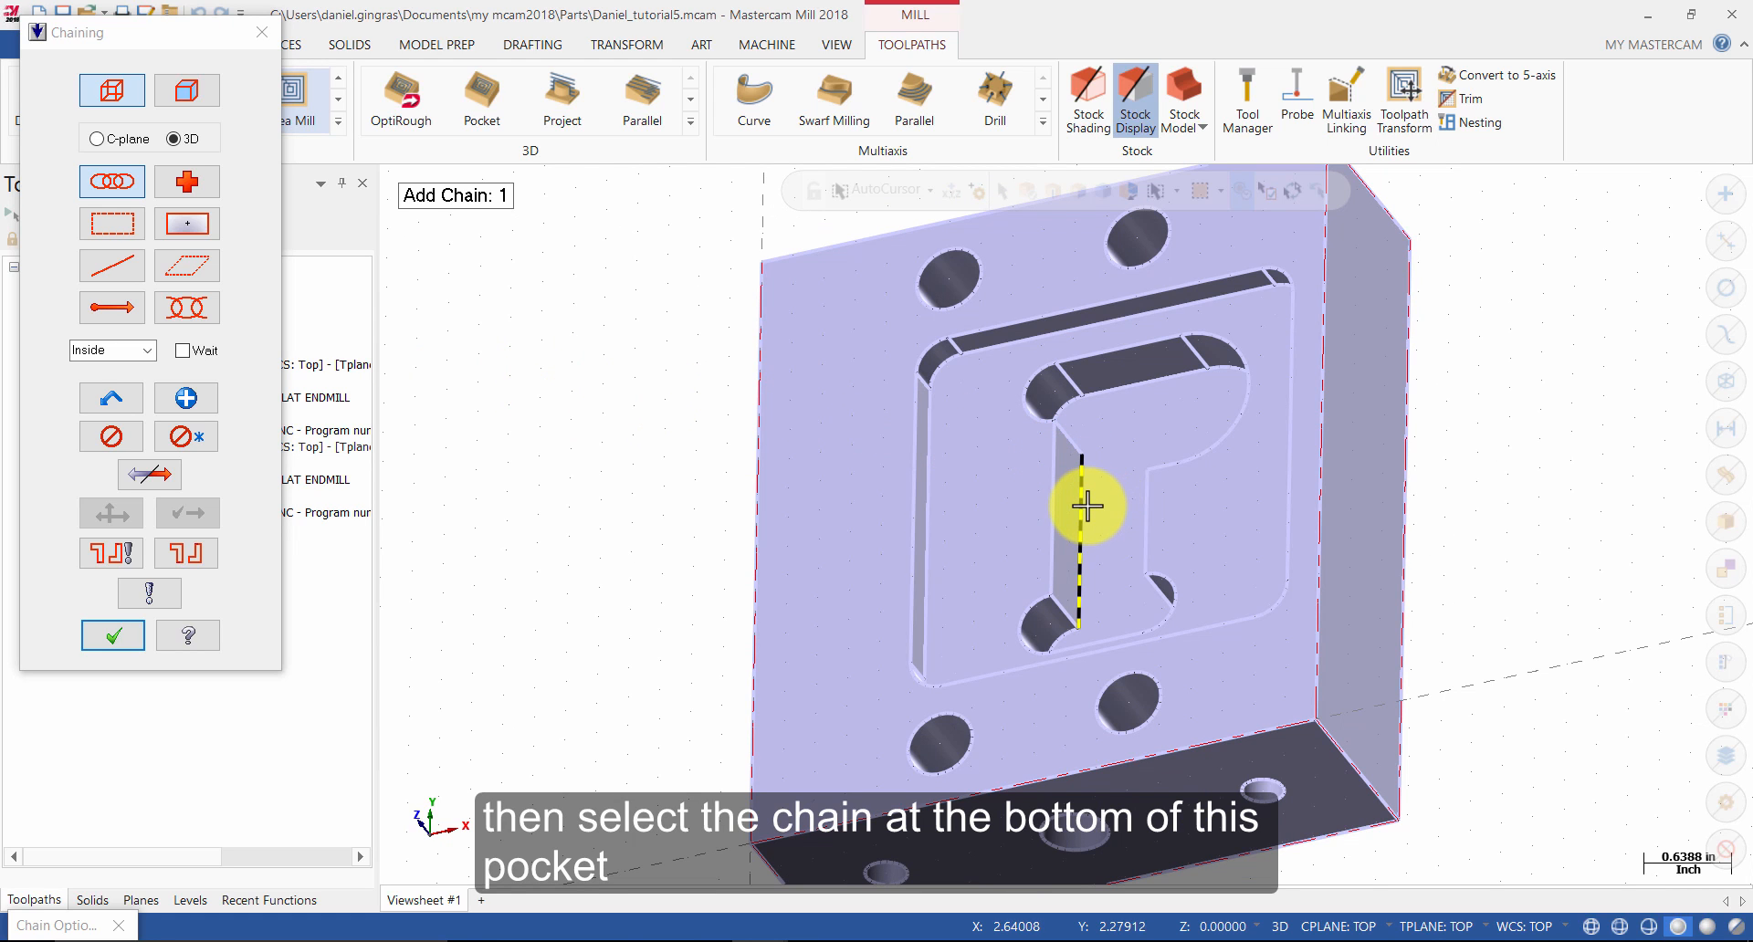
Chain the floor edges around the inner P-shaped pocket and accept the new chain geometry
click(1085, 601)
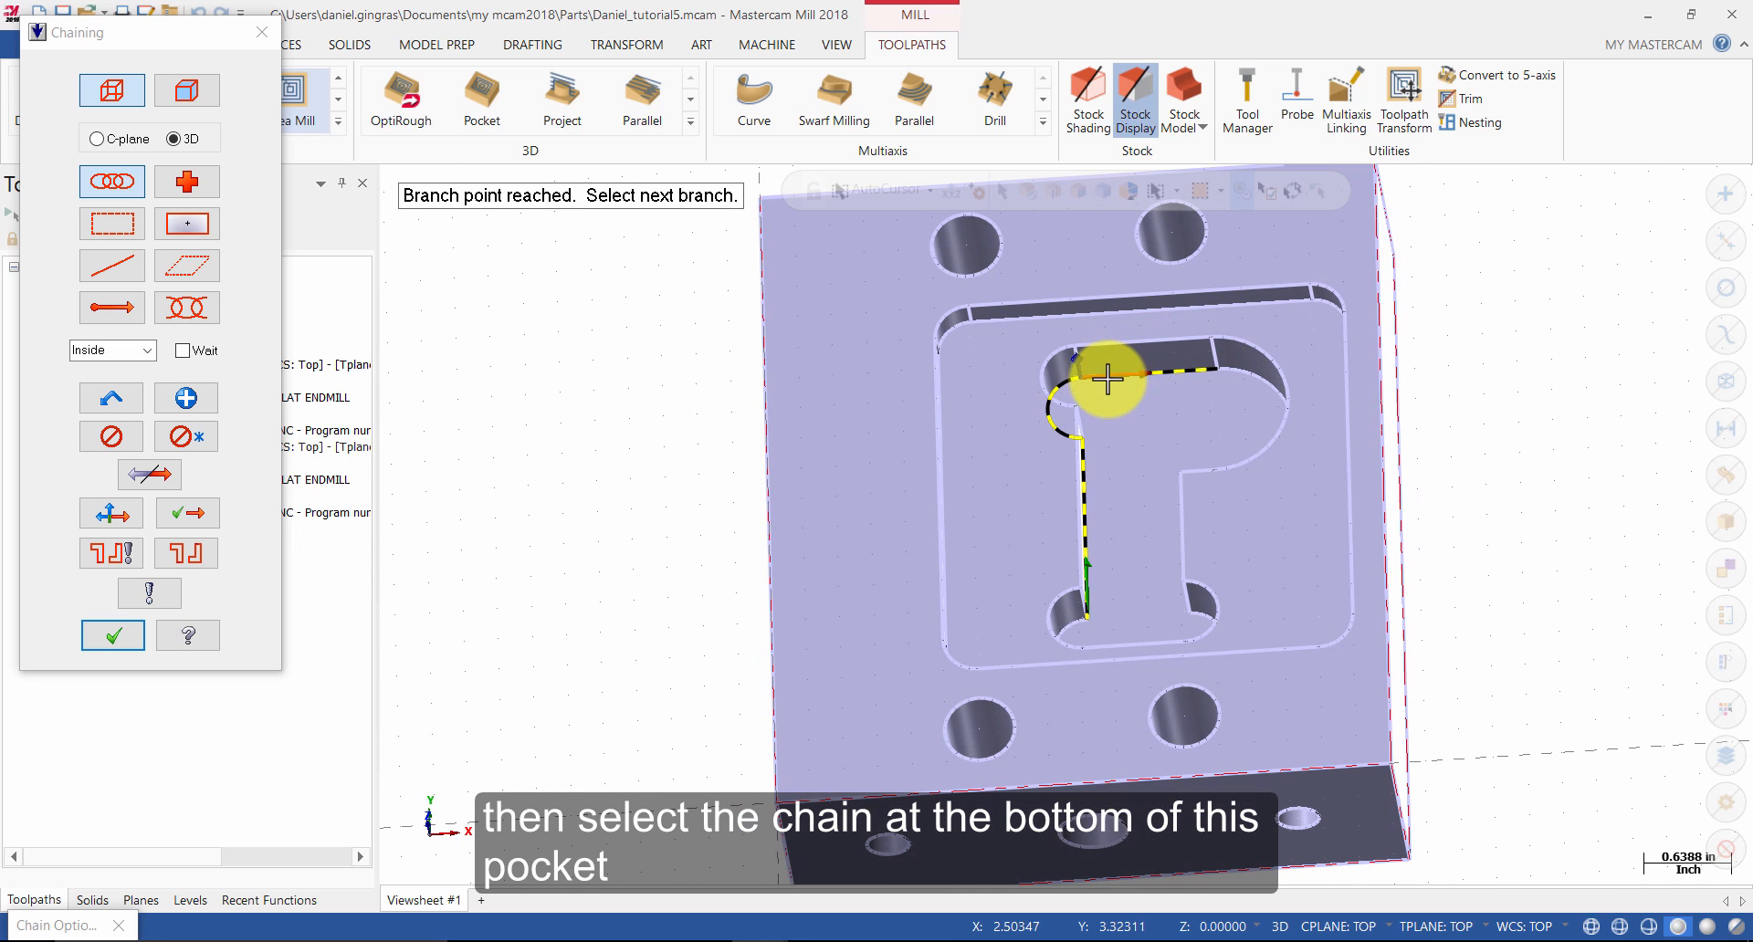
mouse_move(1236, 369)
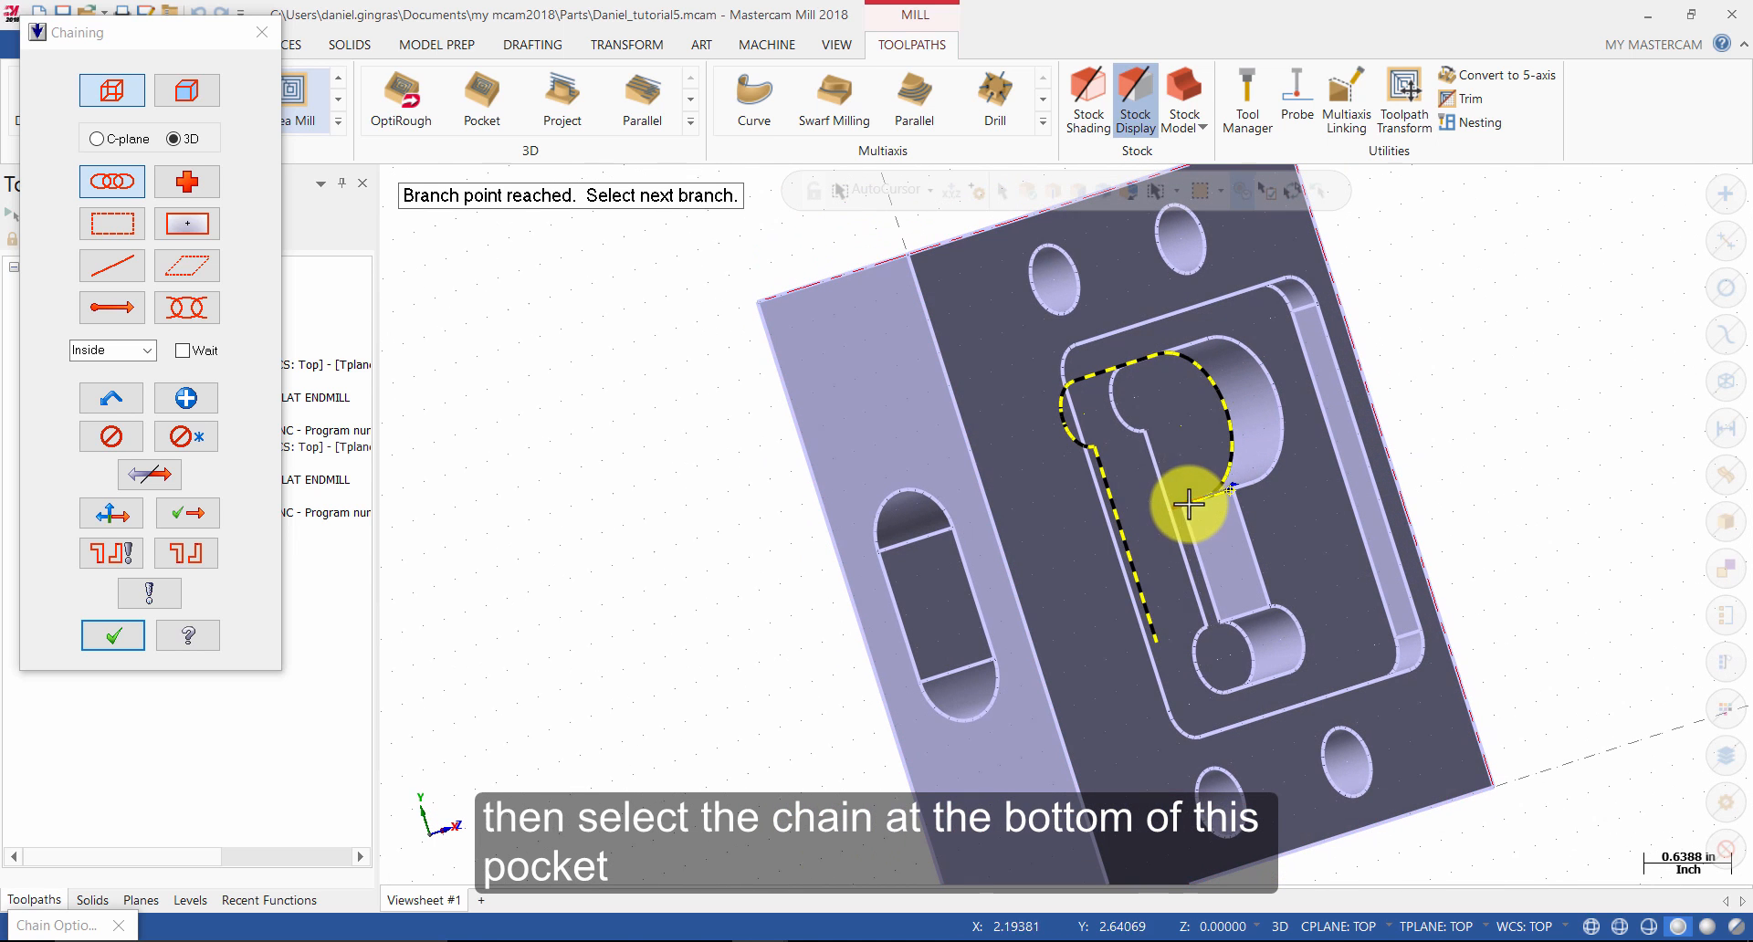
click(1191, 502)
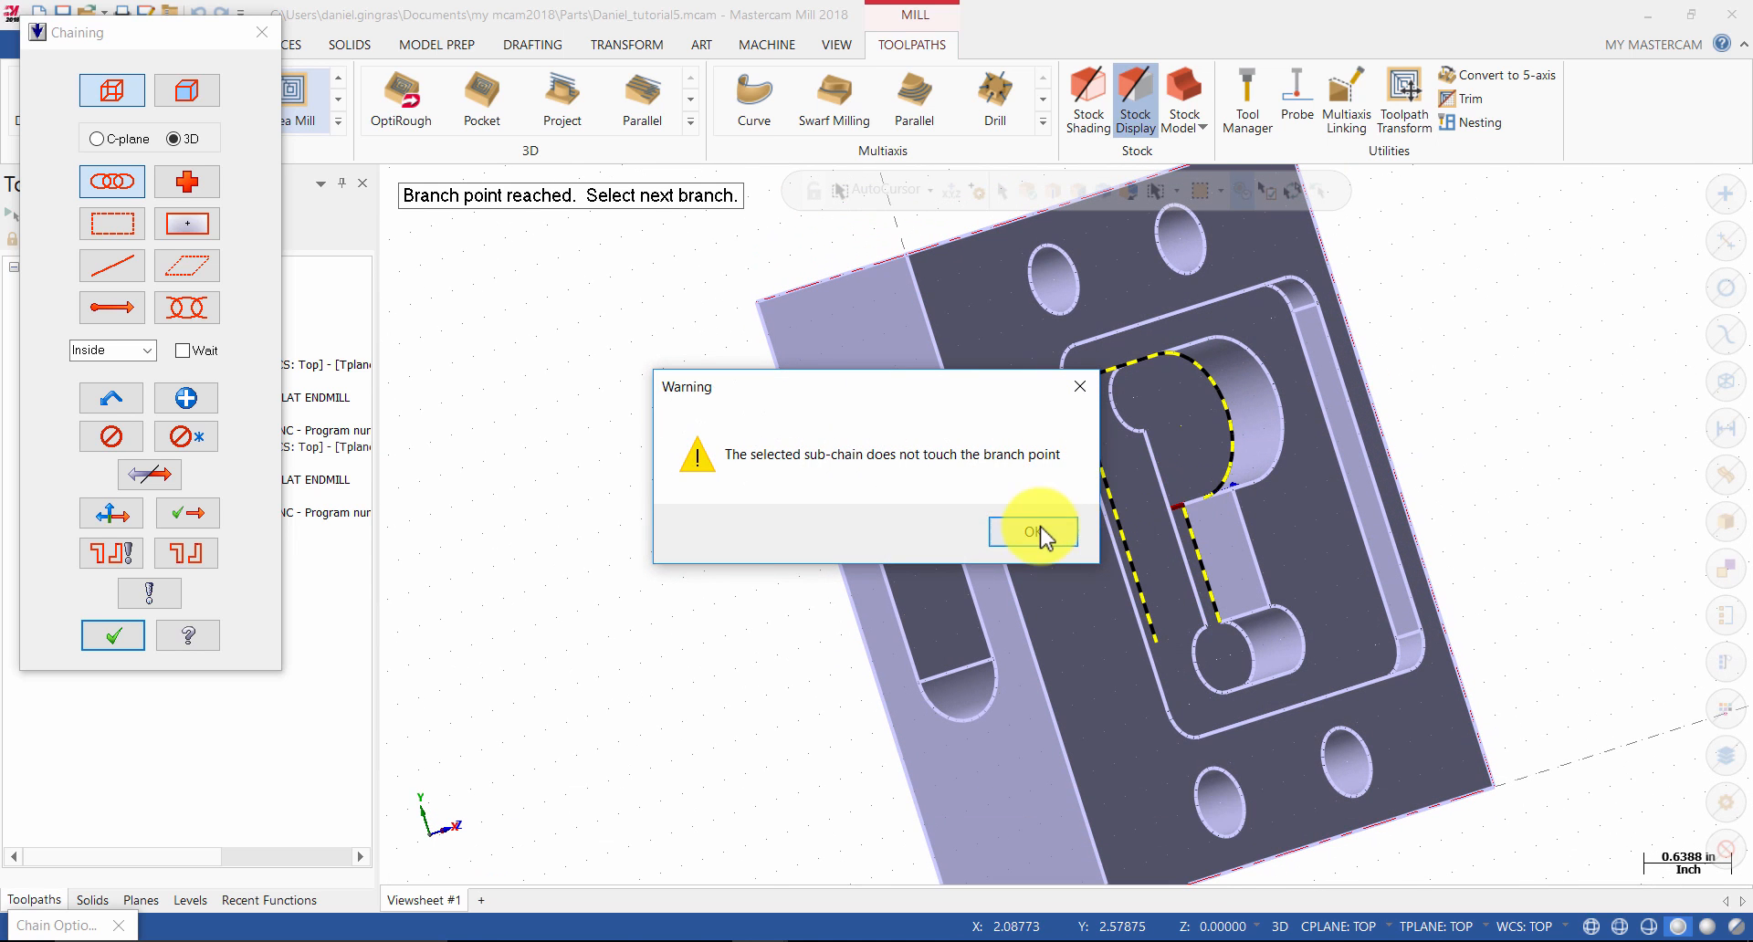
click(1030, 531)
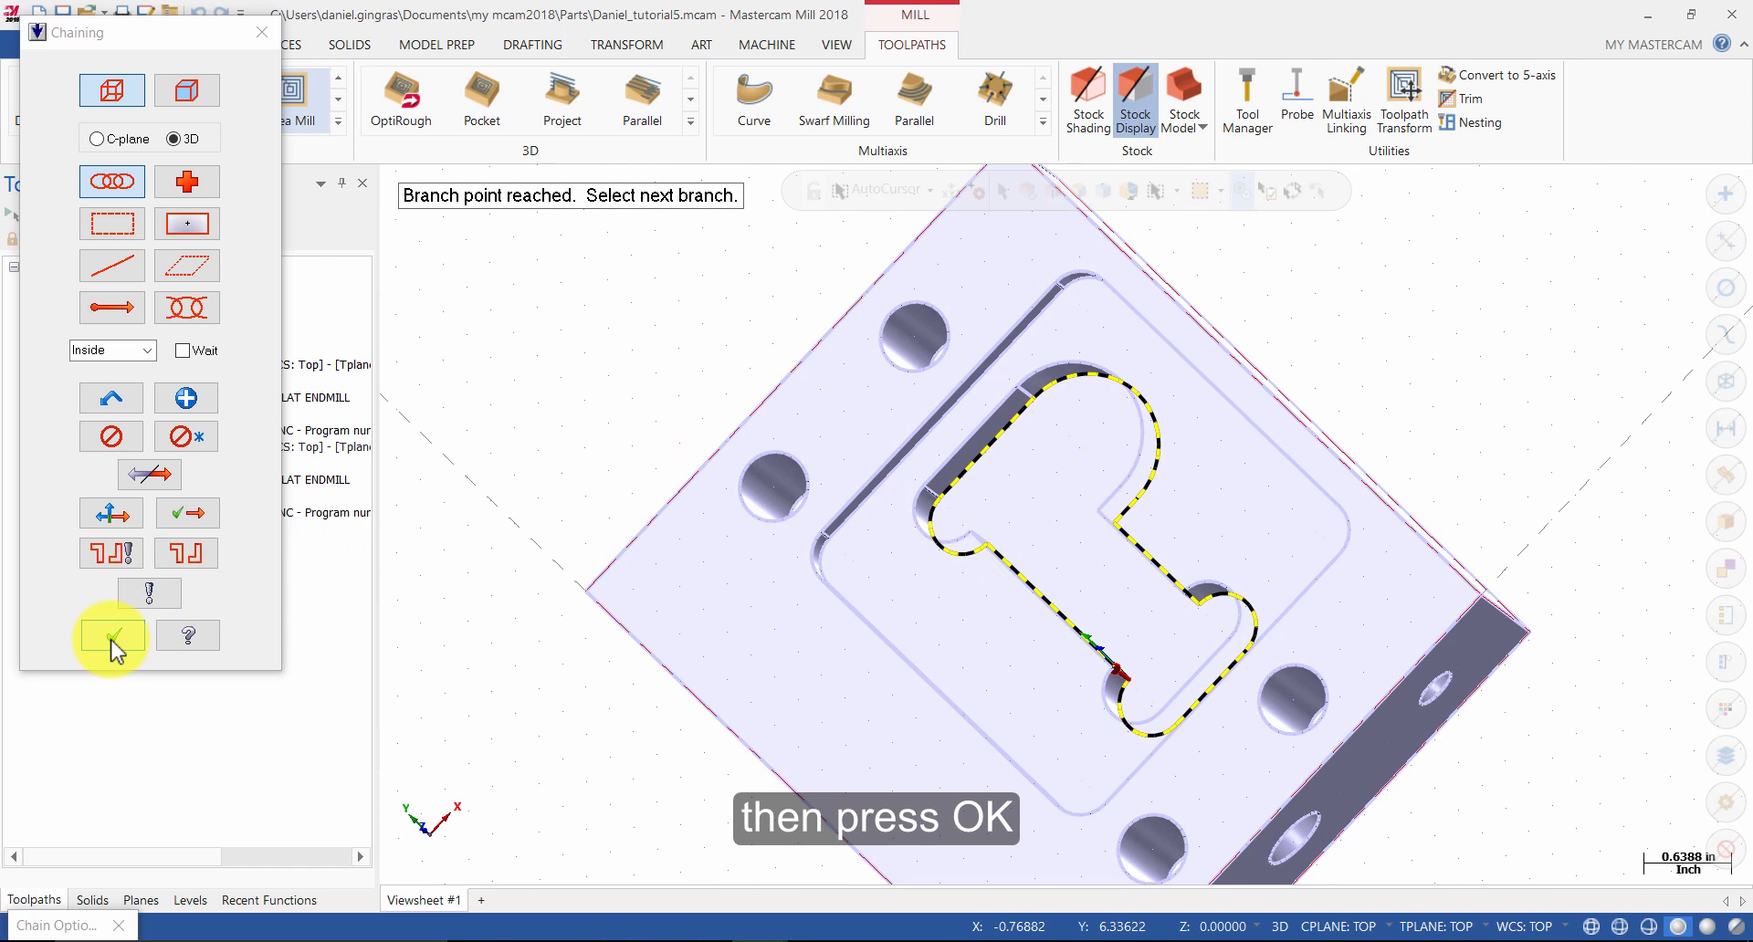
click(109, 636)
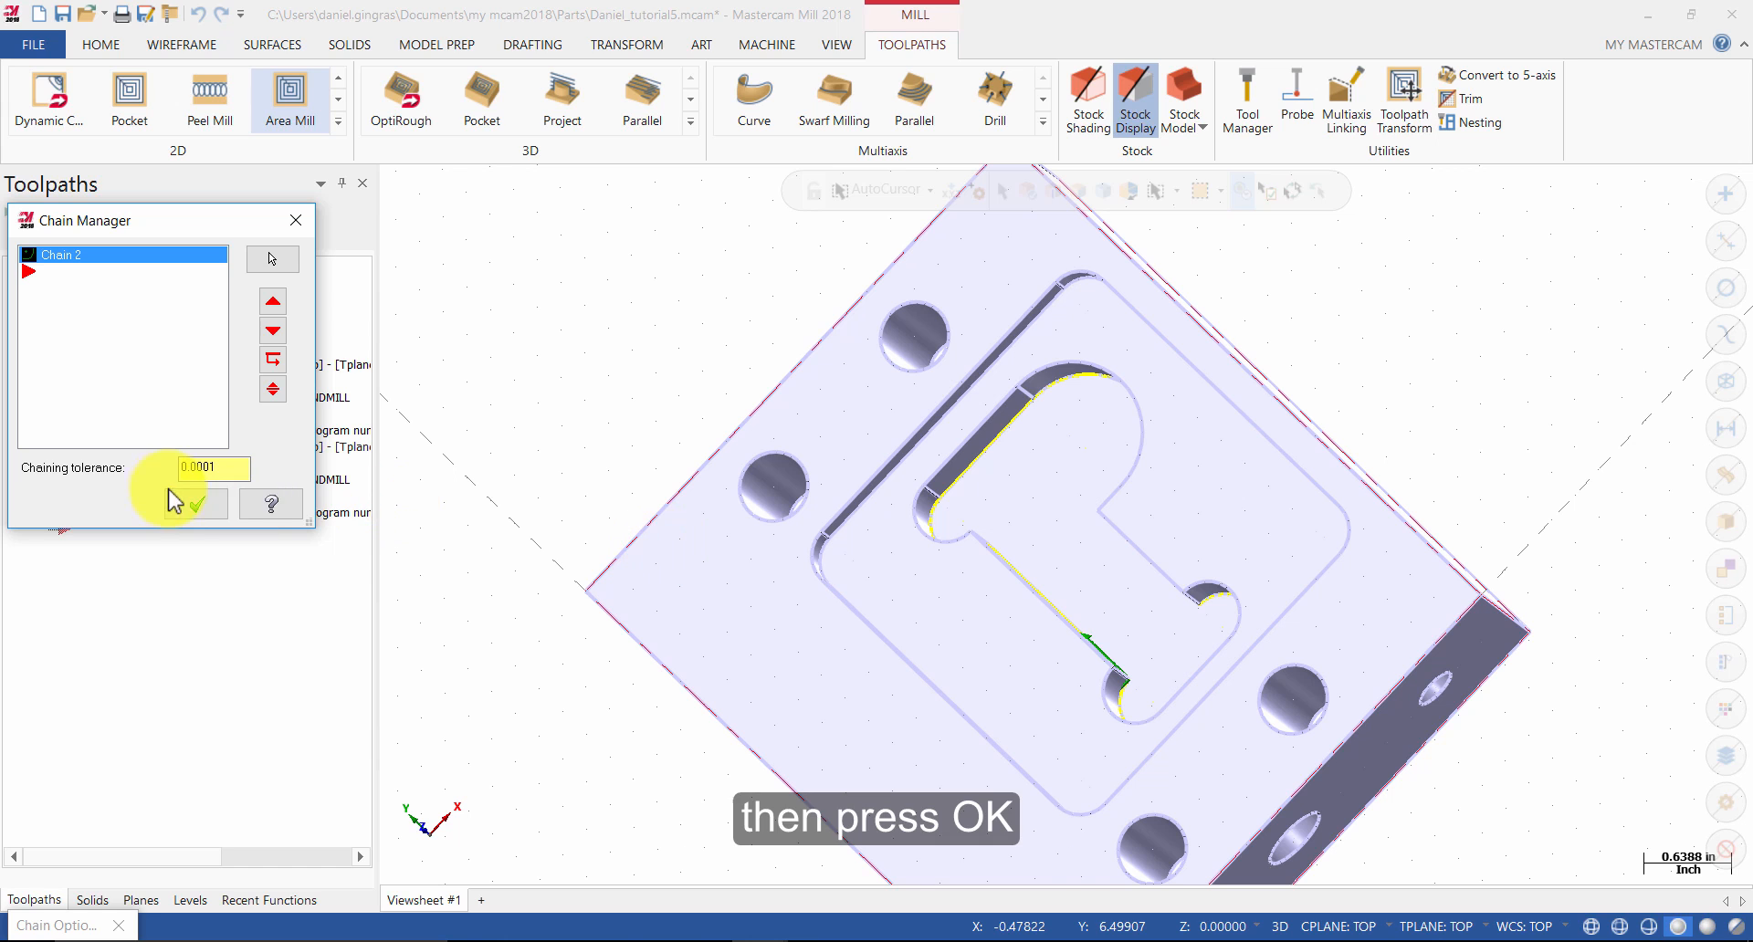
click(196, 504)
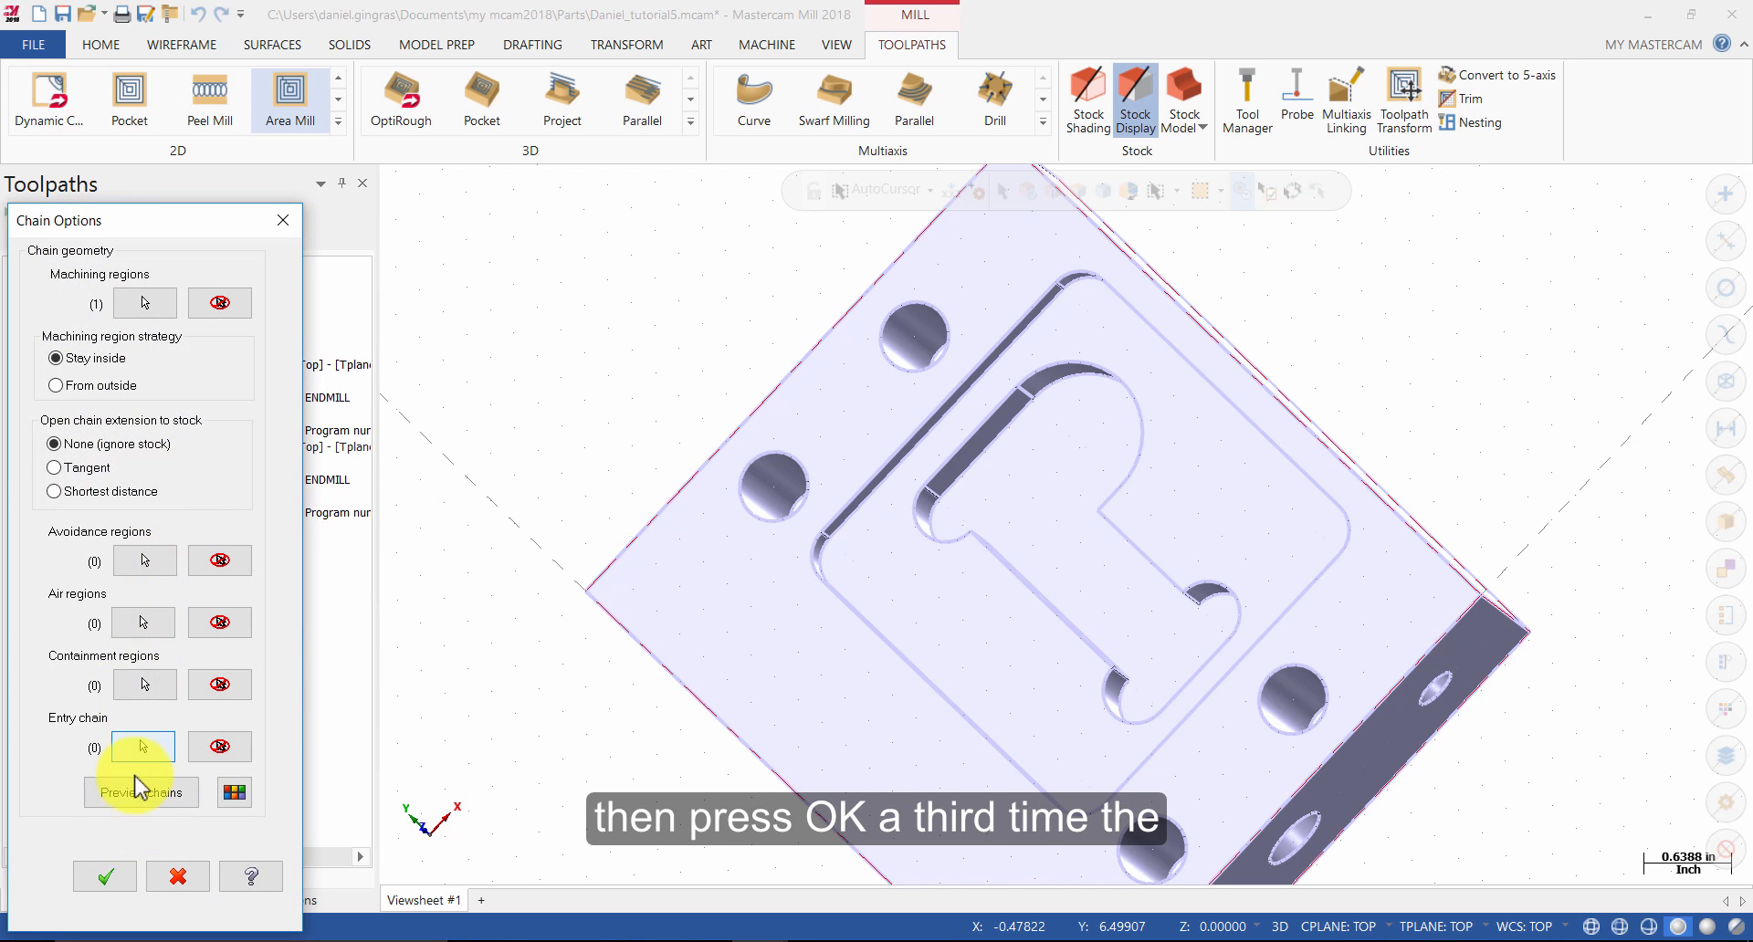
click(104, 874)
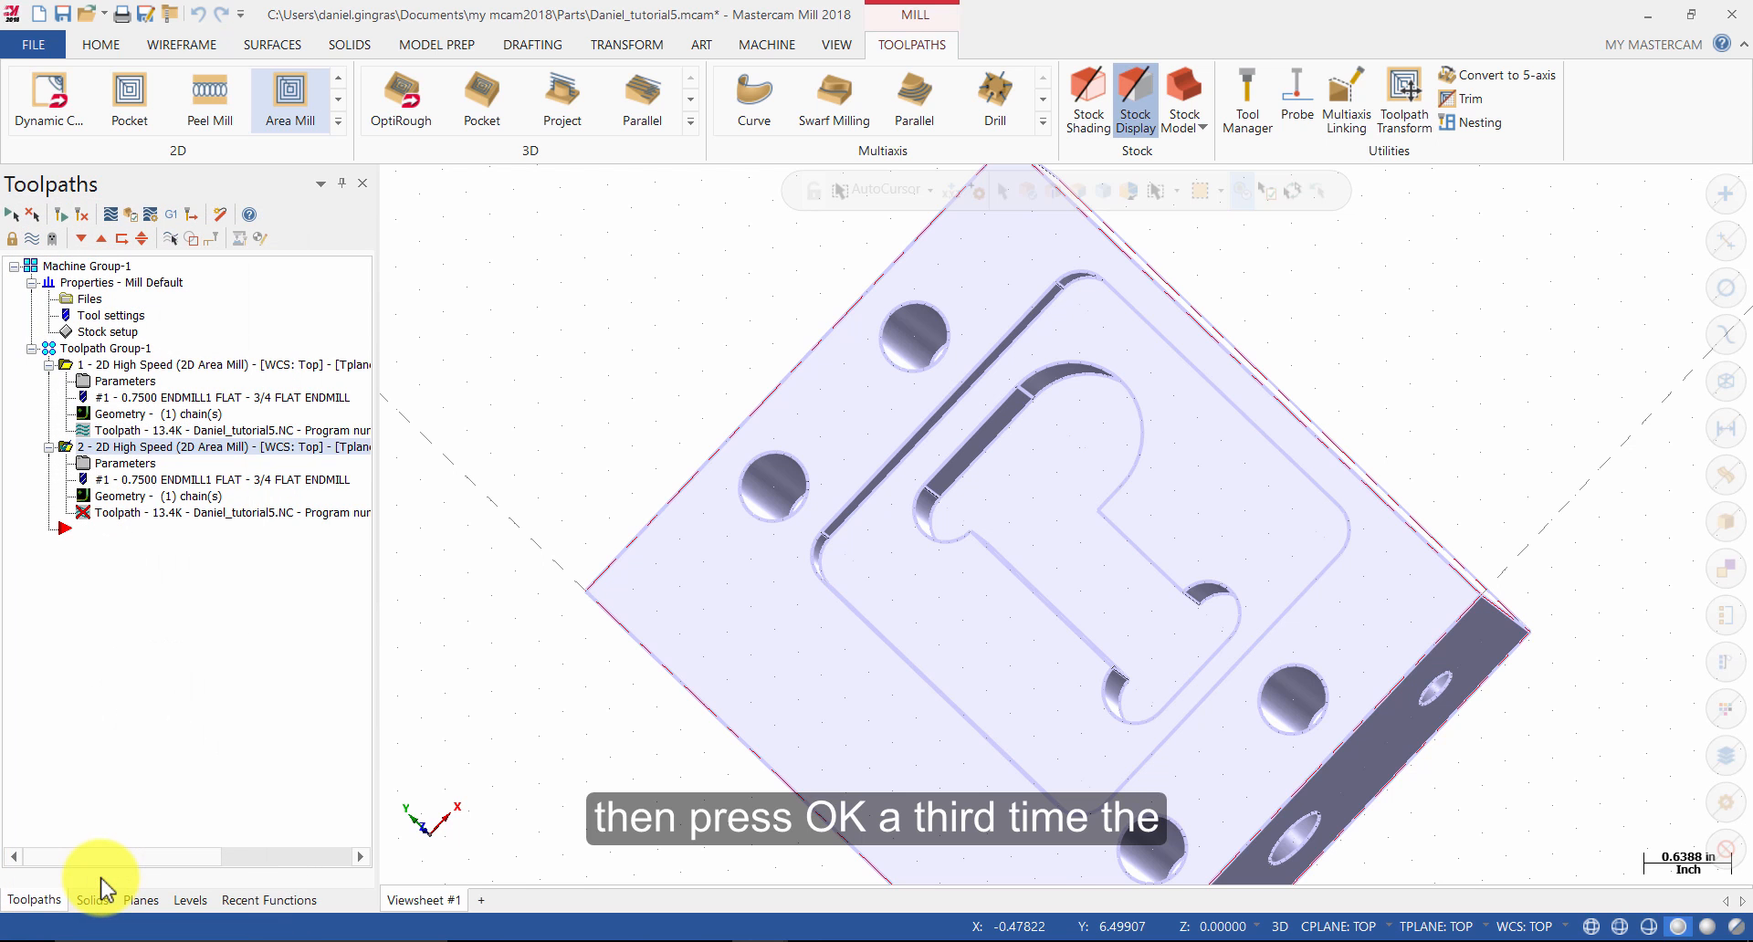
Show the Toolpath Type page of toolpath 2's Area Mill parameters
click(126, 462)
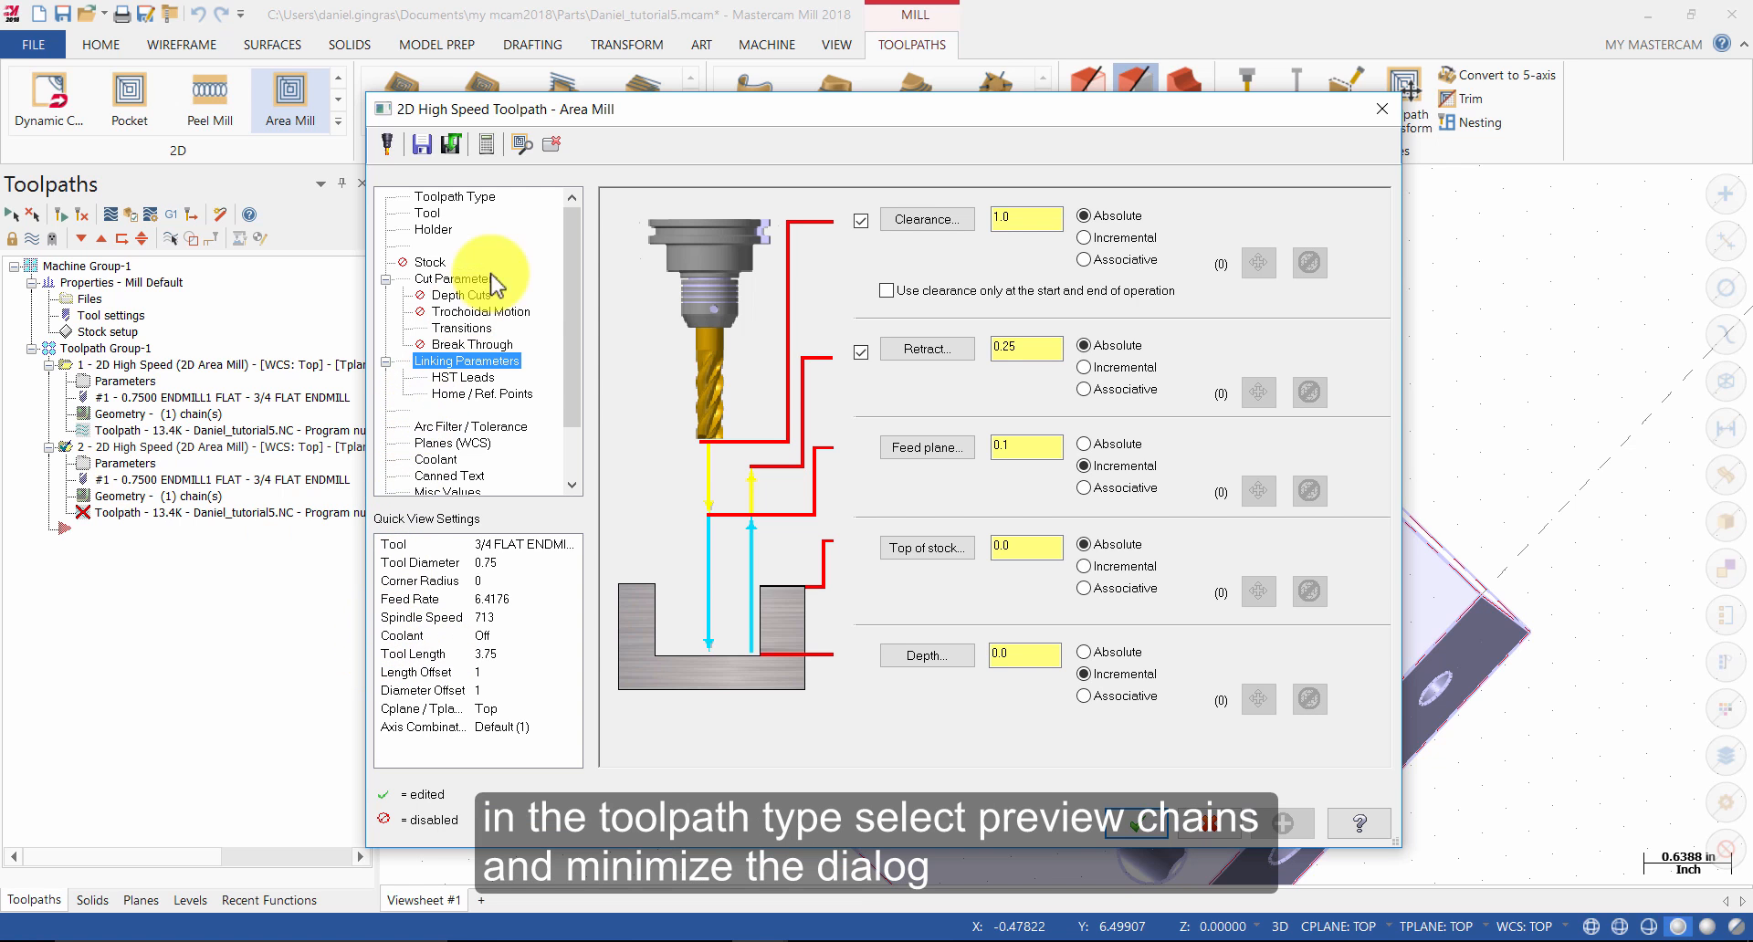
click(454, 197)
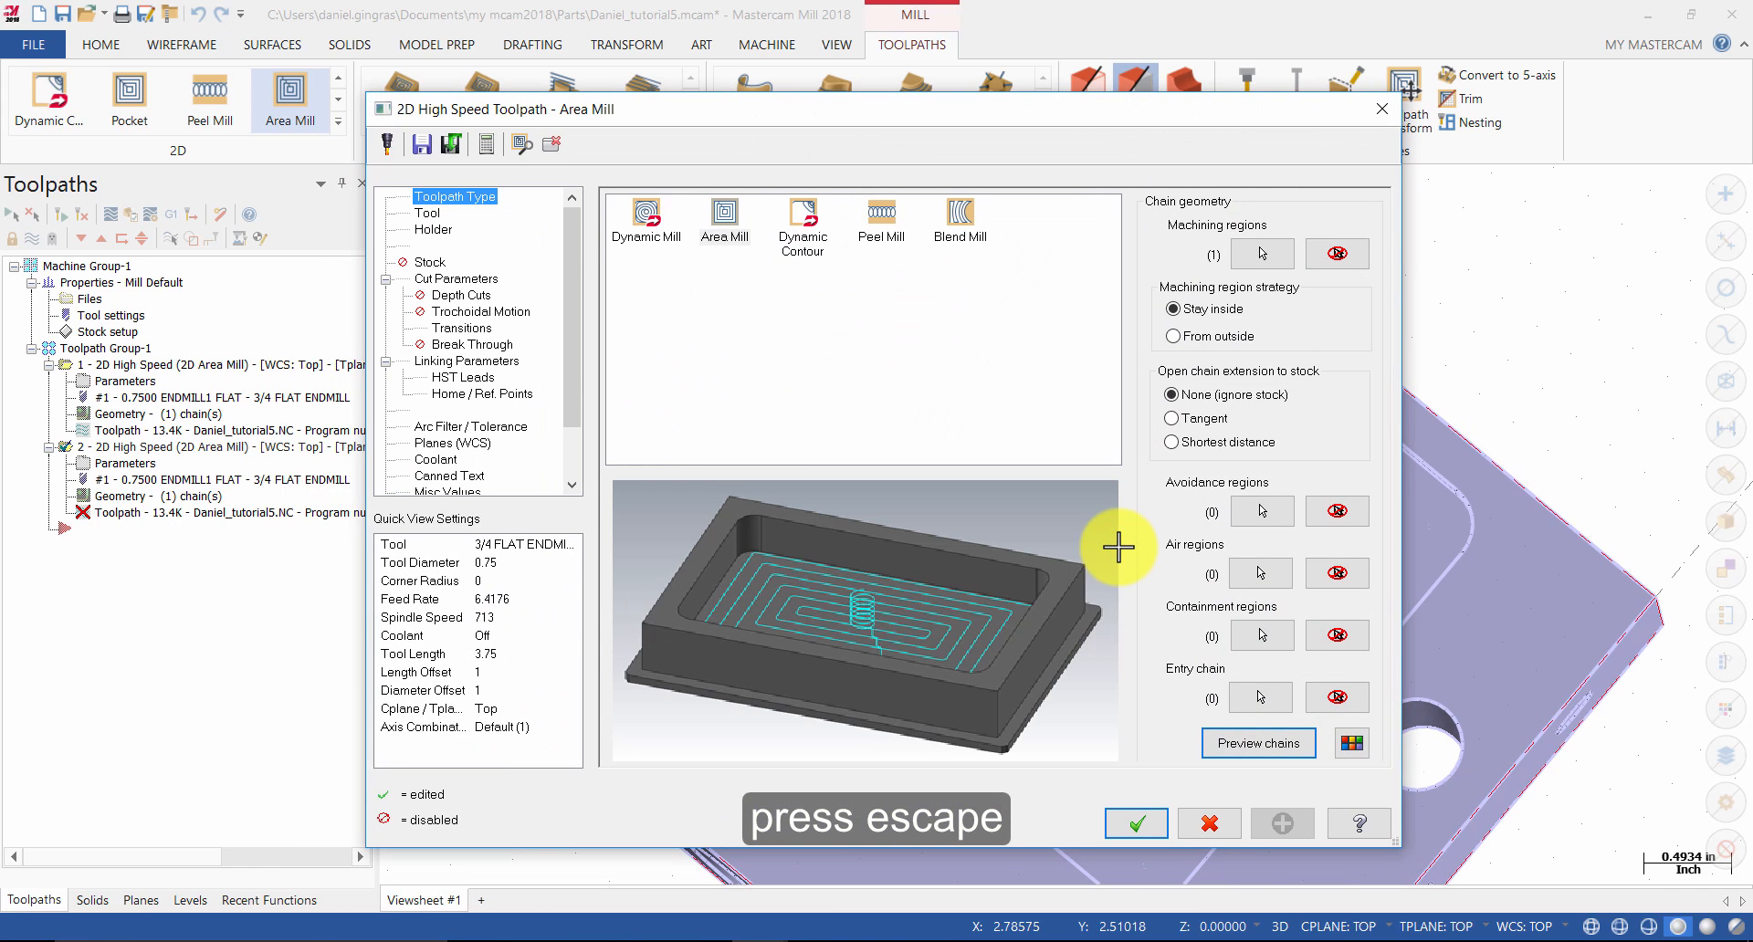
mouse_move(535, 212)
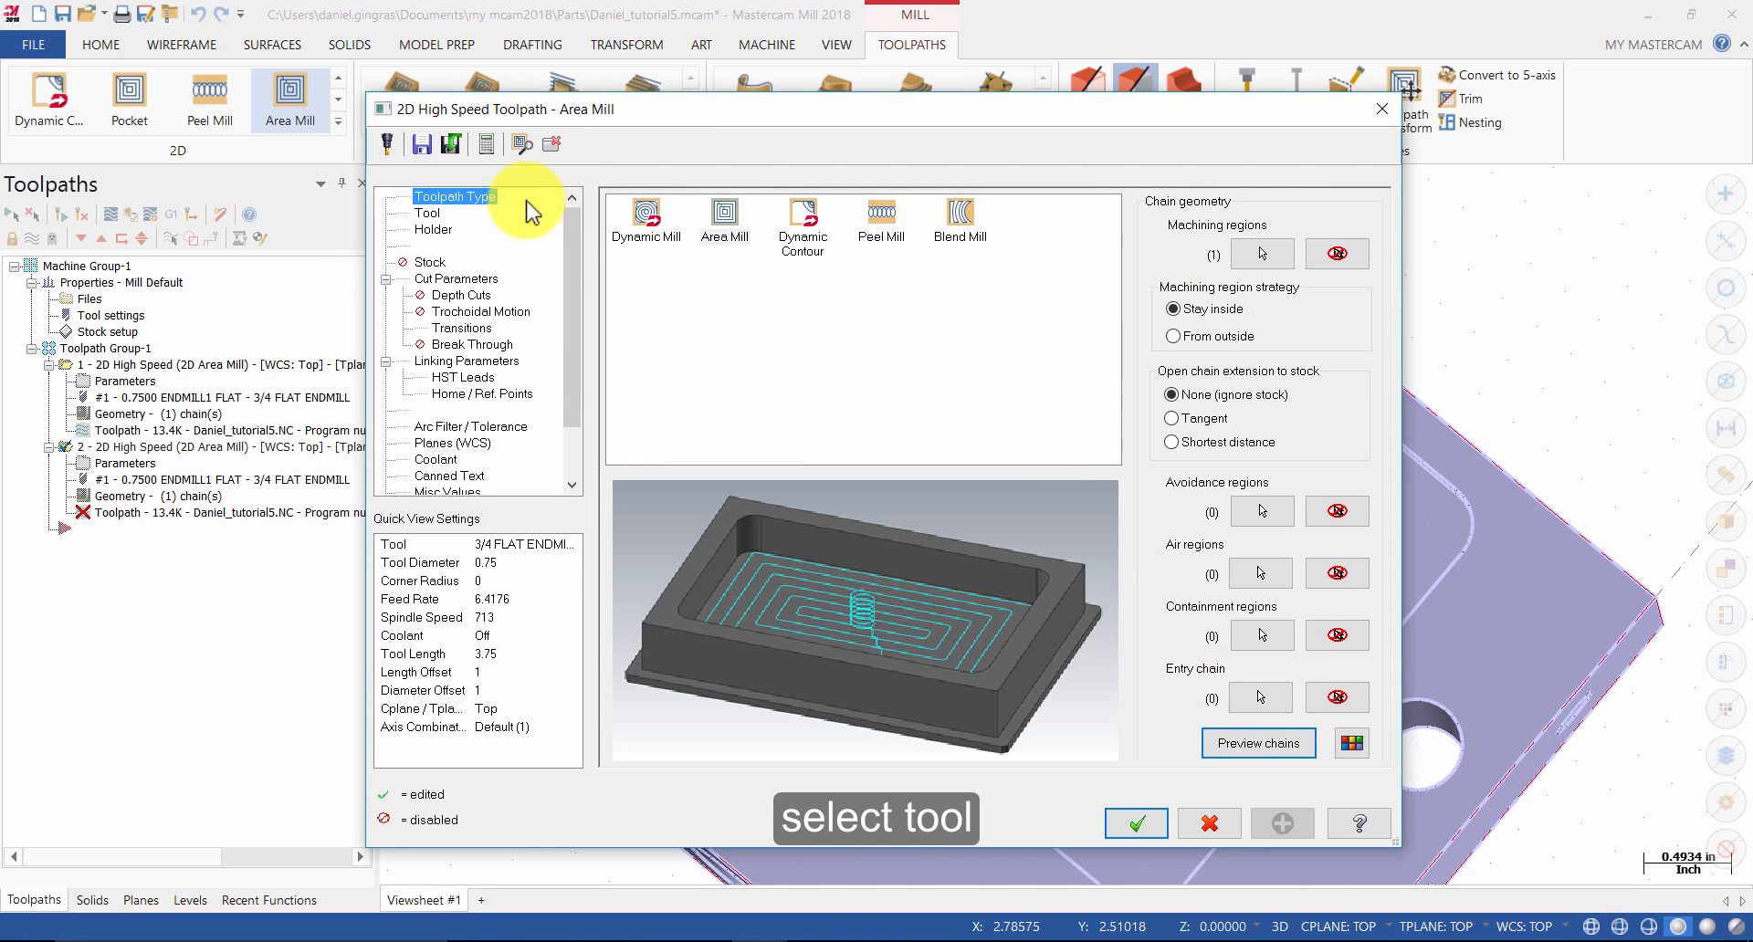
Filter the tool library to 0.625 diameter and assign the 5/8 FLAT ENDMILL to the toolpath
click(427, 214)
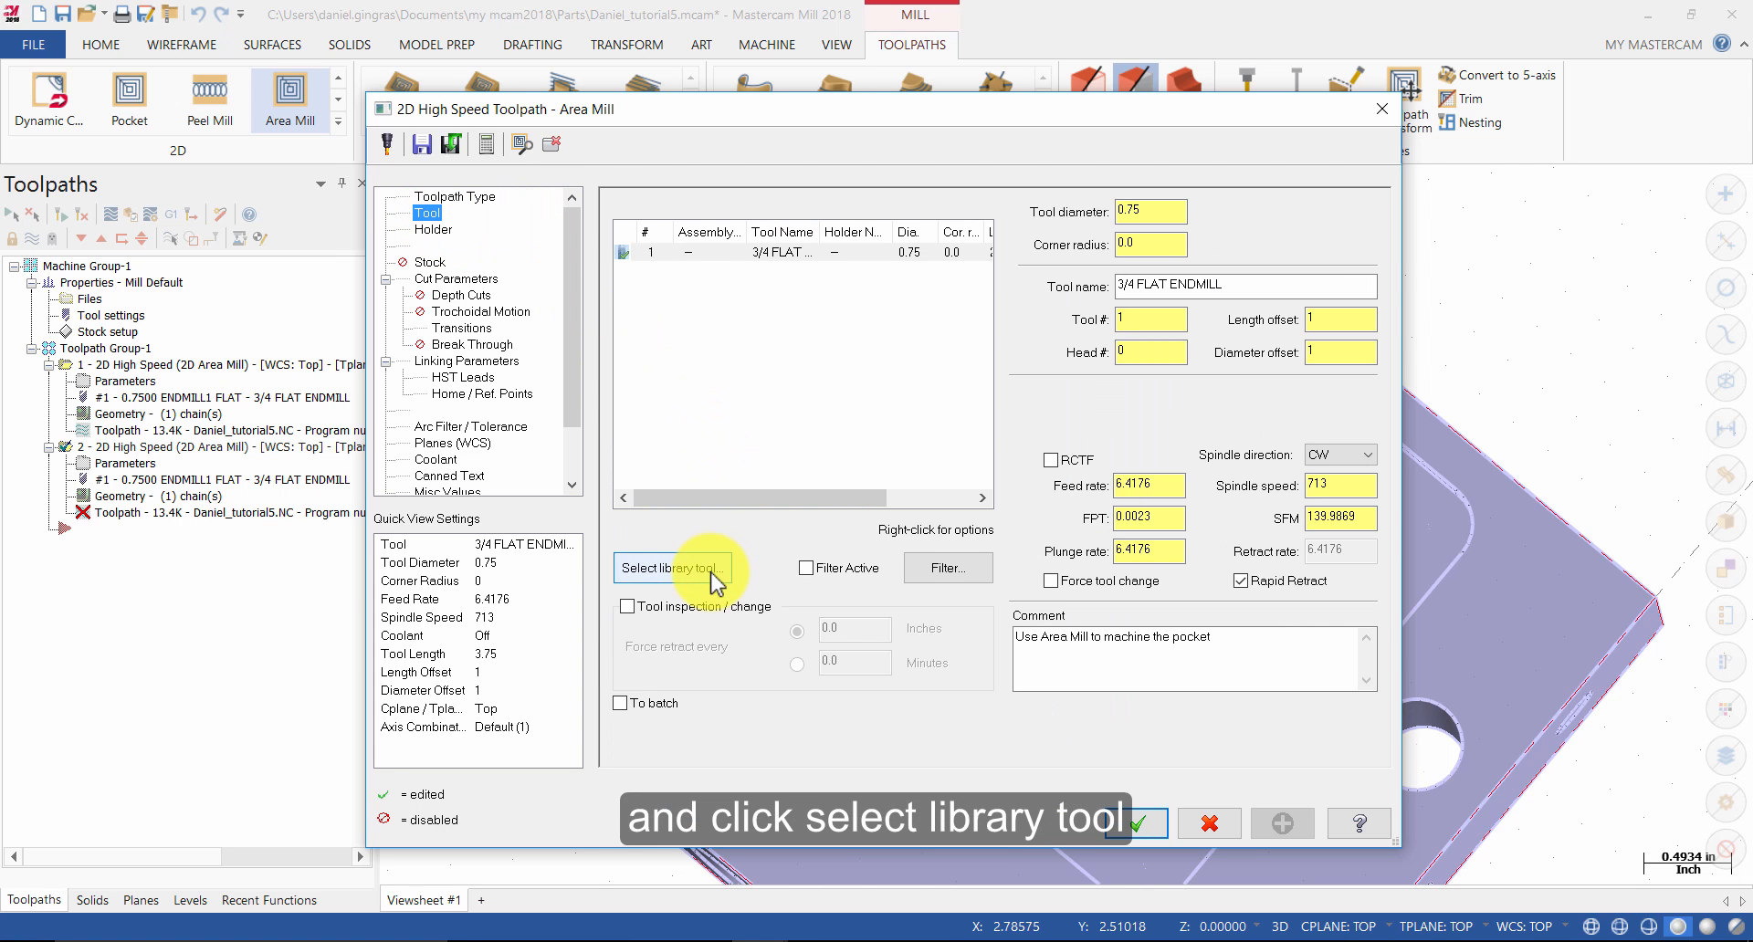
click(670, 570)
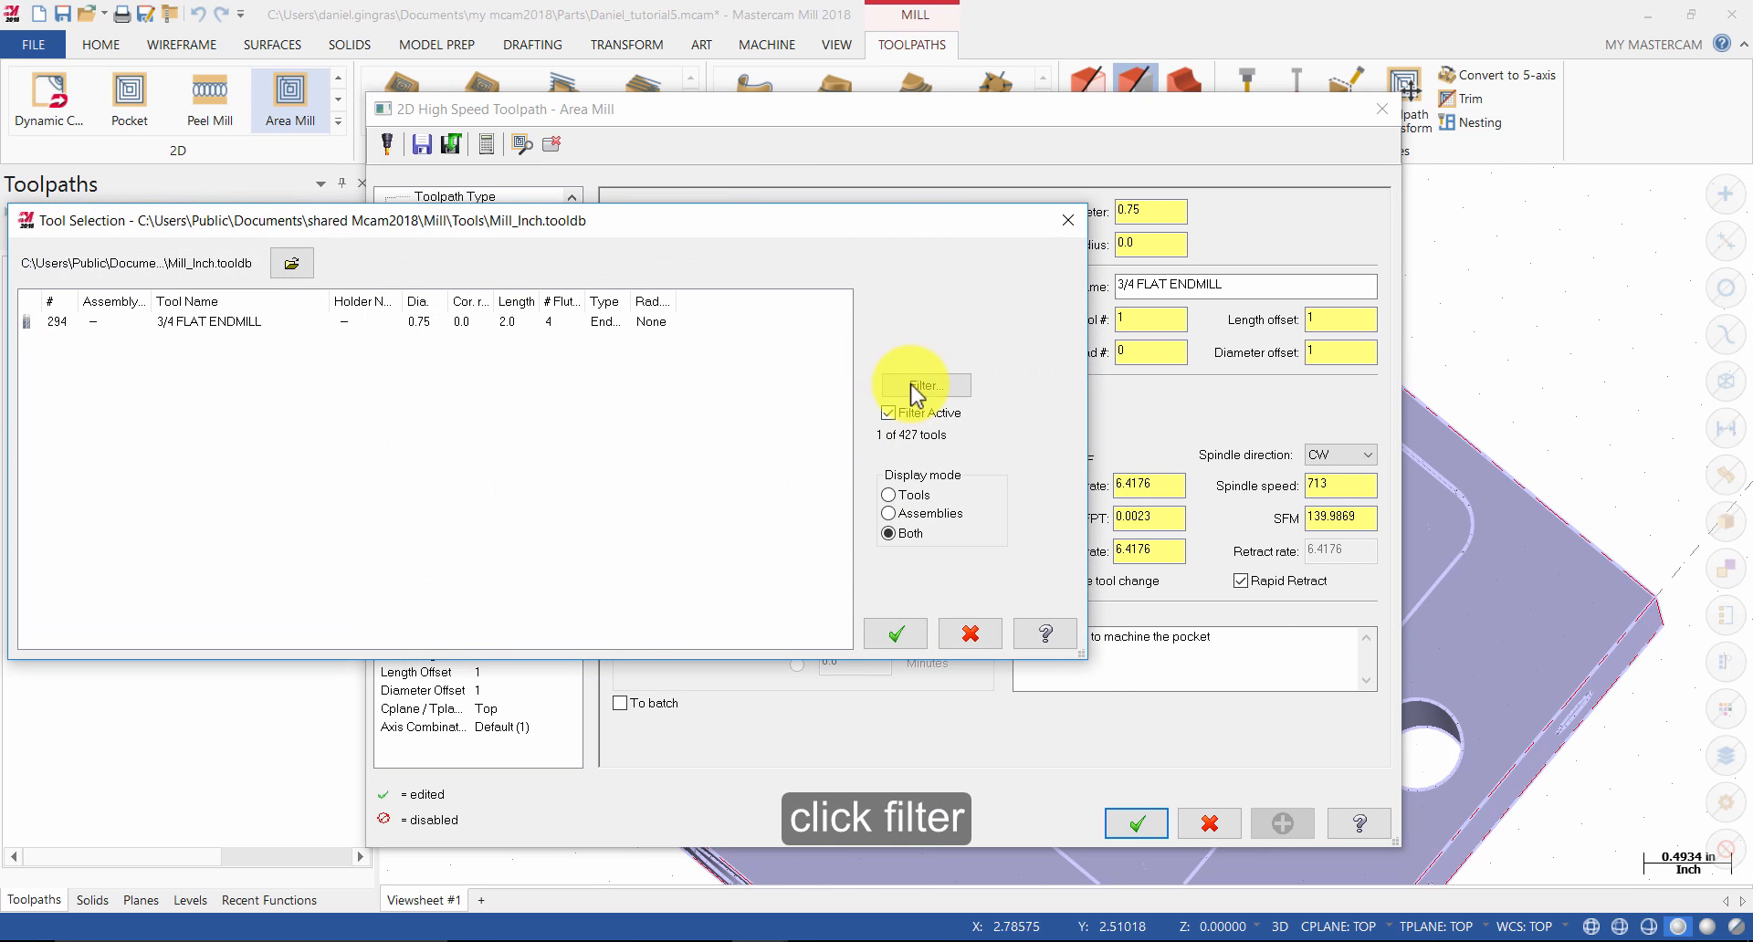
click(924, 386)
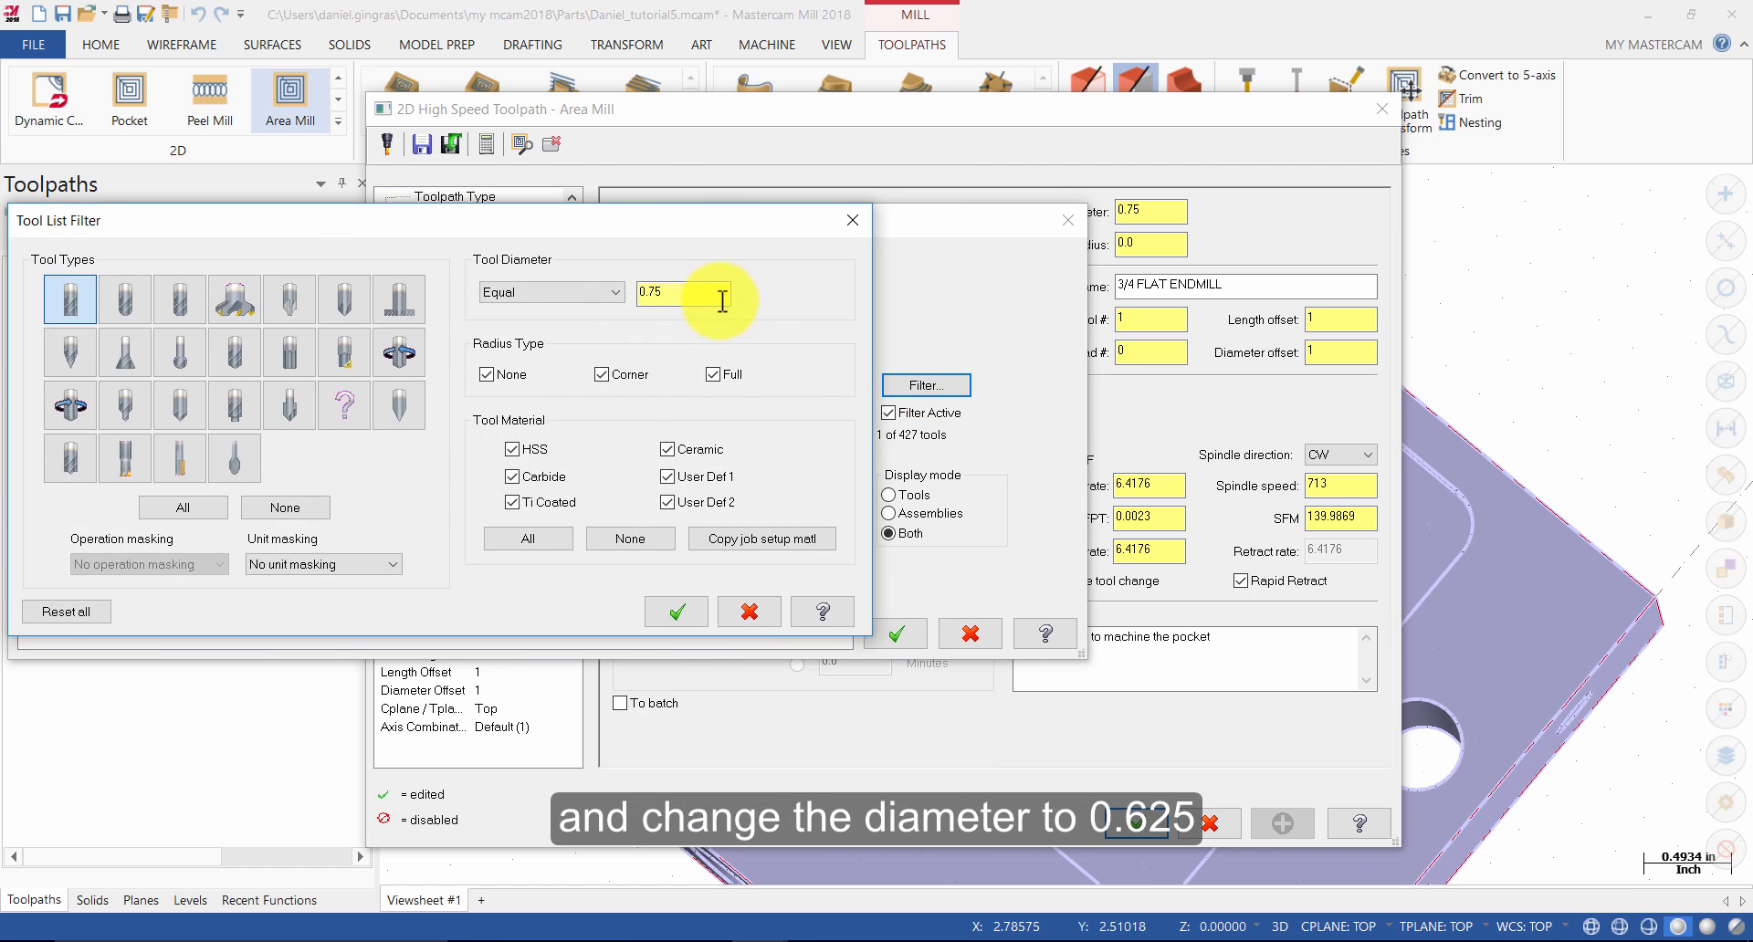
triple_click(683, 292)
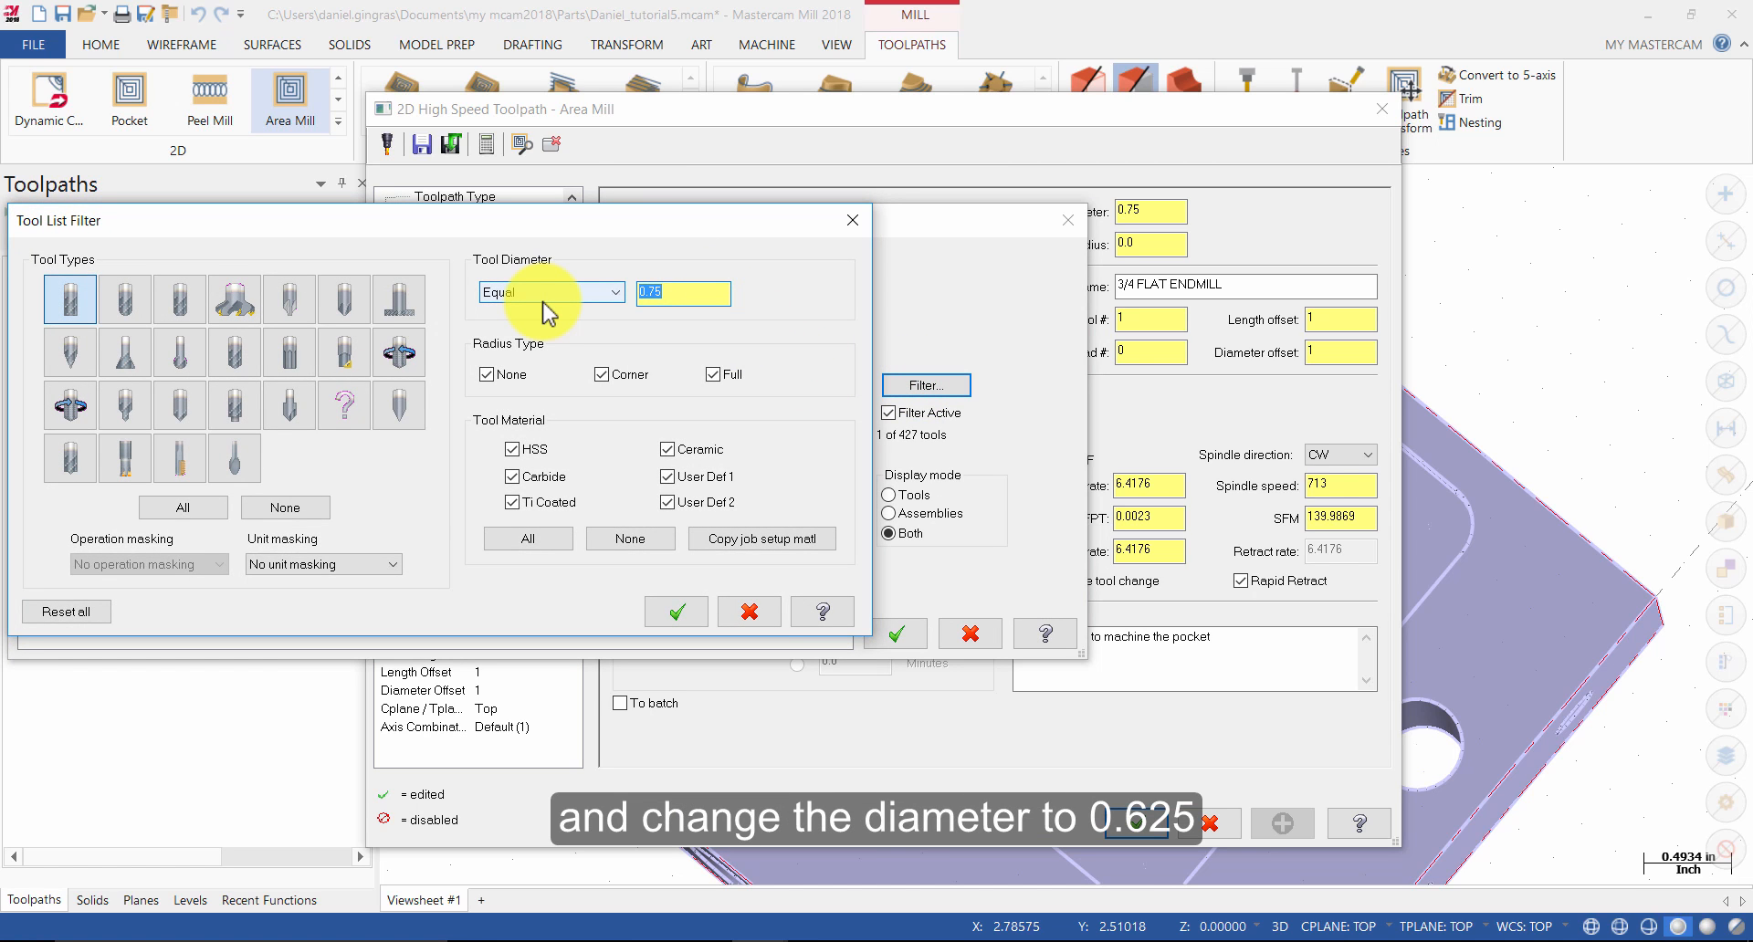
text(.62)
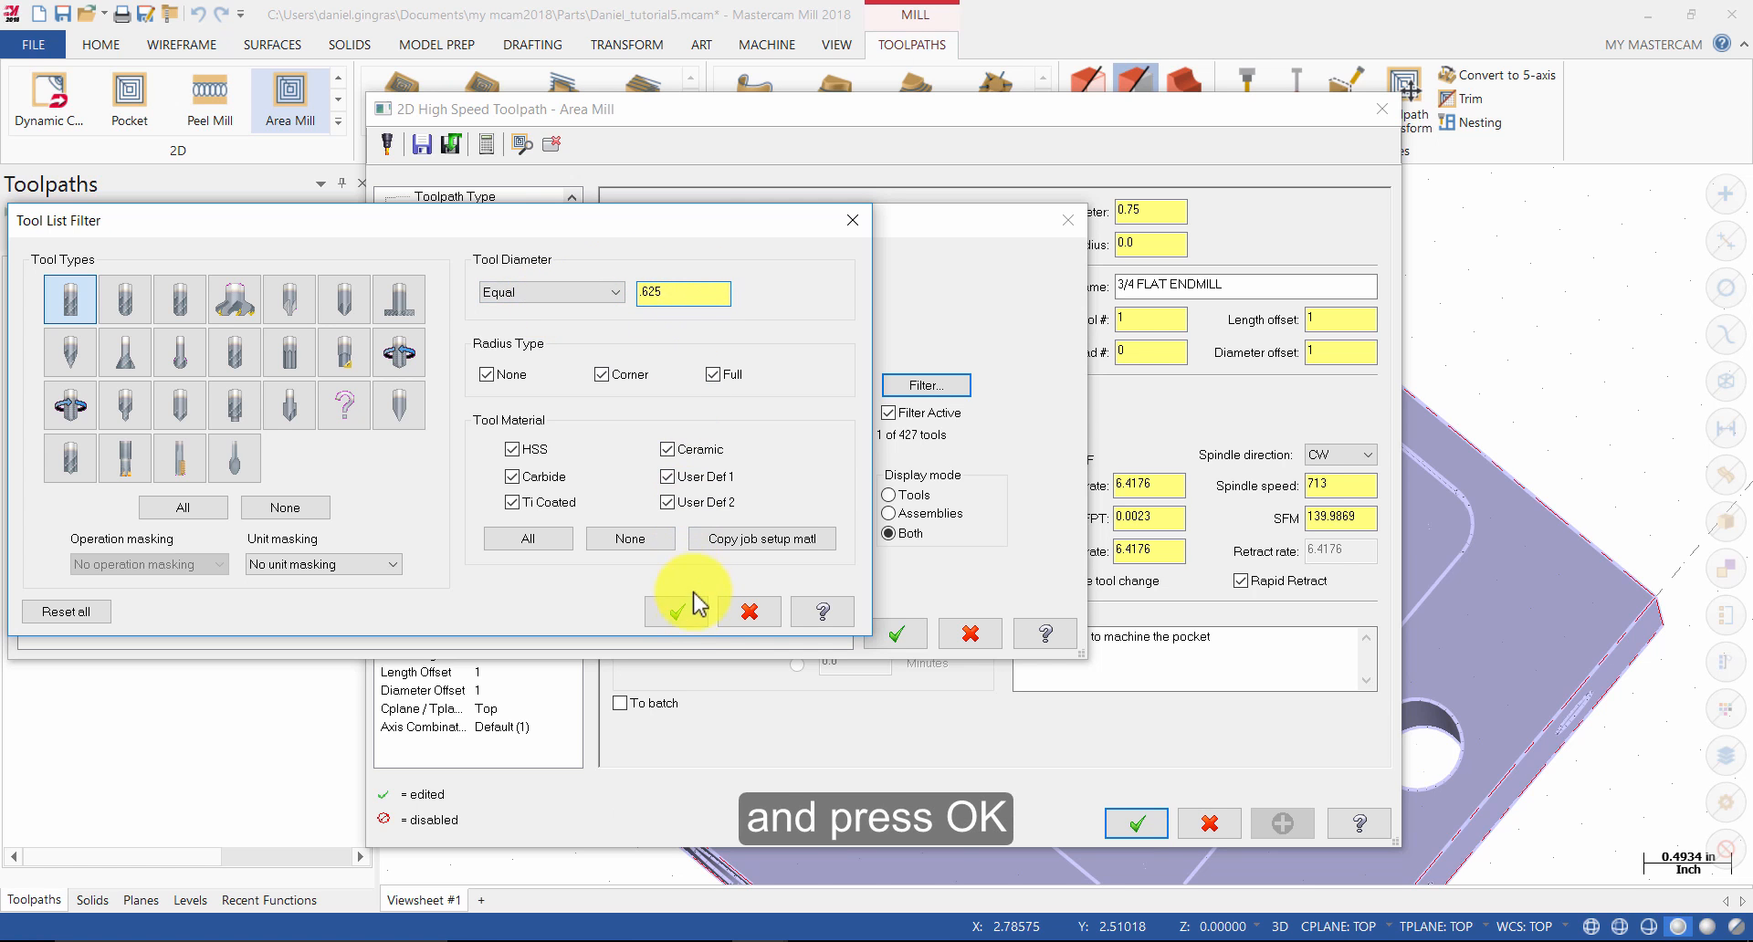
click(679, 612)
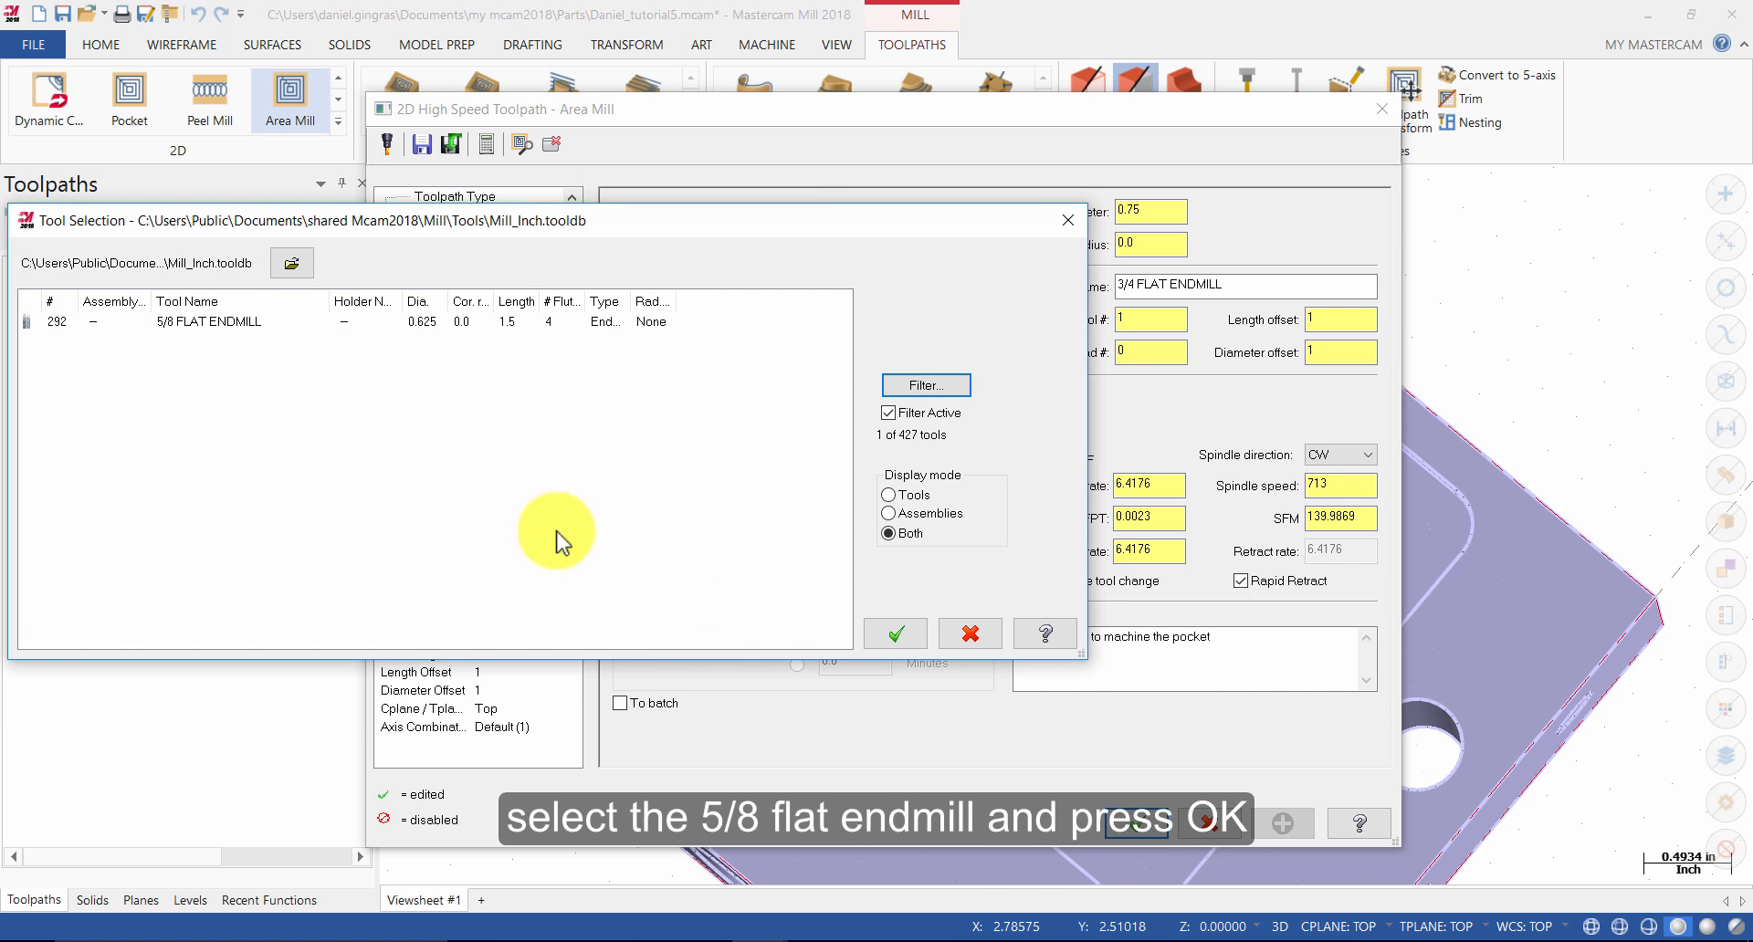
click(206, 322)
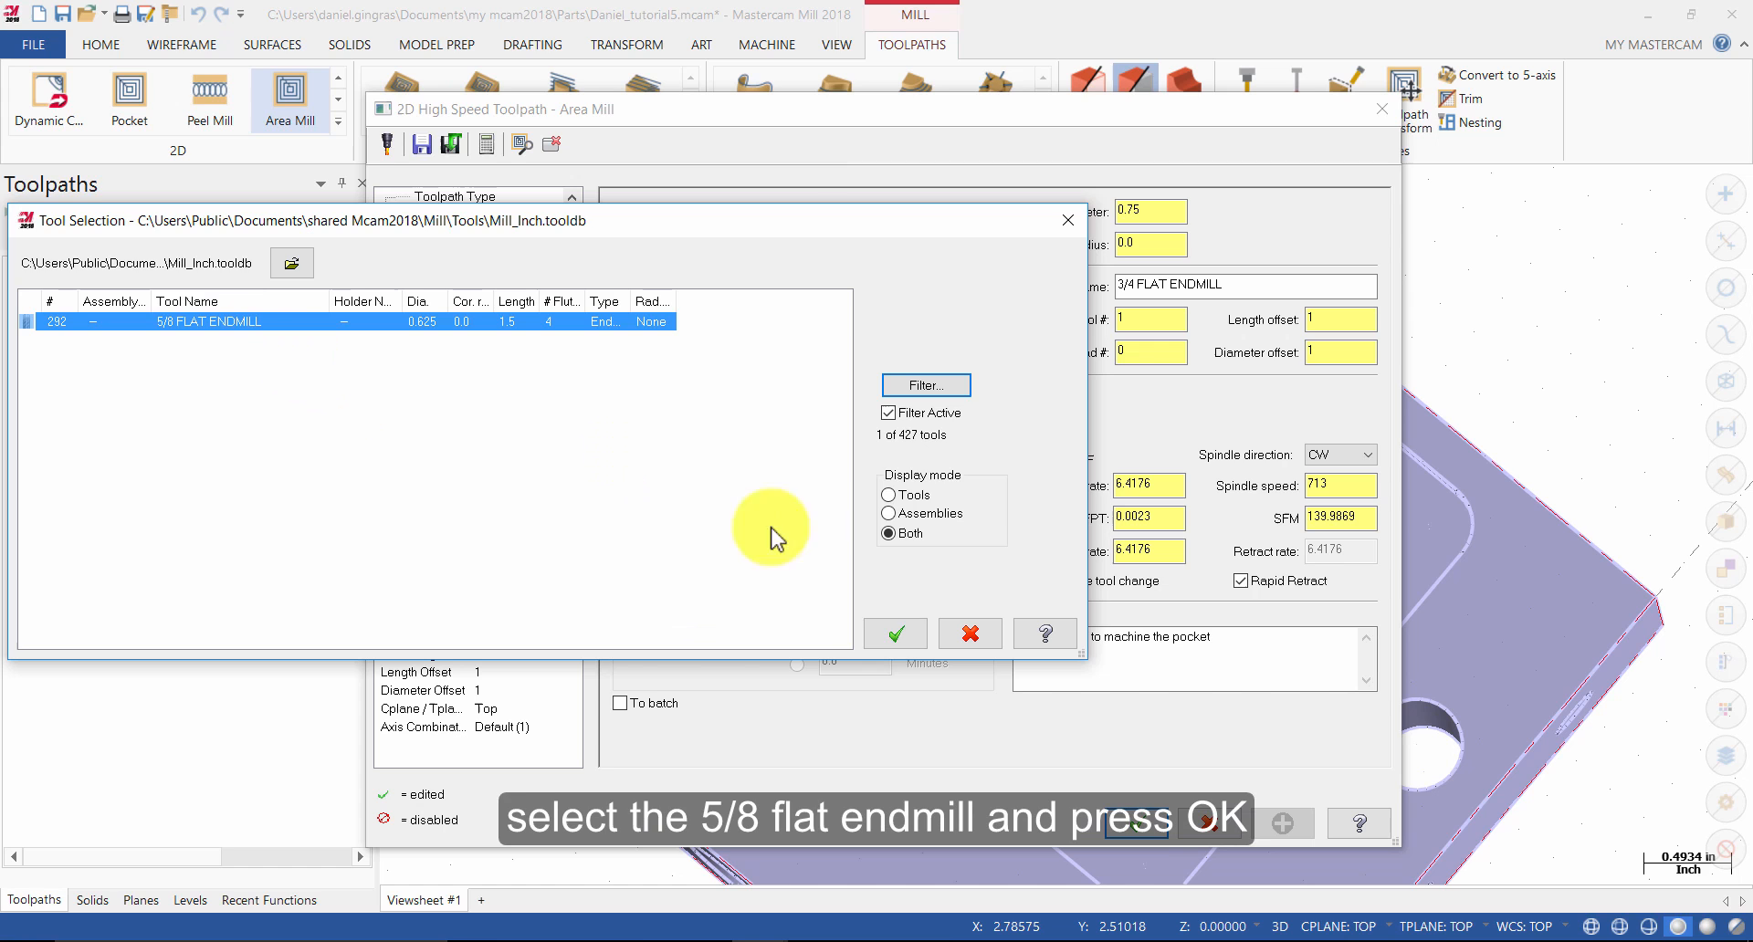
click(893, 632)
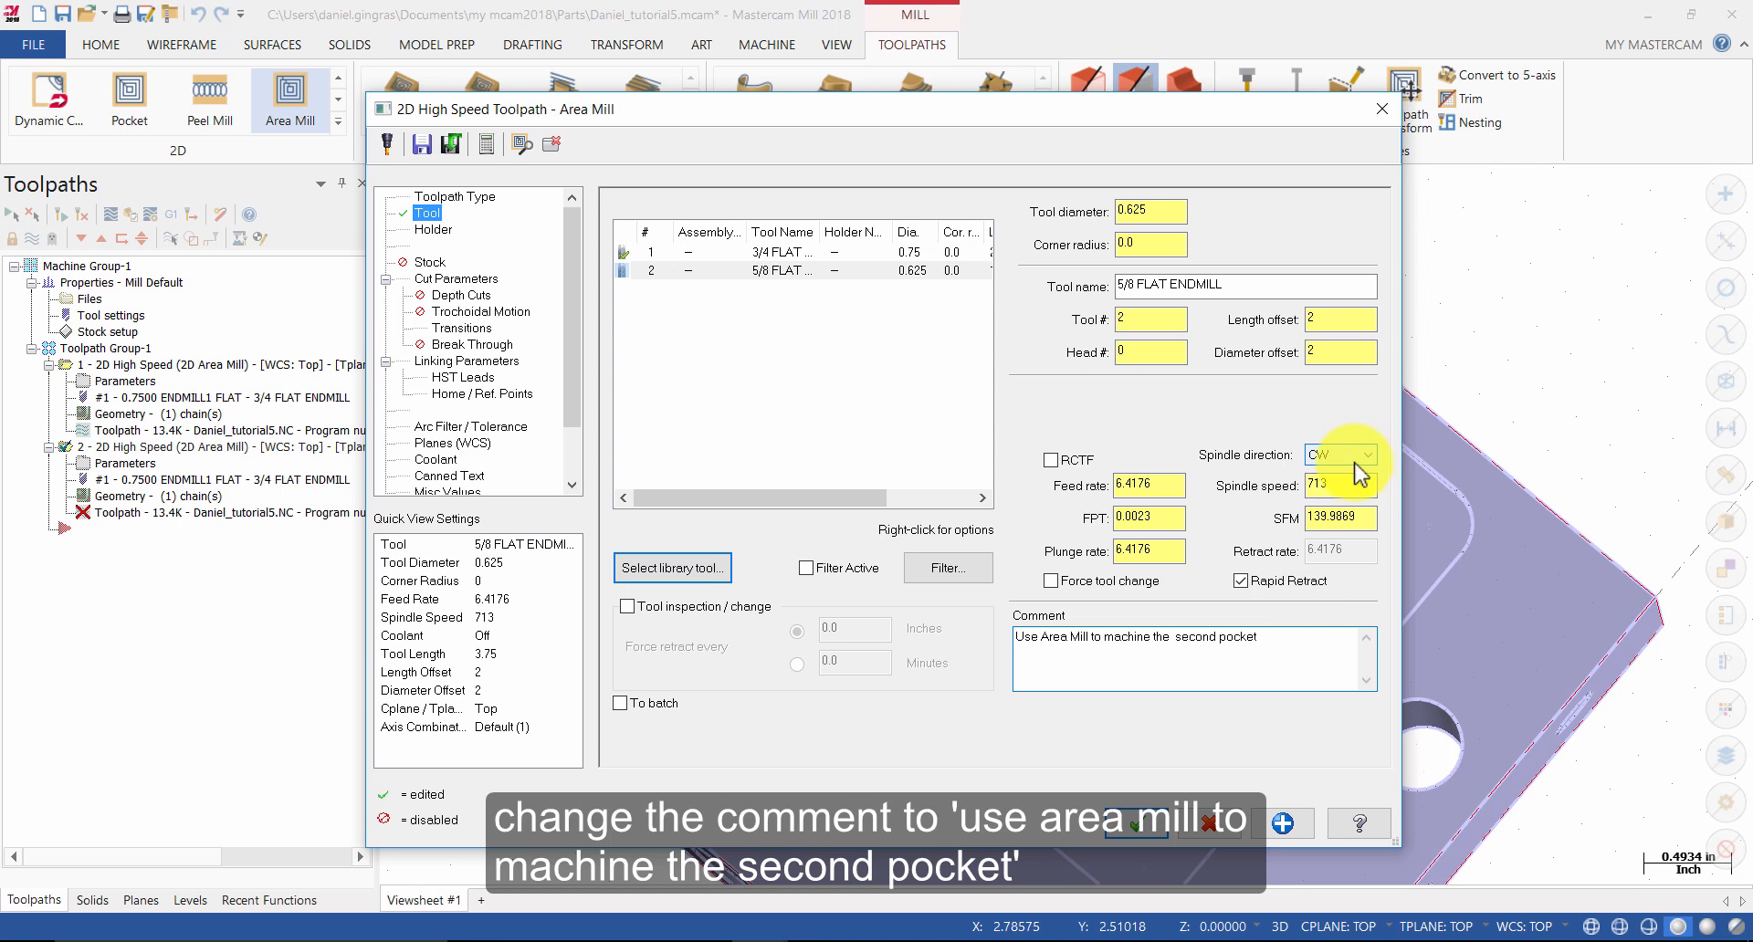
click(451, 296)
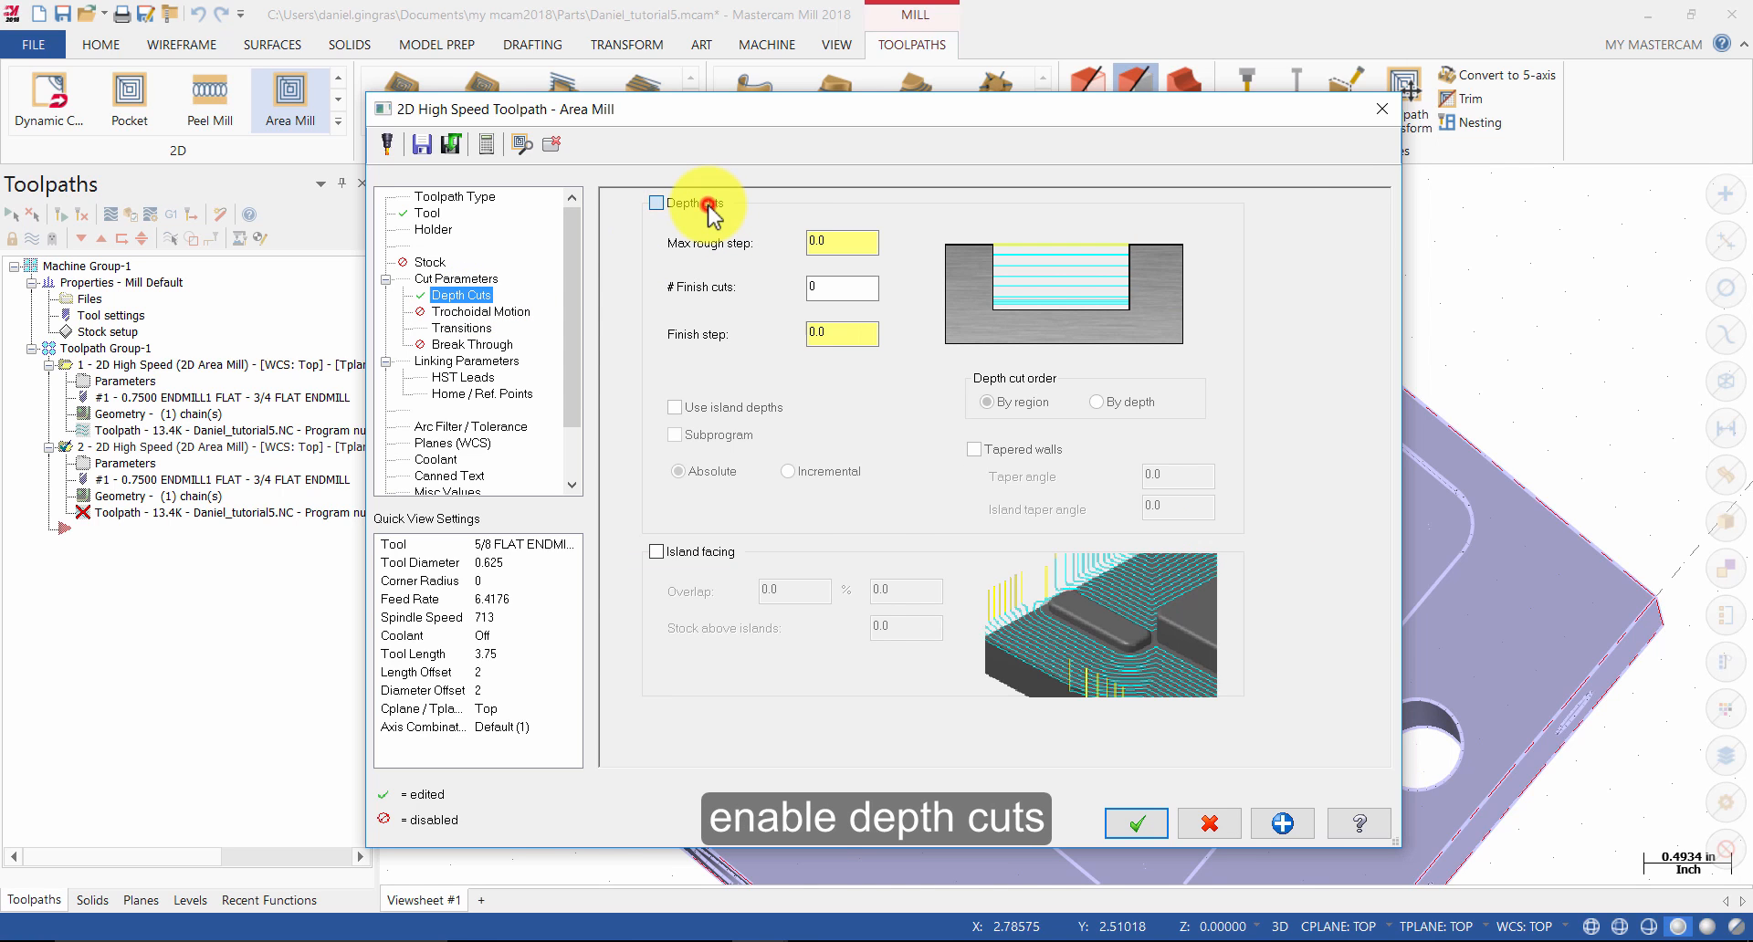
Turn on depth cuts with a 0.25 max rough step and review the helical entry transitions
click(657, 203)
text(.25)
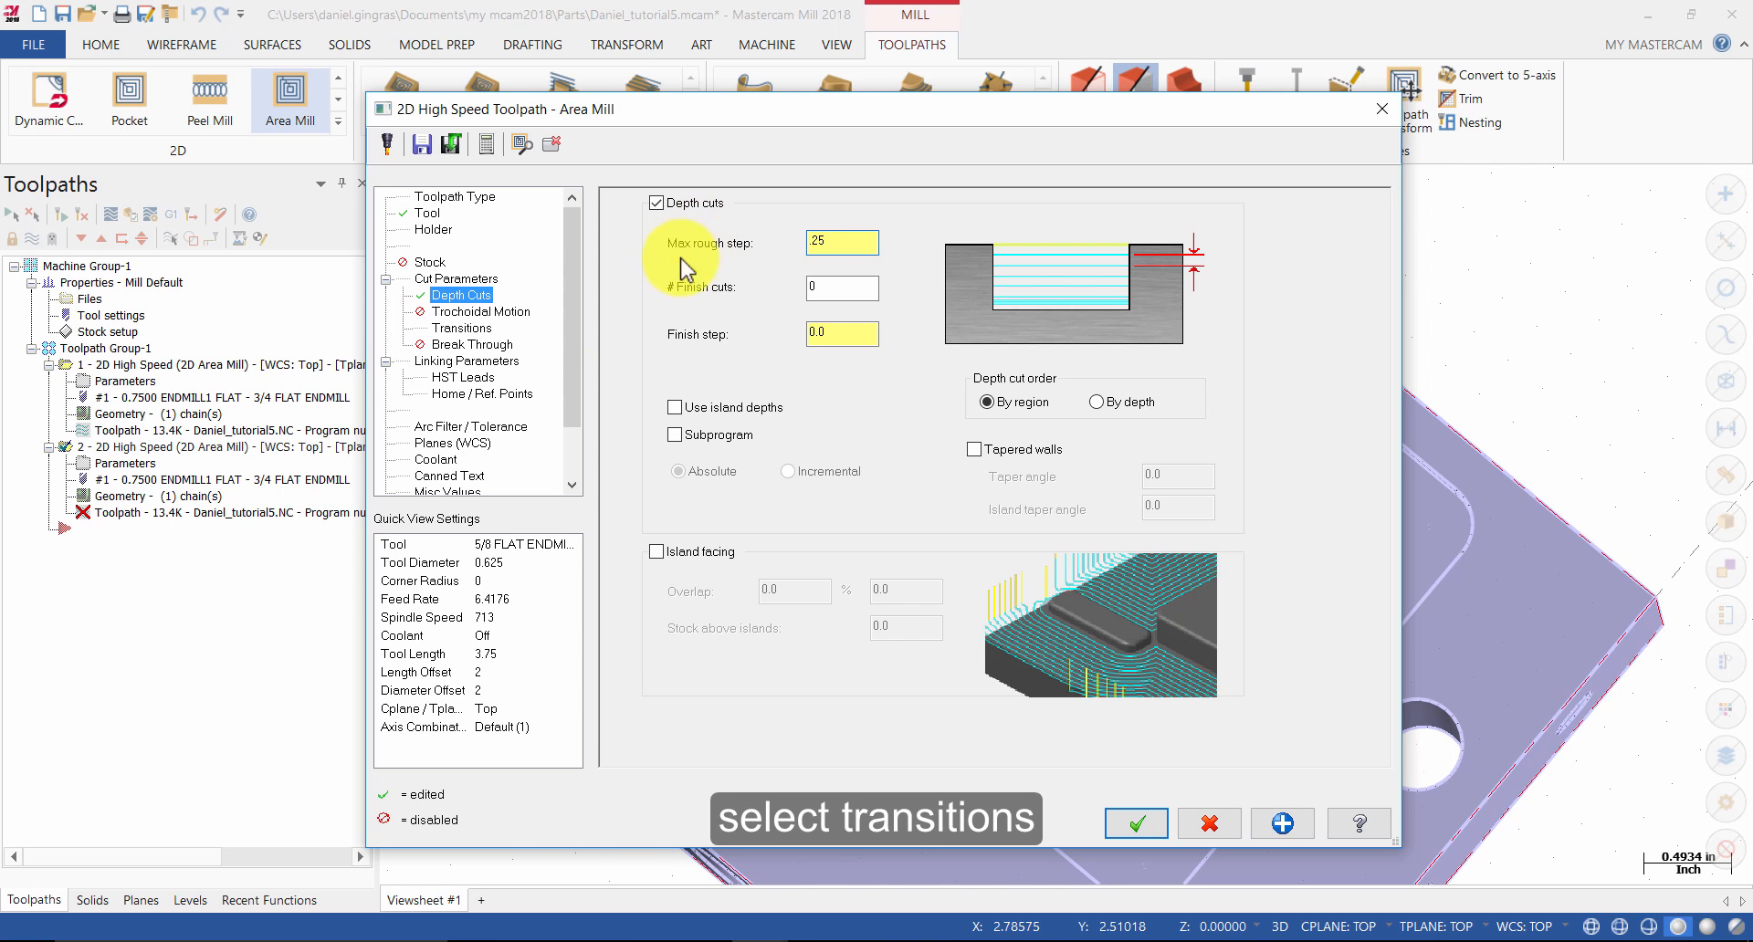
click(462, 327)
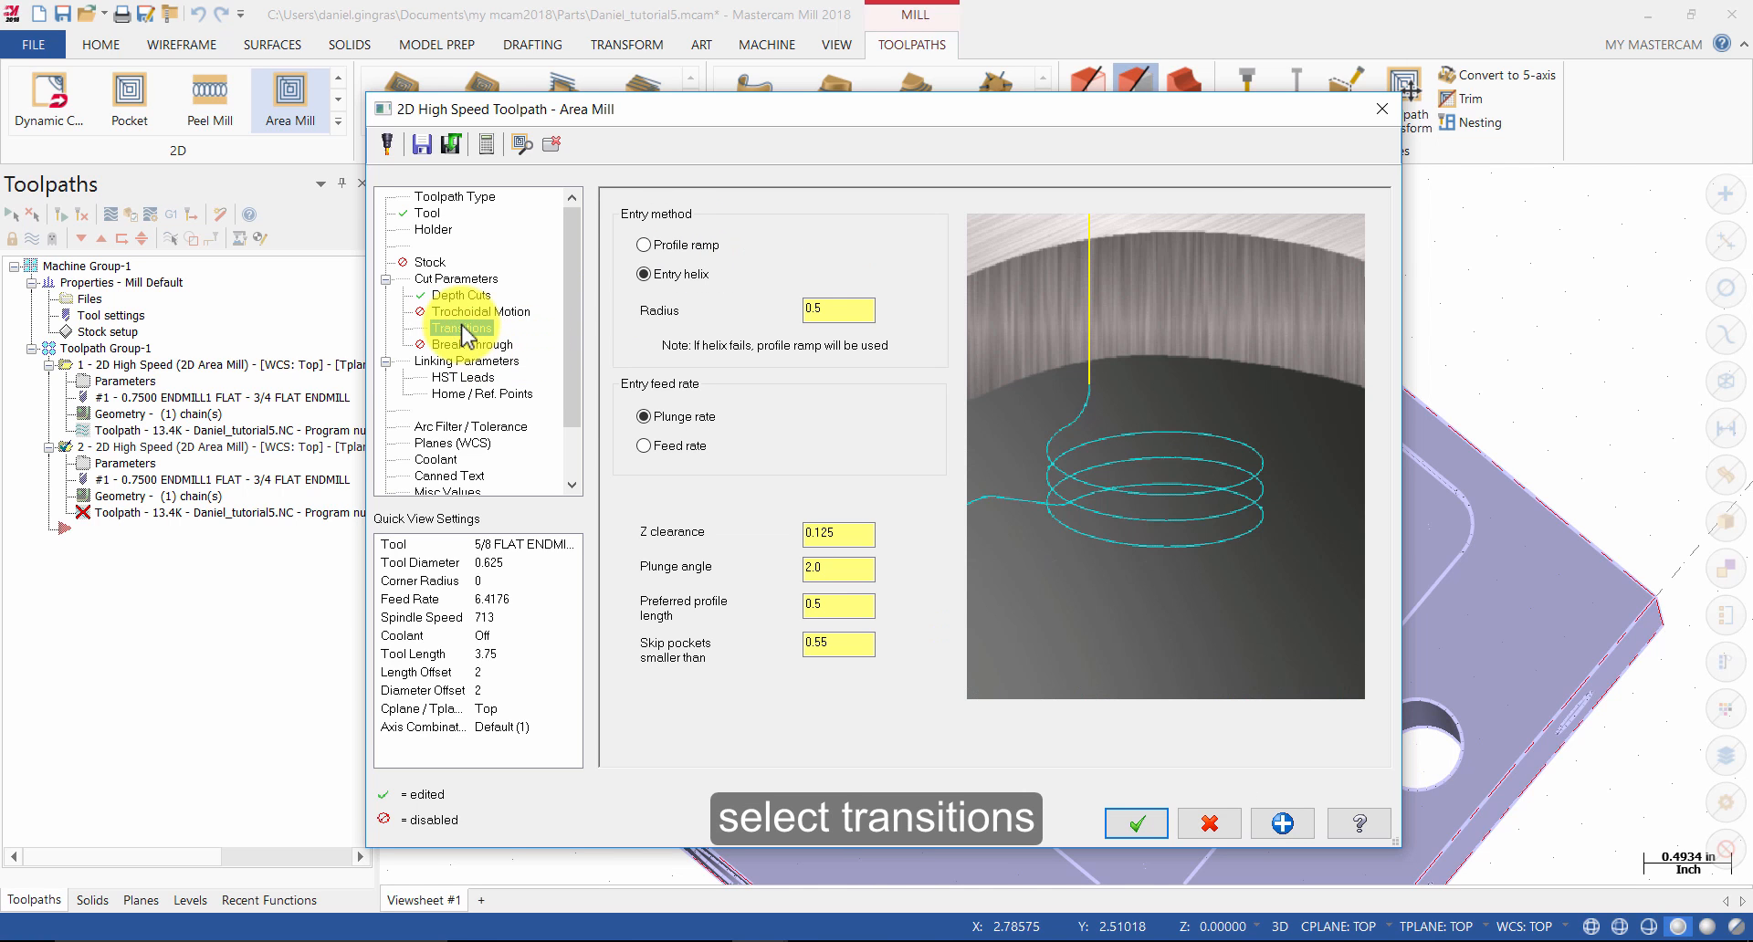
click(462, 327)
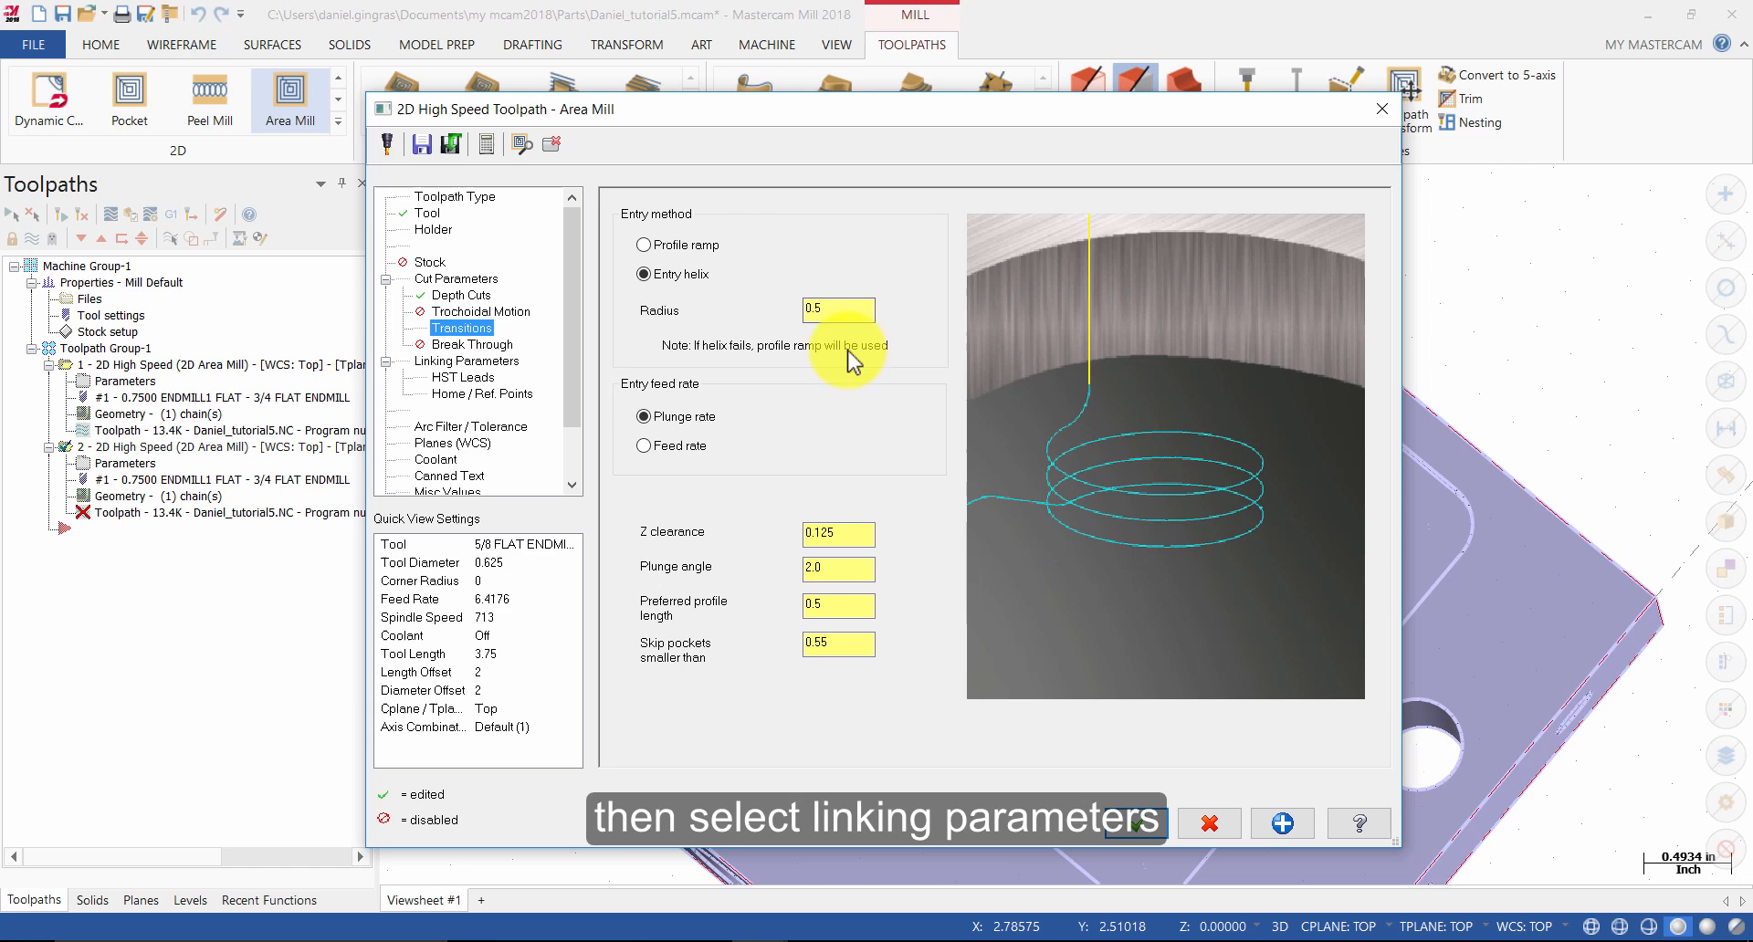
click(466, 360)
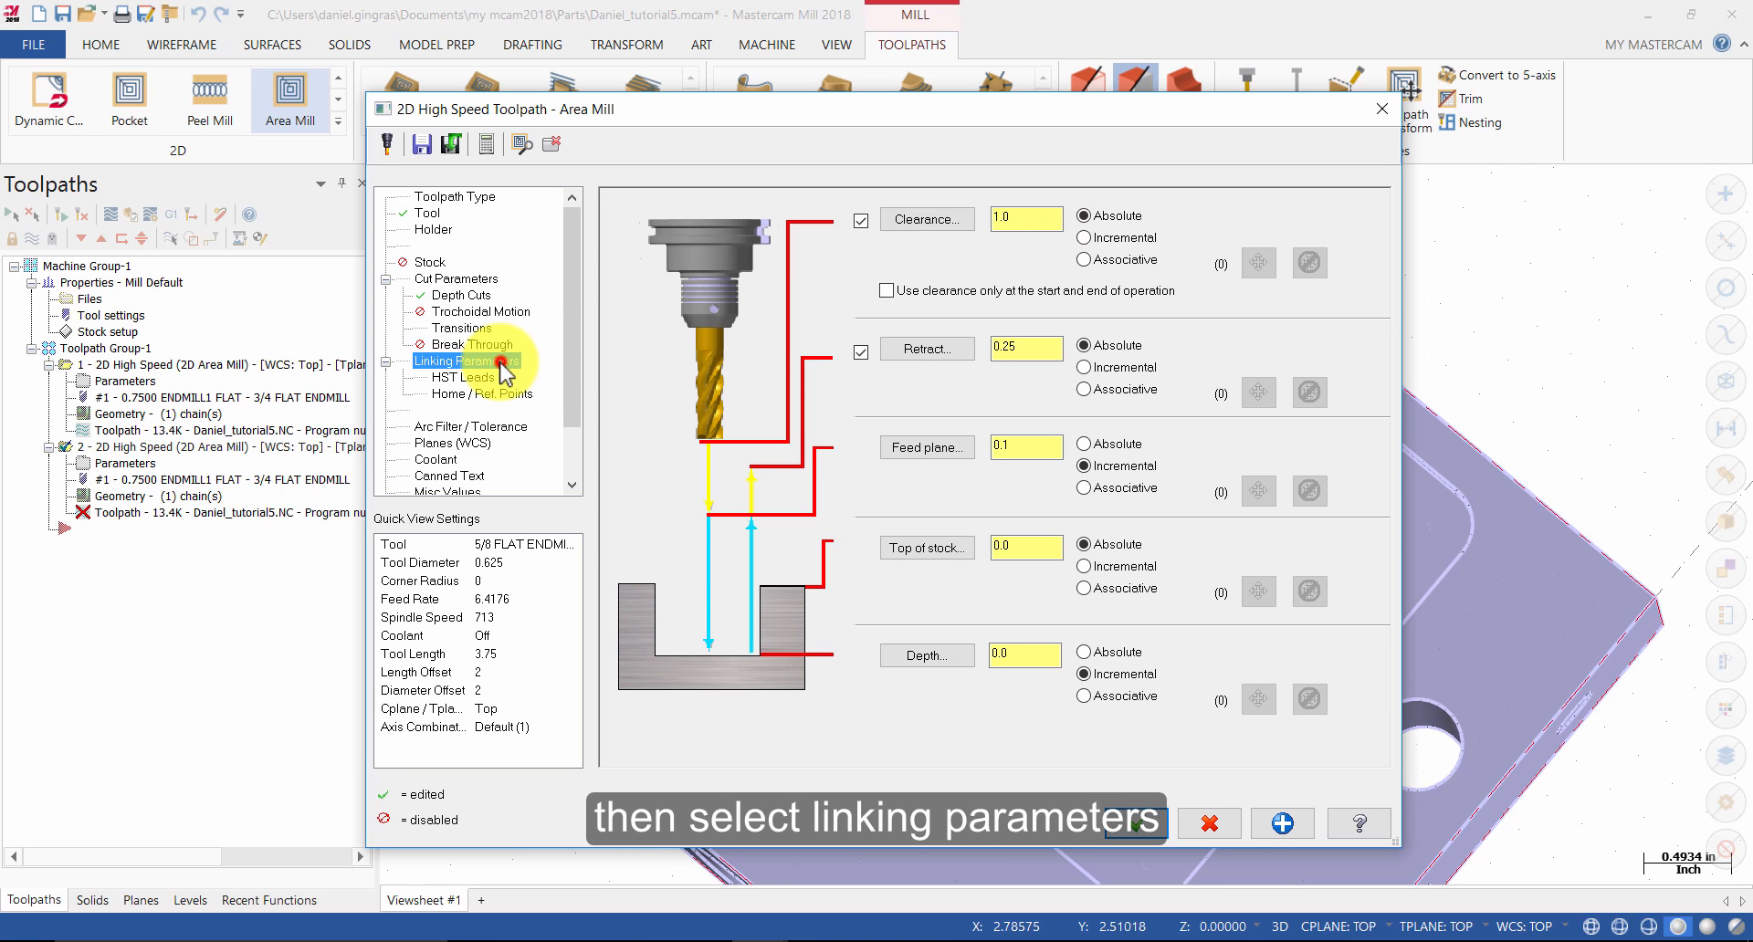
Set absolute top of stock -0.25 and depth -0.75 picked from the pocket, then accept the parameters
click(469, 360)
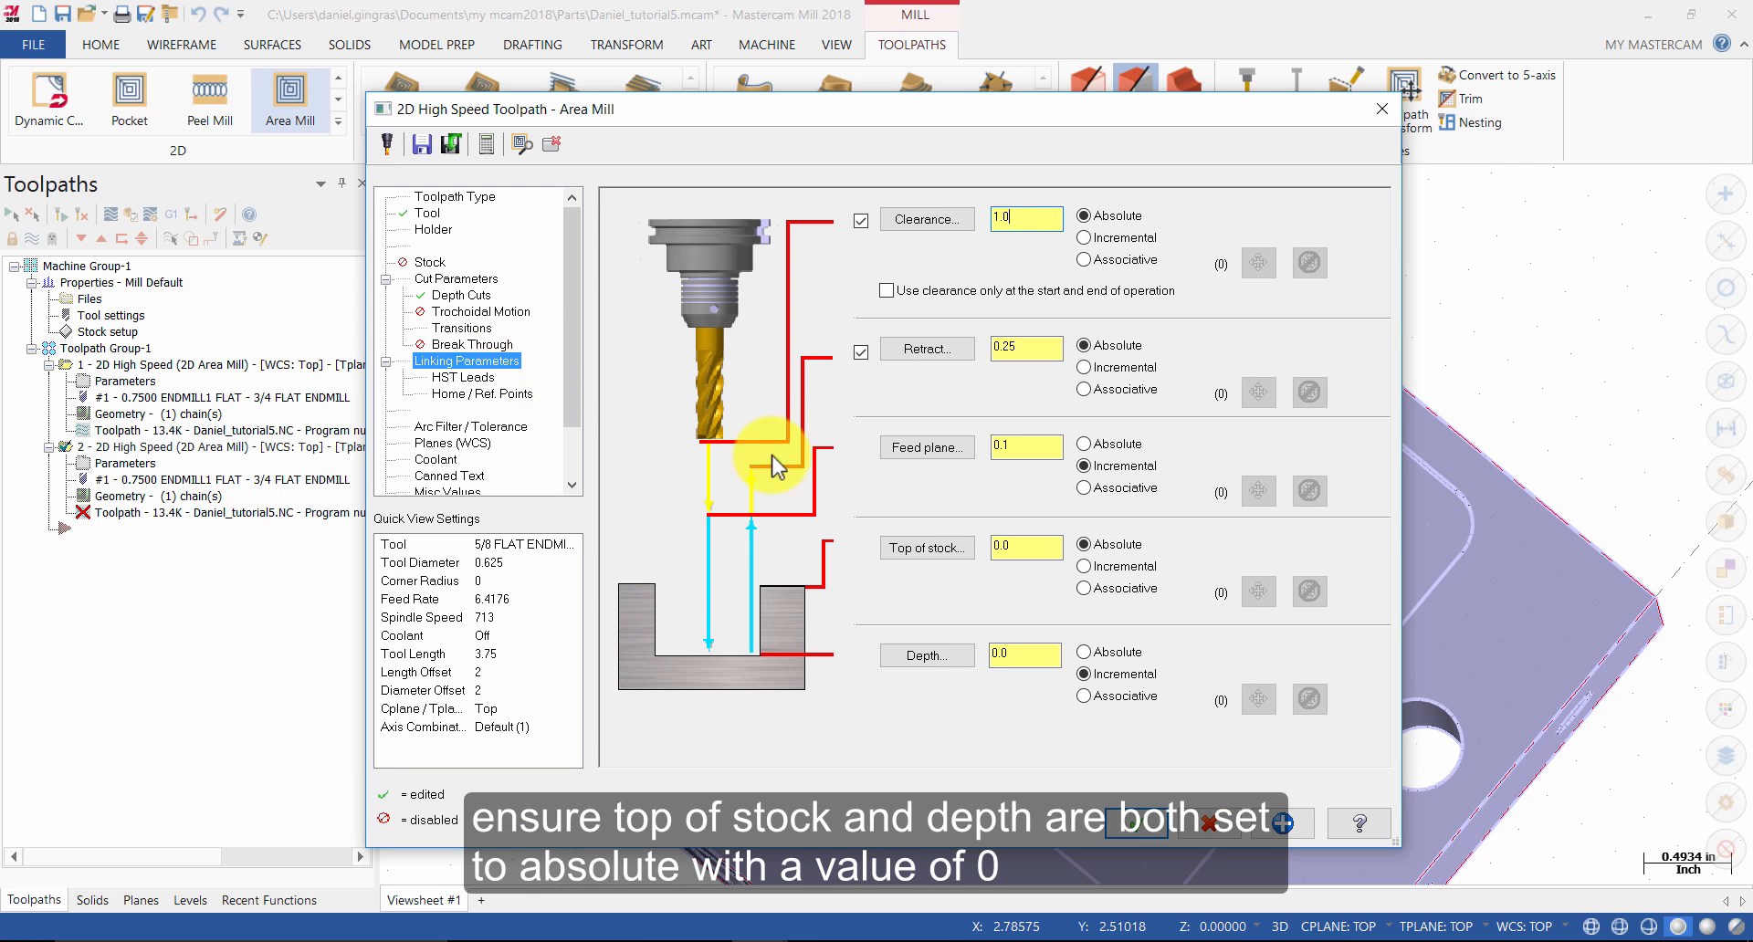
click(1083, 652)
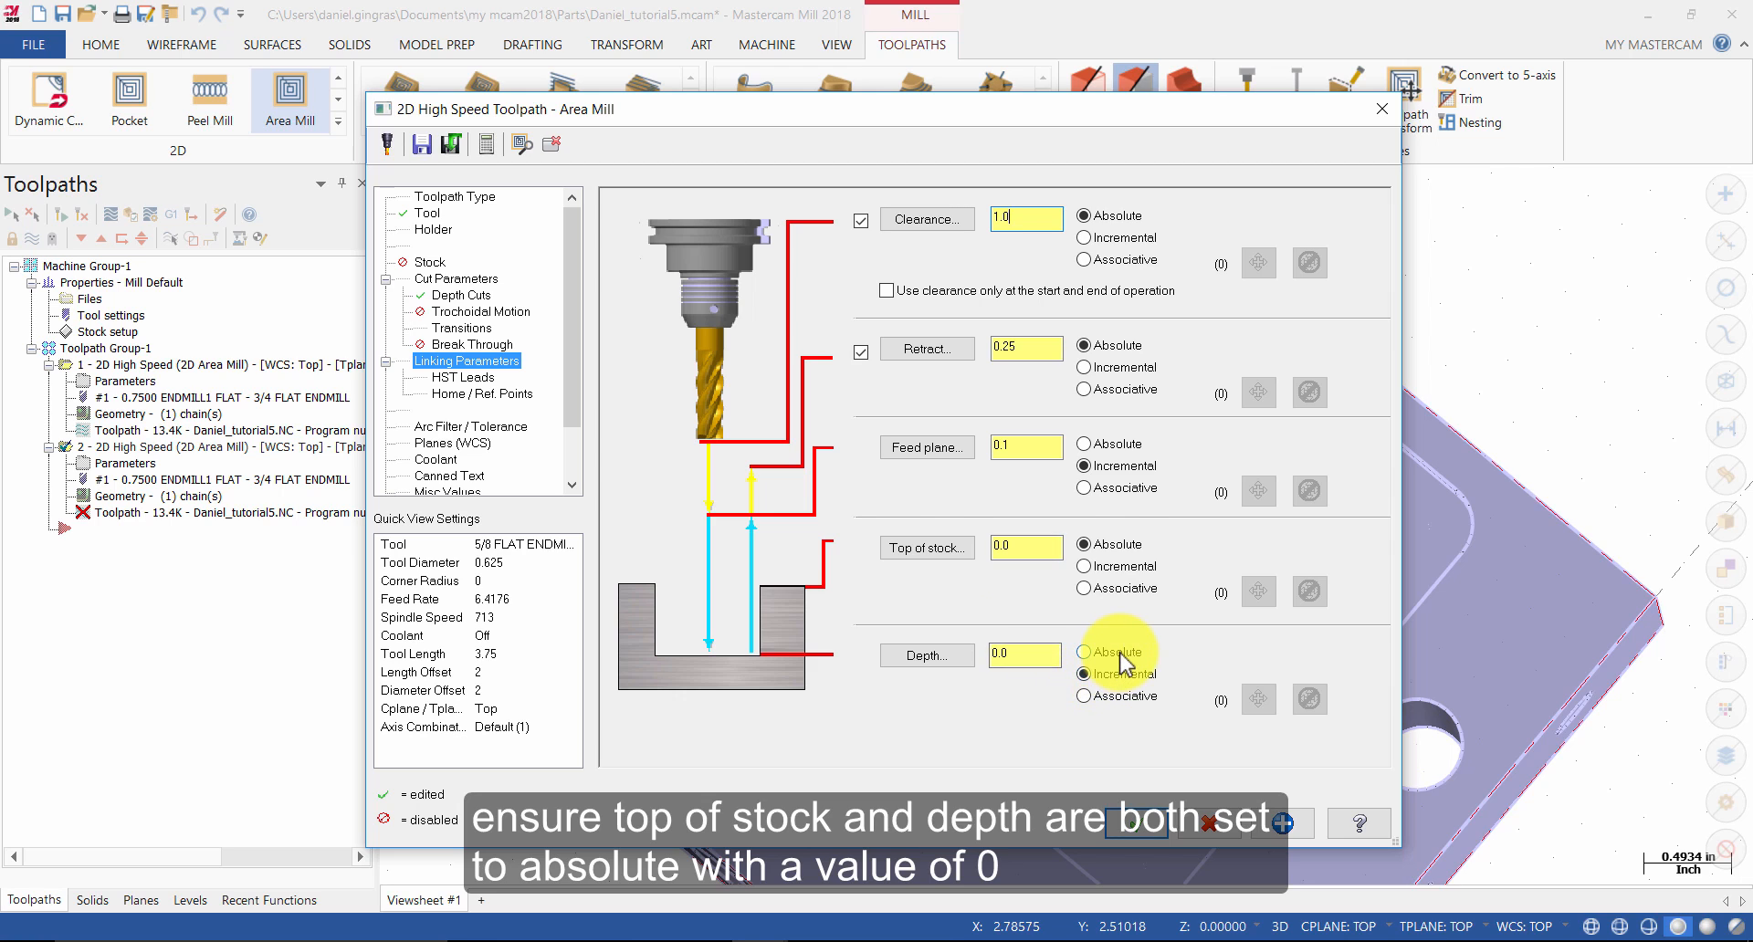
click(1085, 652)
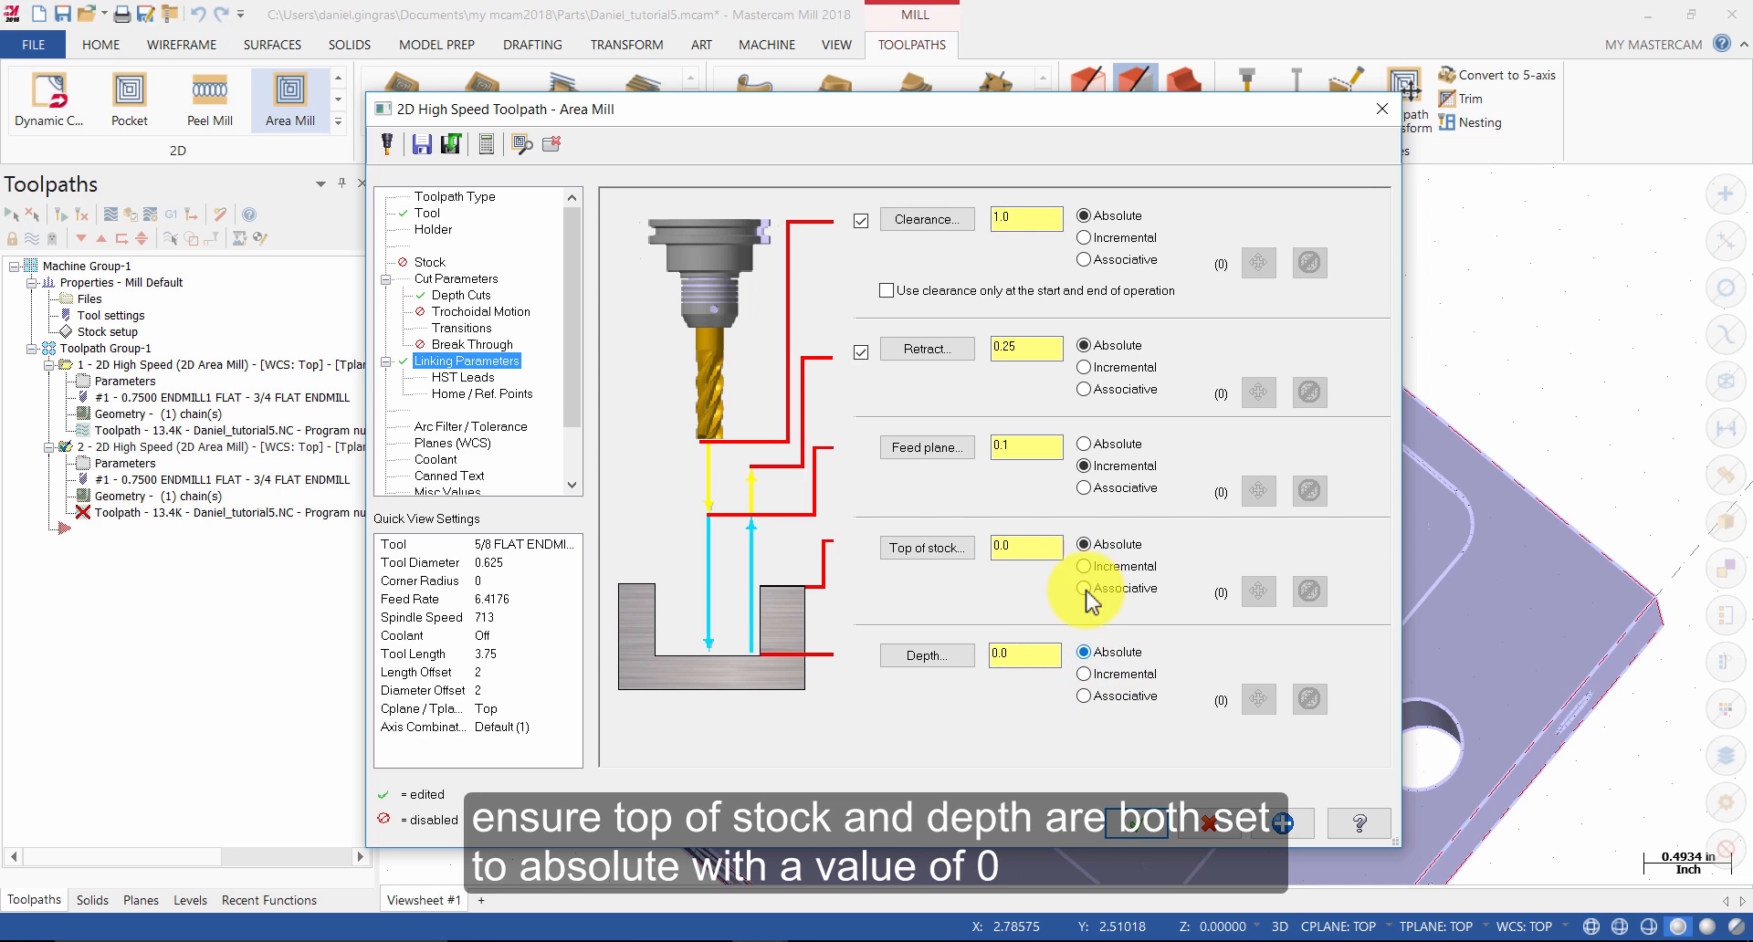
mouse_move(926, 548)
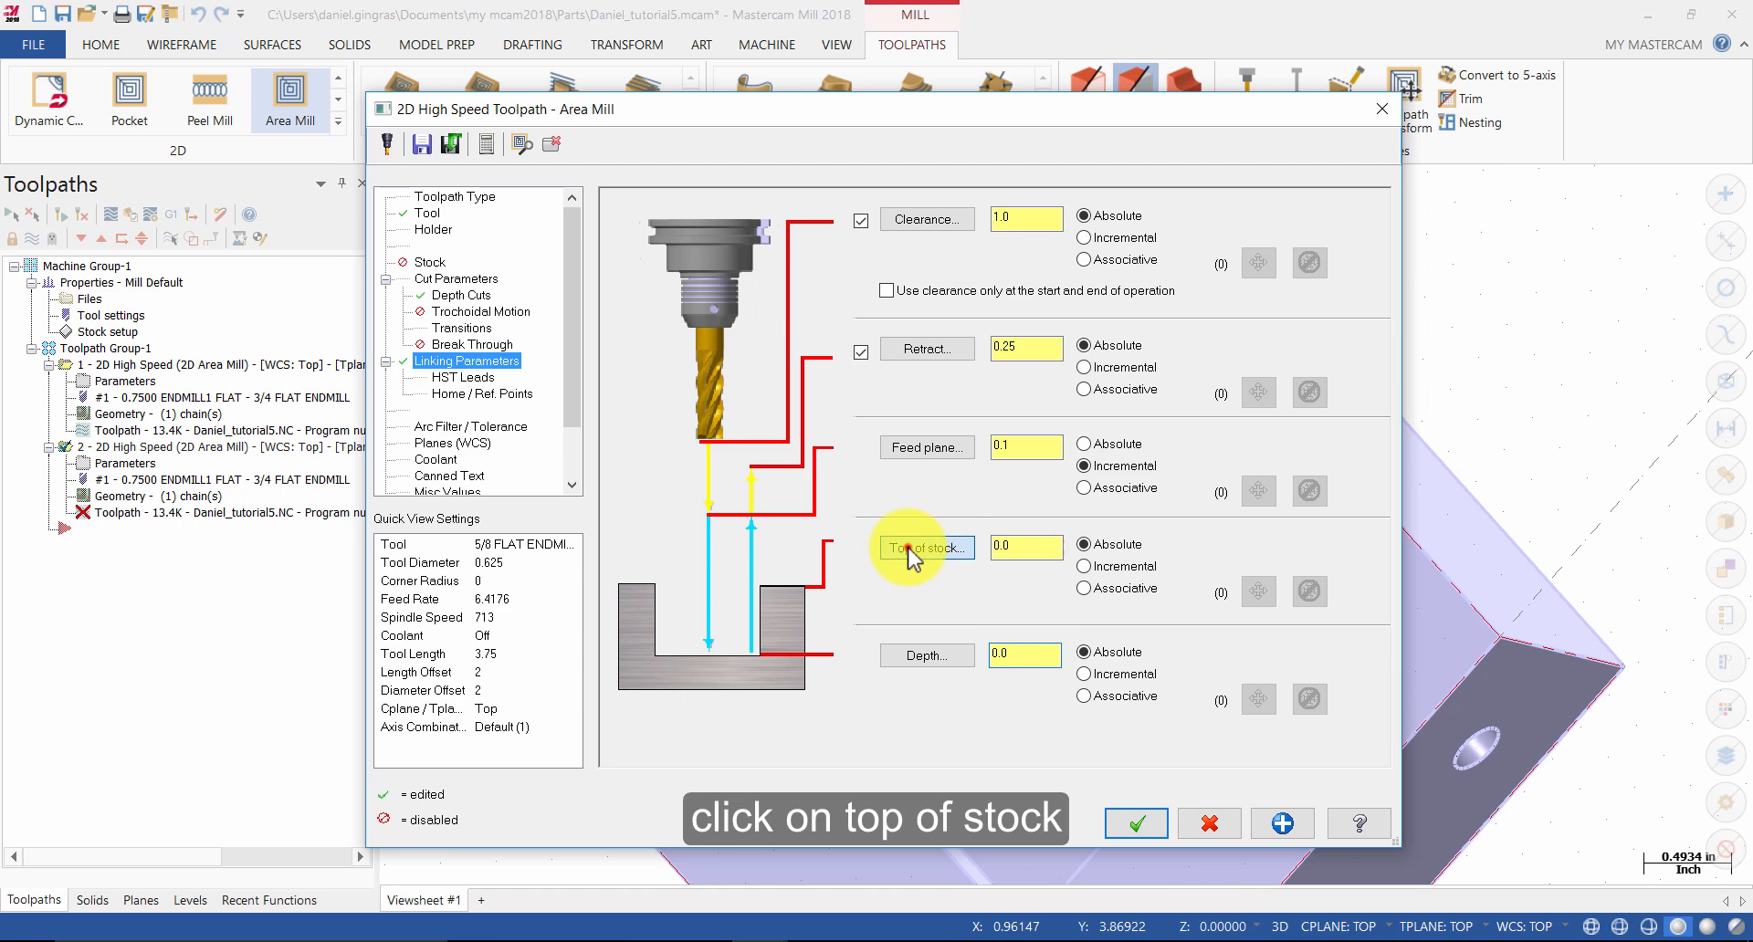
click(928, 548)
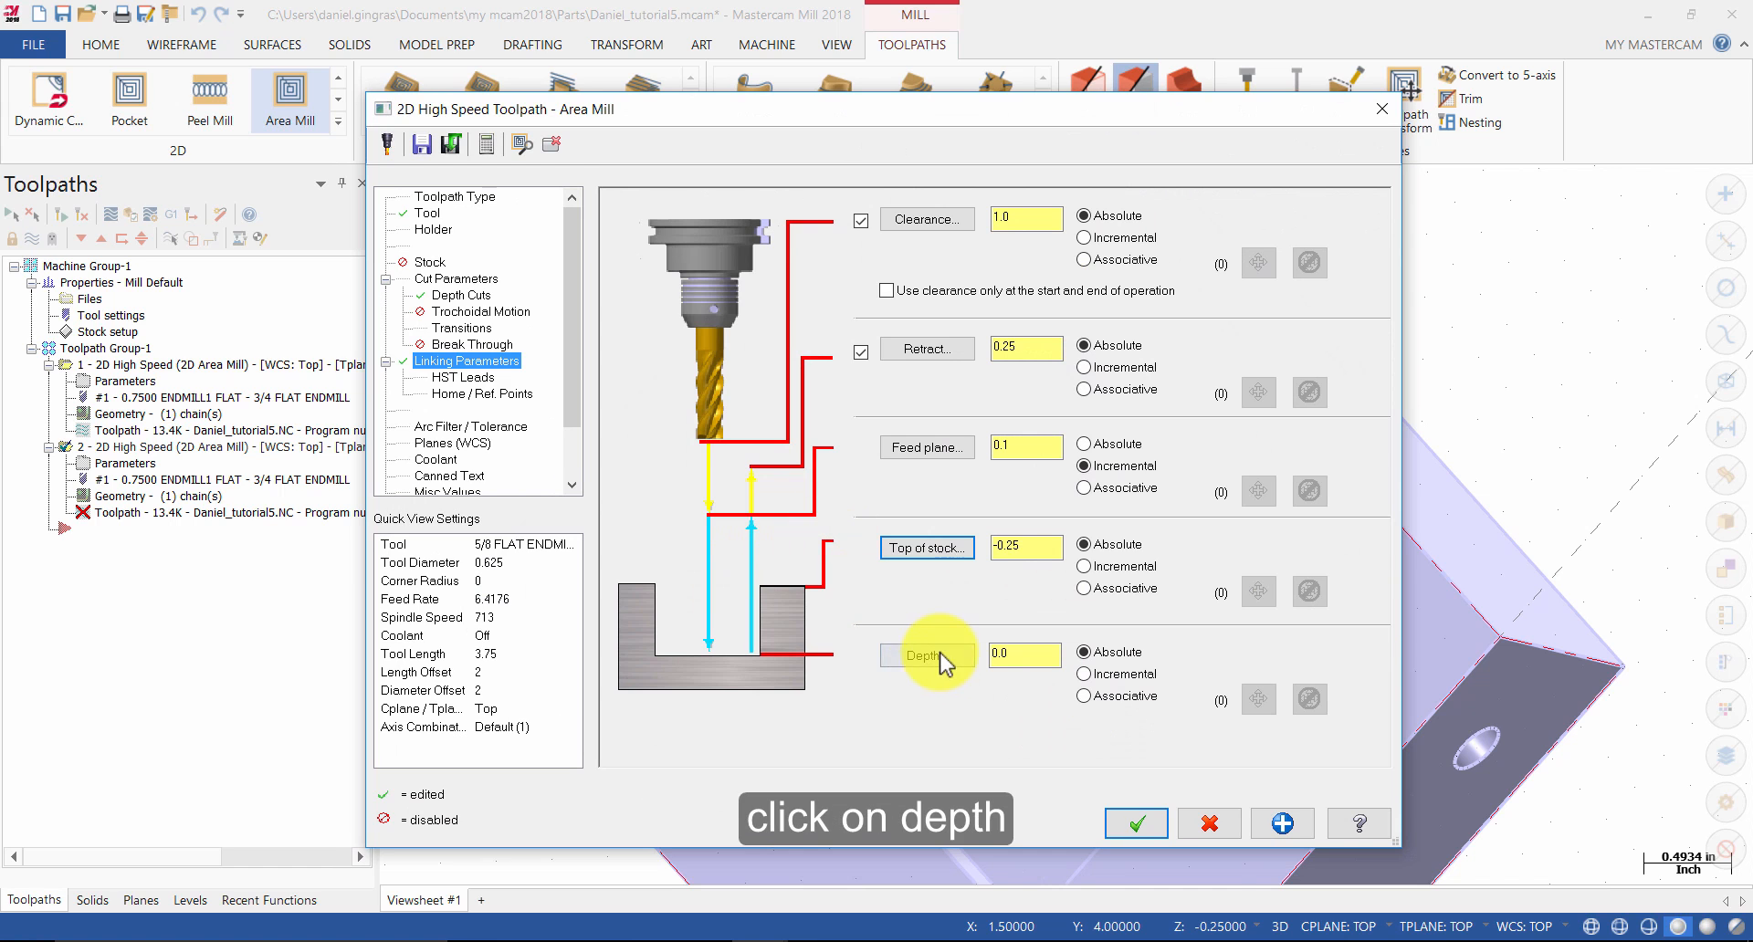
click(928, 656)
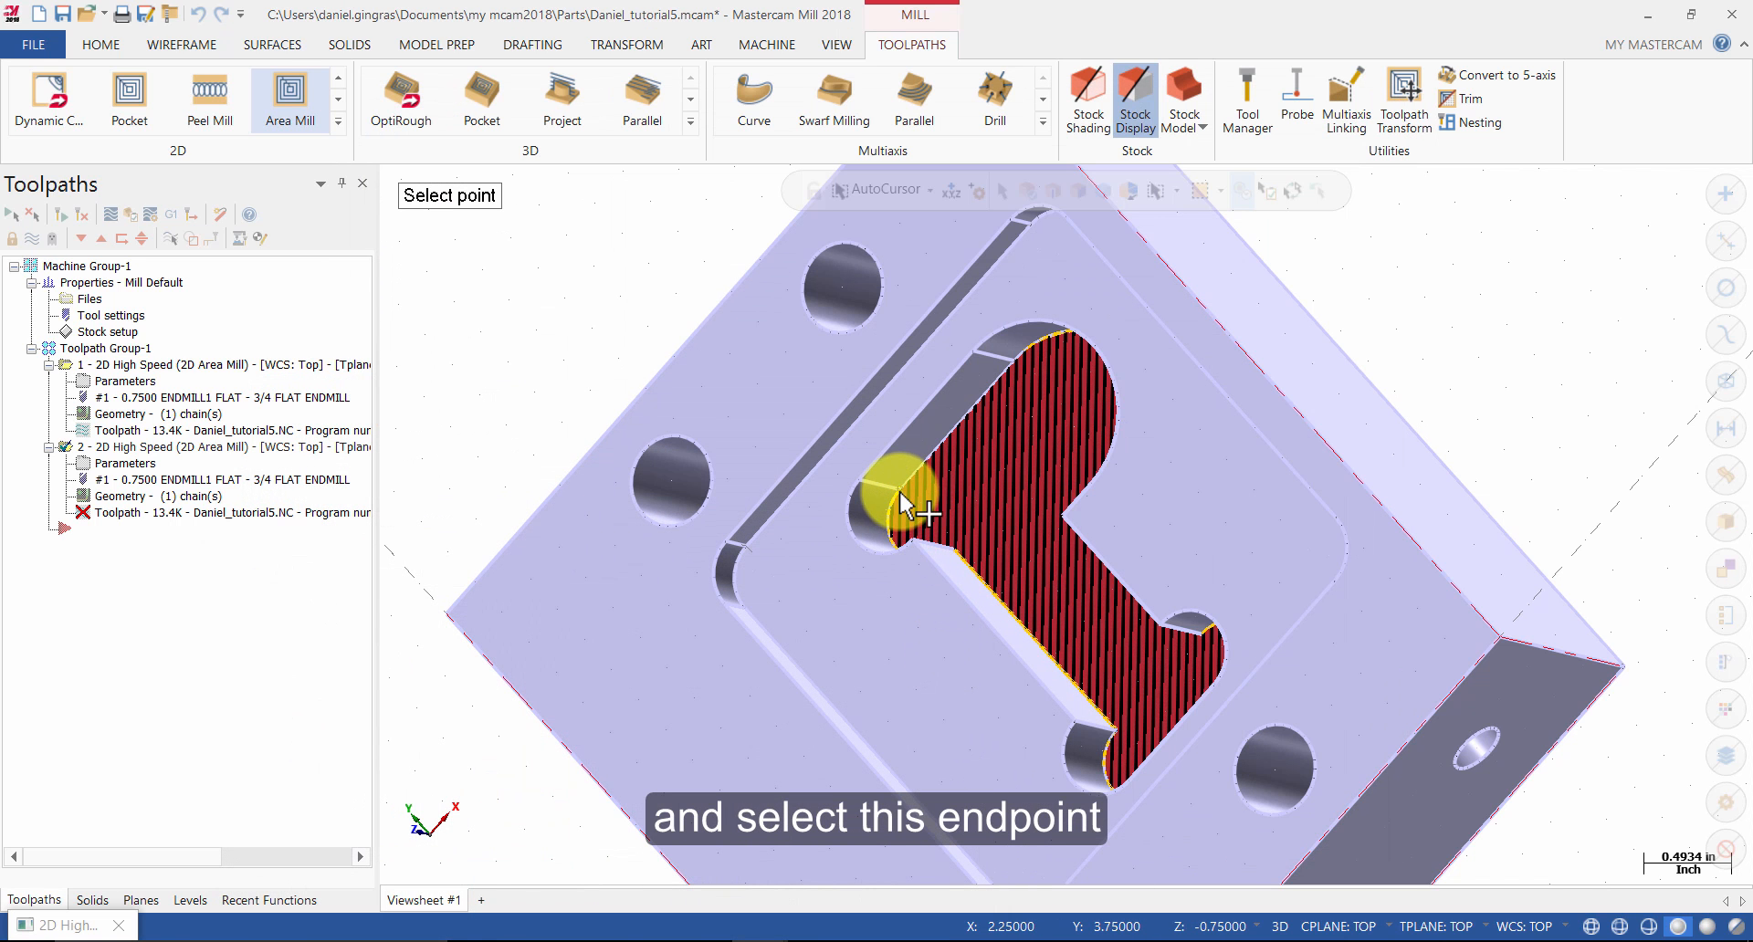
mouse_move(905, 510)
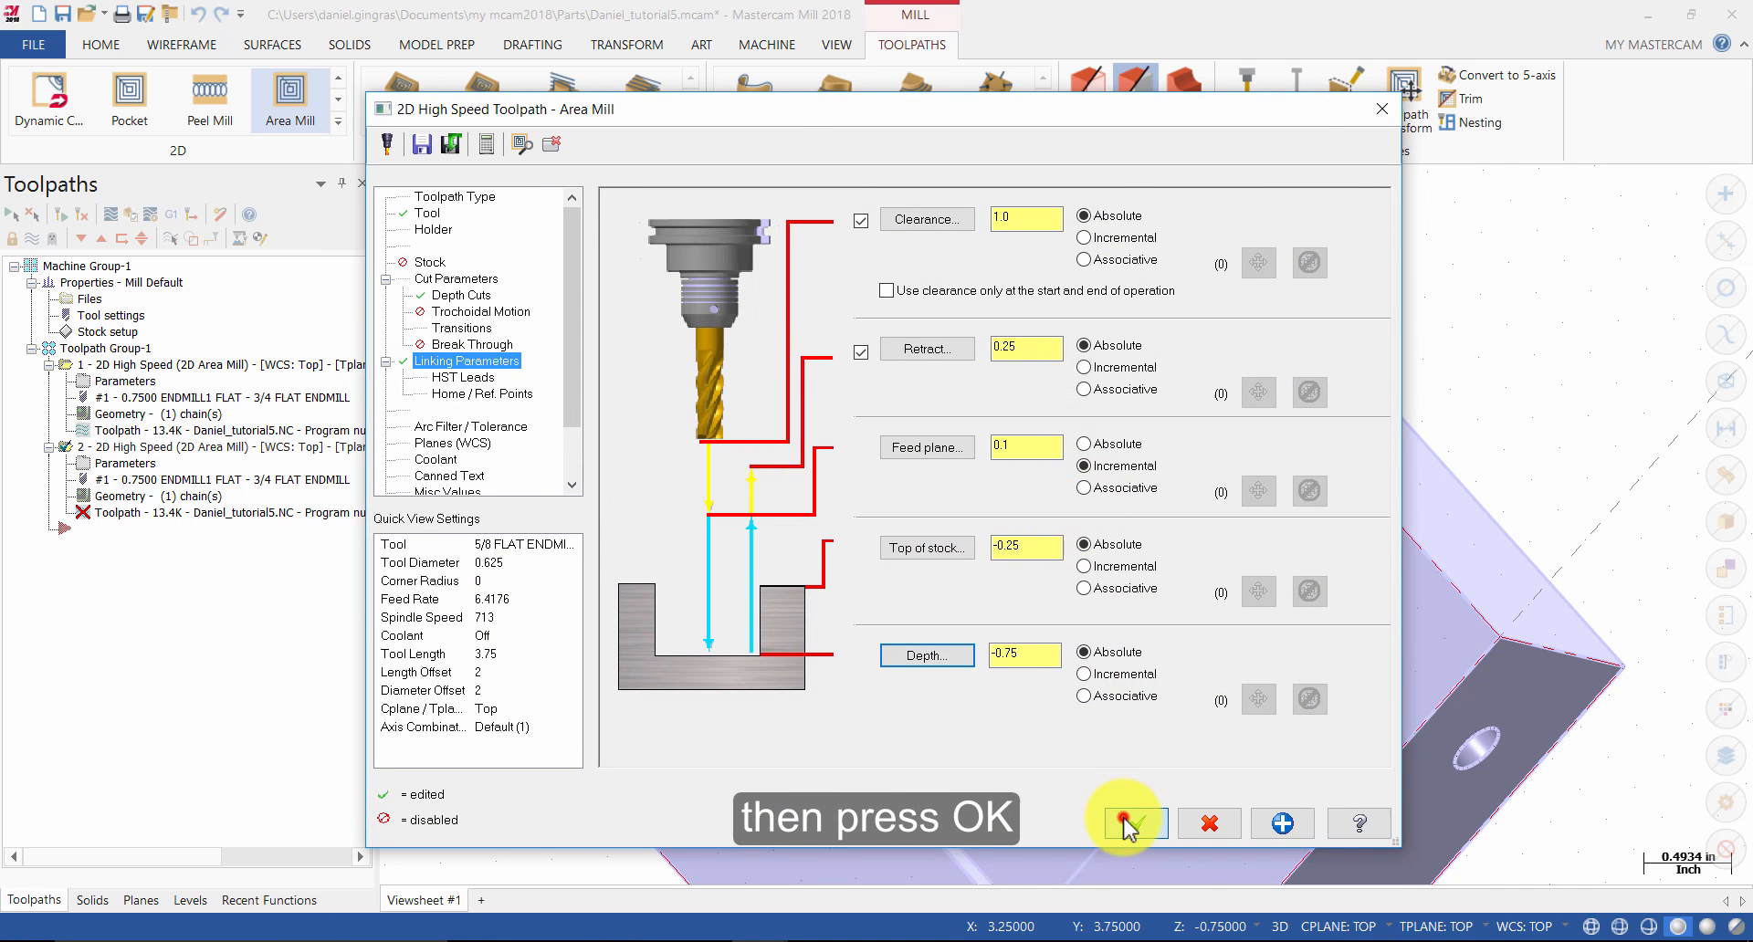
click(1132, 824)
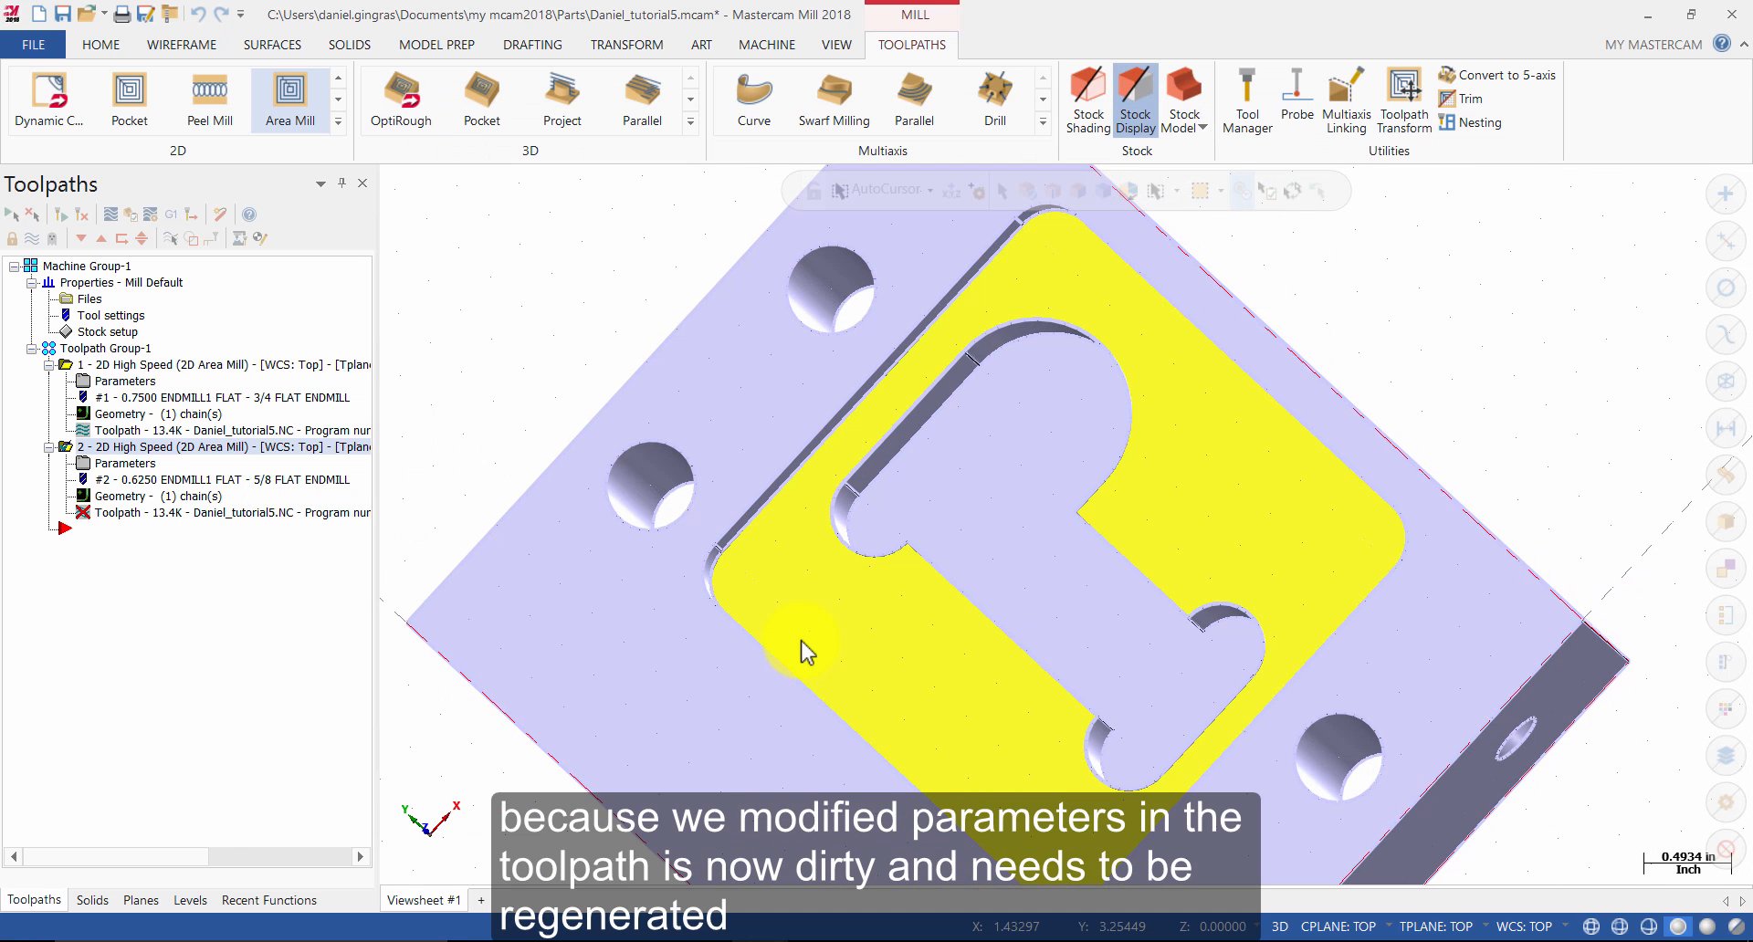
mouse_move(837, 641)
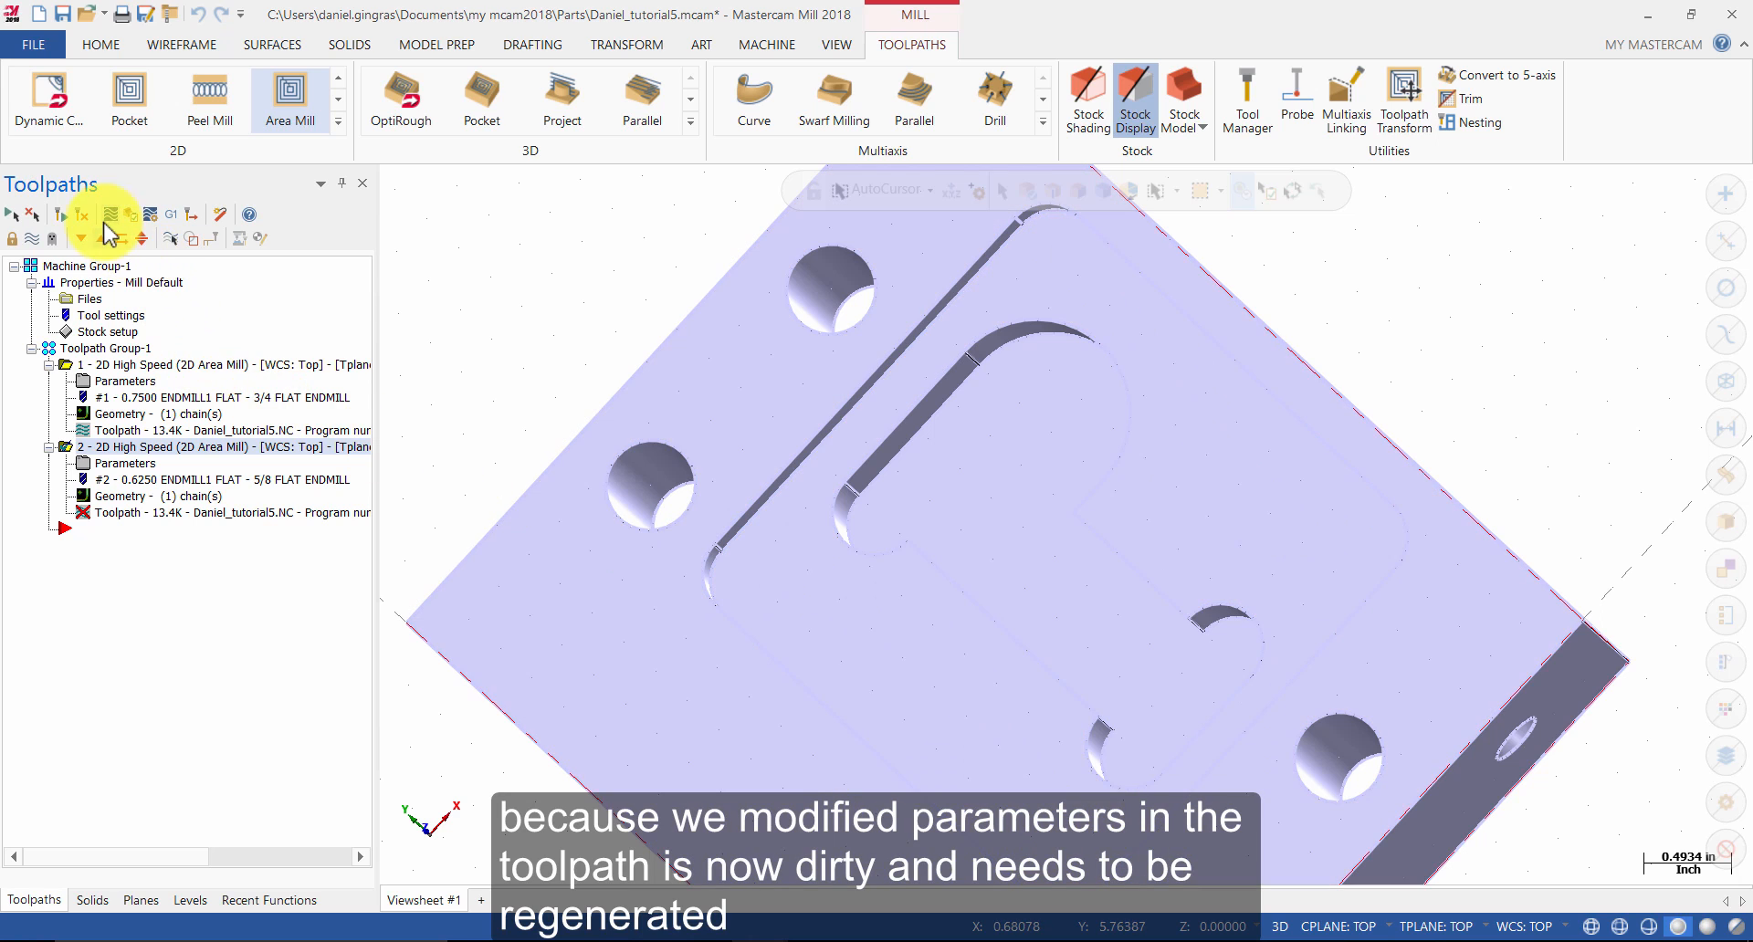
Regenerate the dirty toolpath and verify both operations in Mastercam Simulator
click(58, 216)
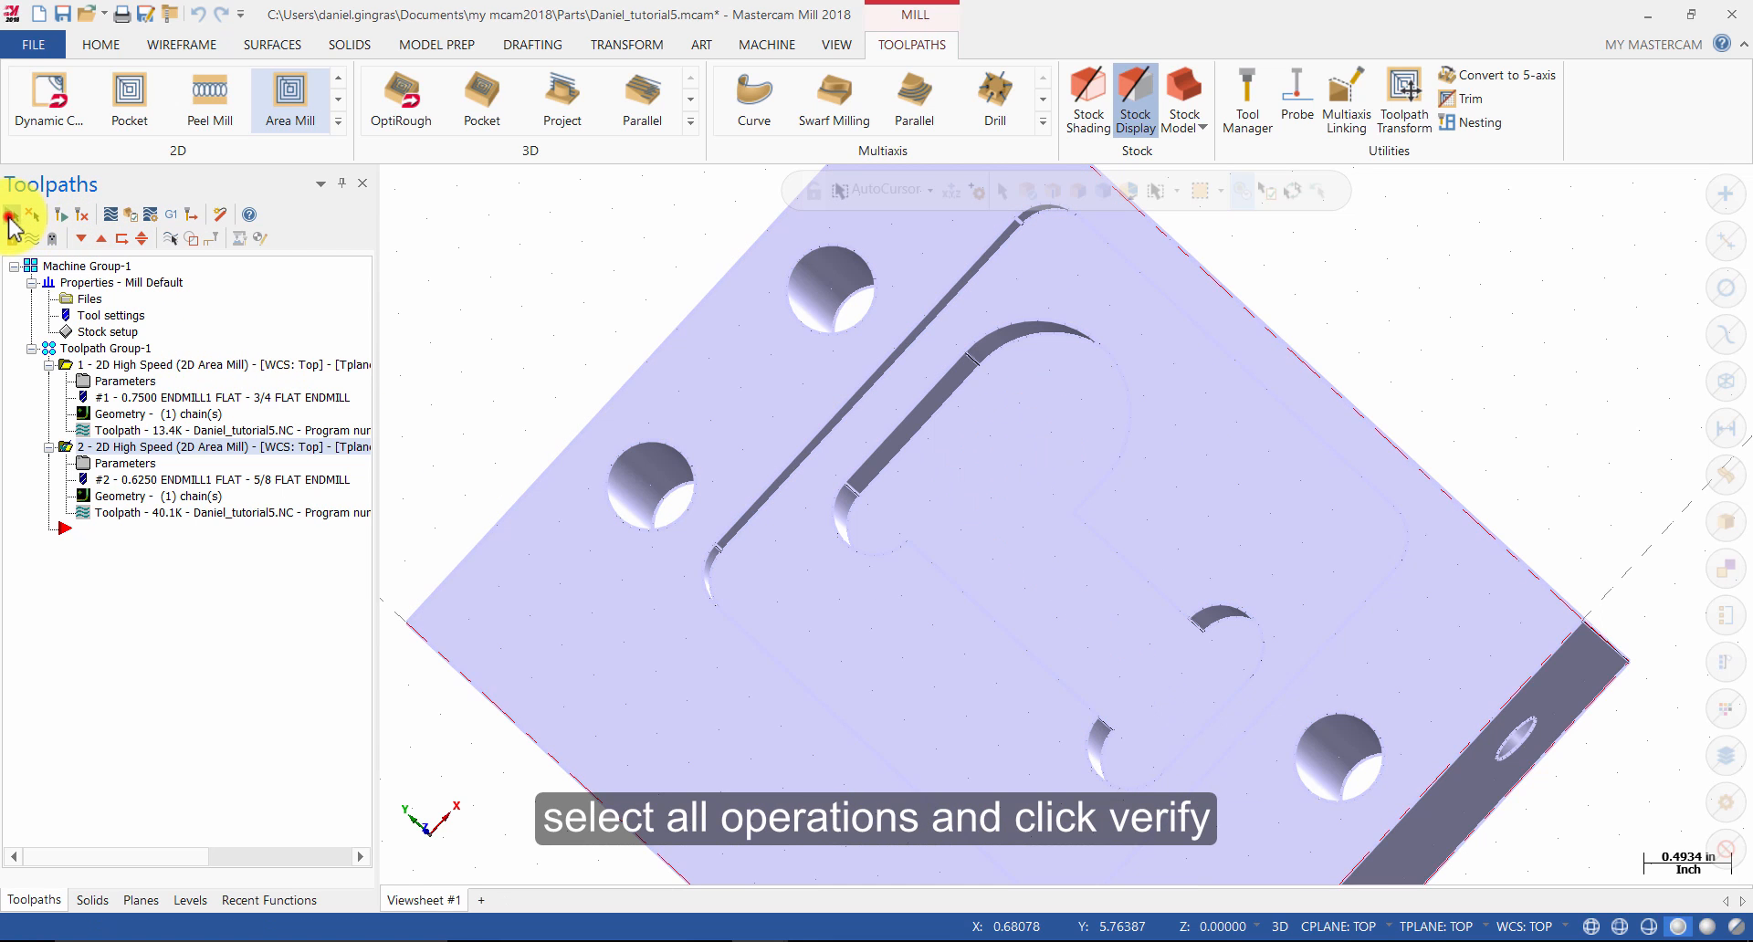
mouse_move(132, 214)
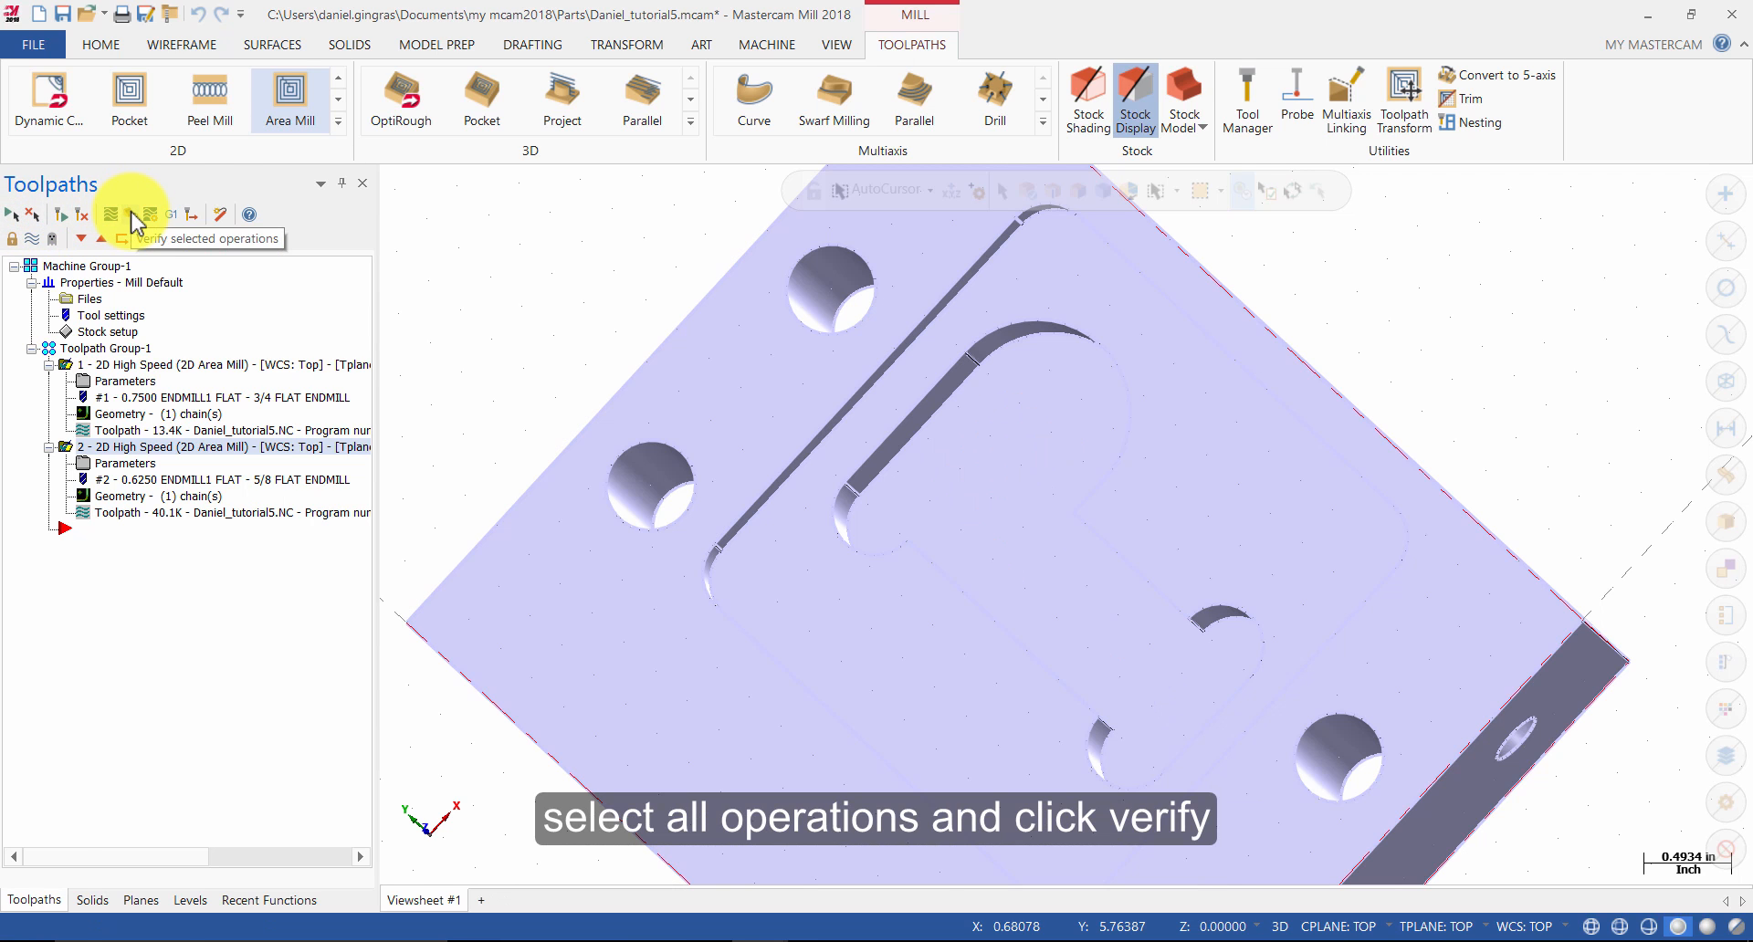
click(127, 213)
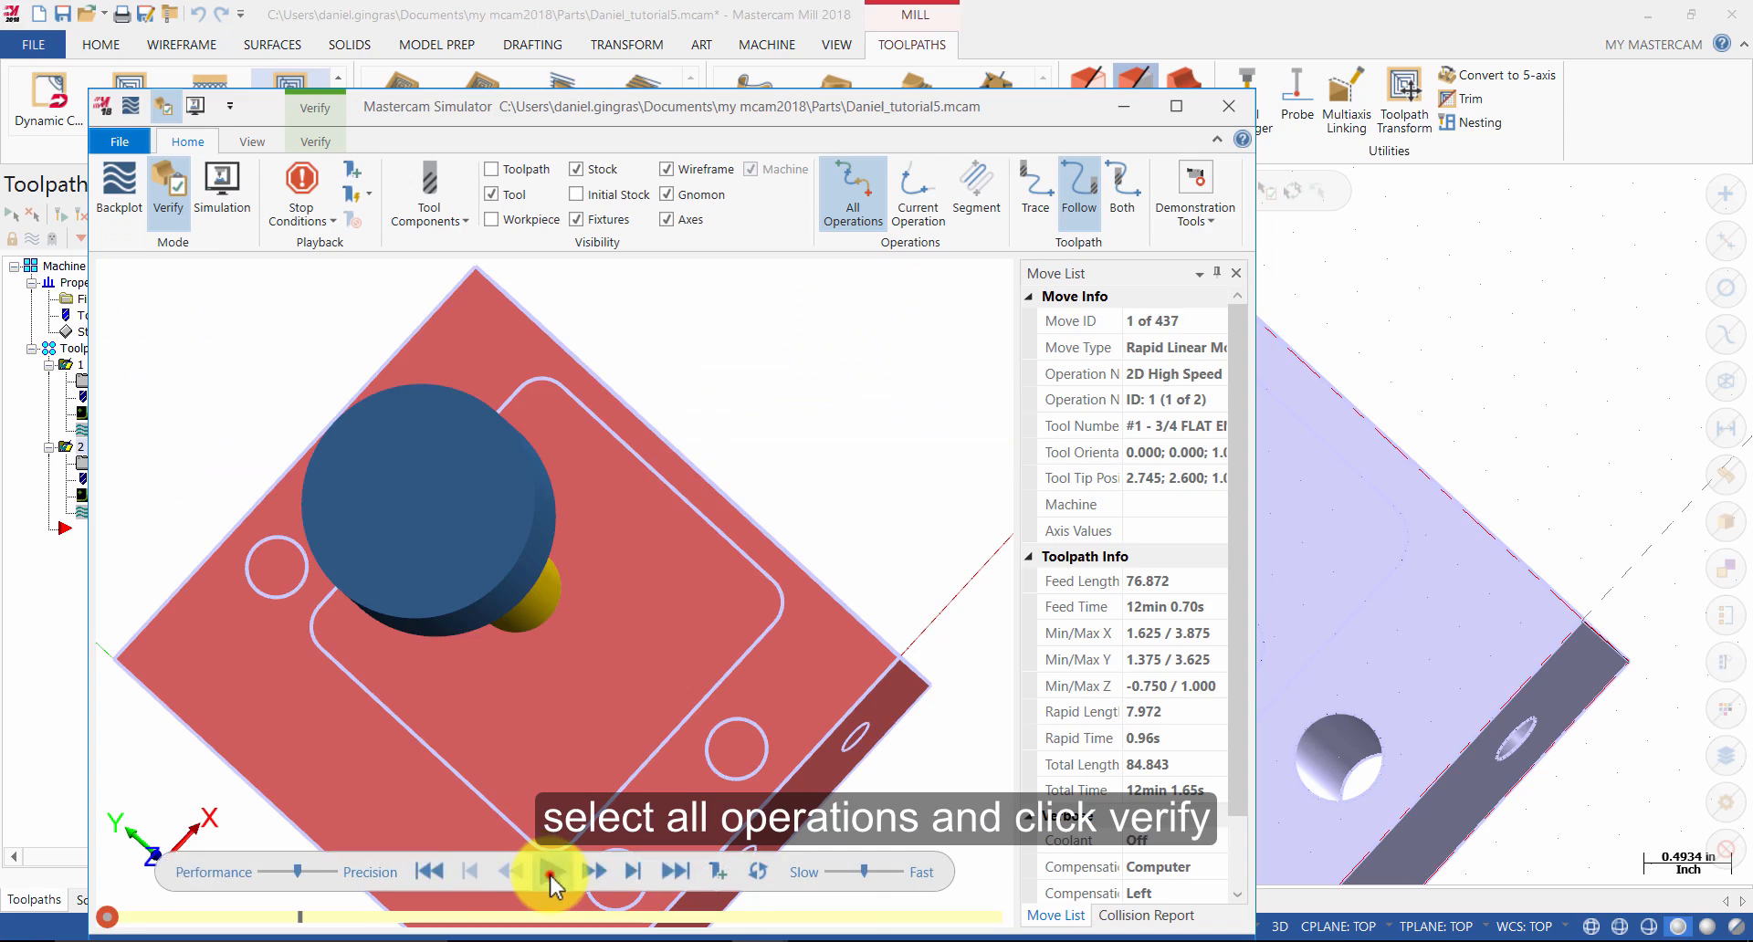
Play the machining simulation, then return to a fitted Top (WCS) view of the part
click(555, 871)
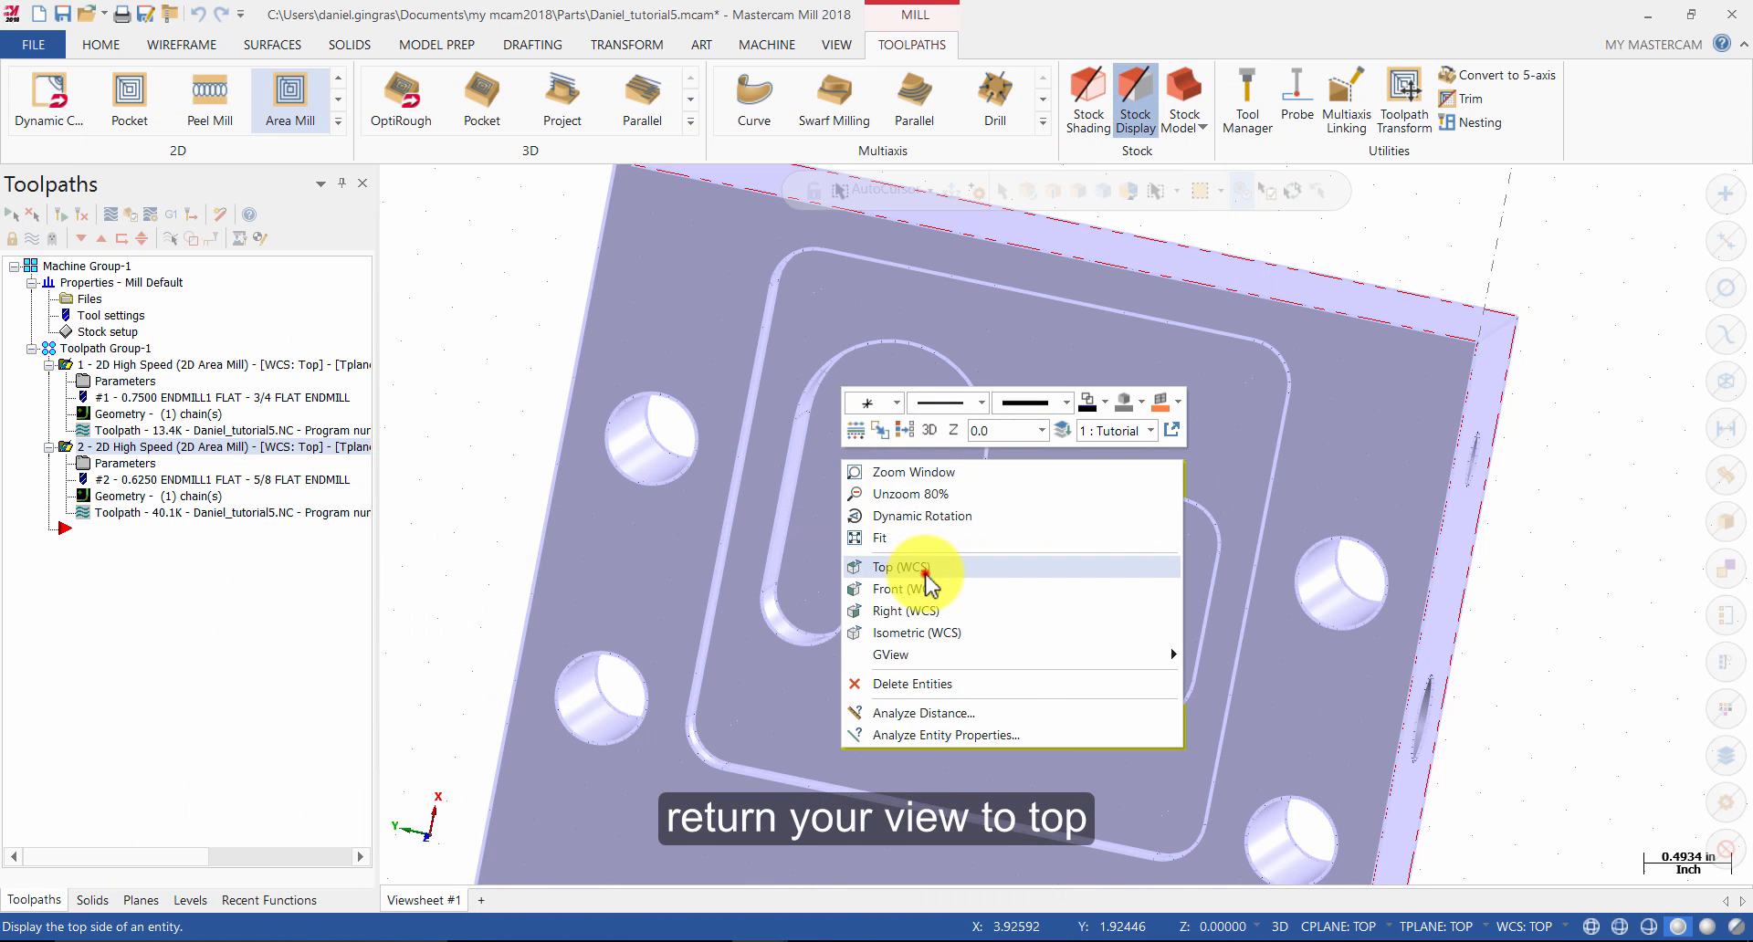
click(893, 566)
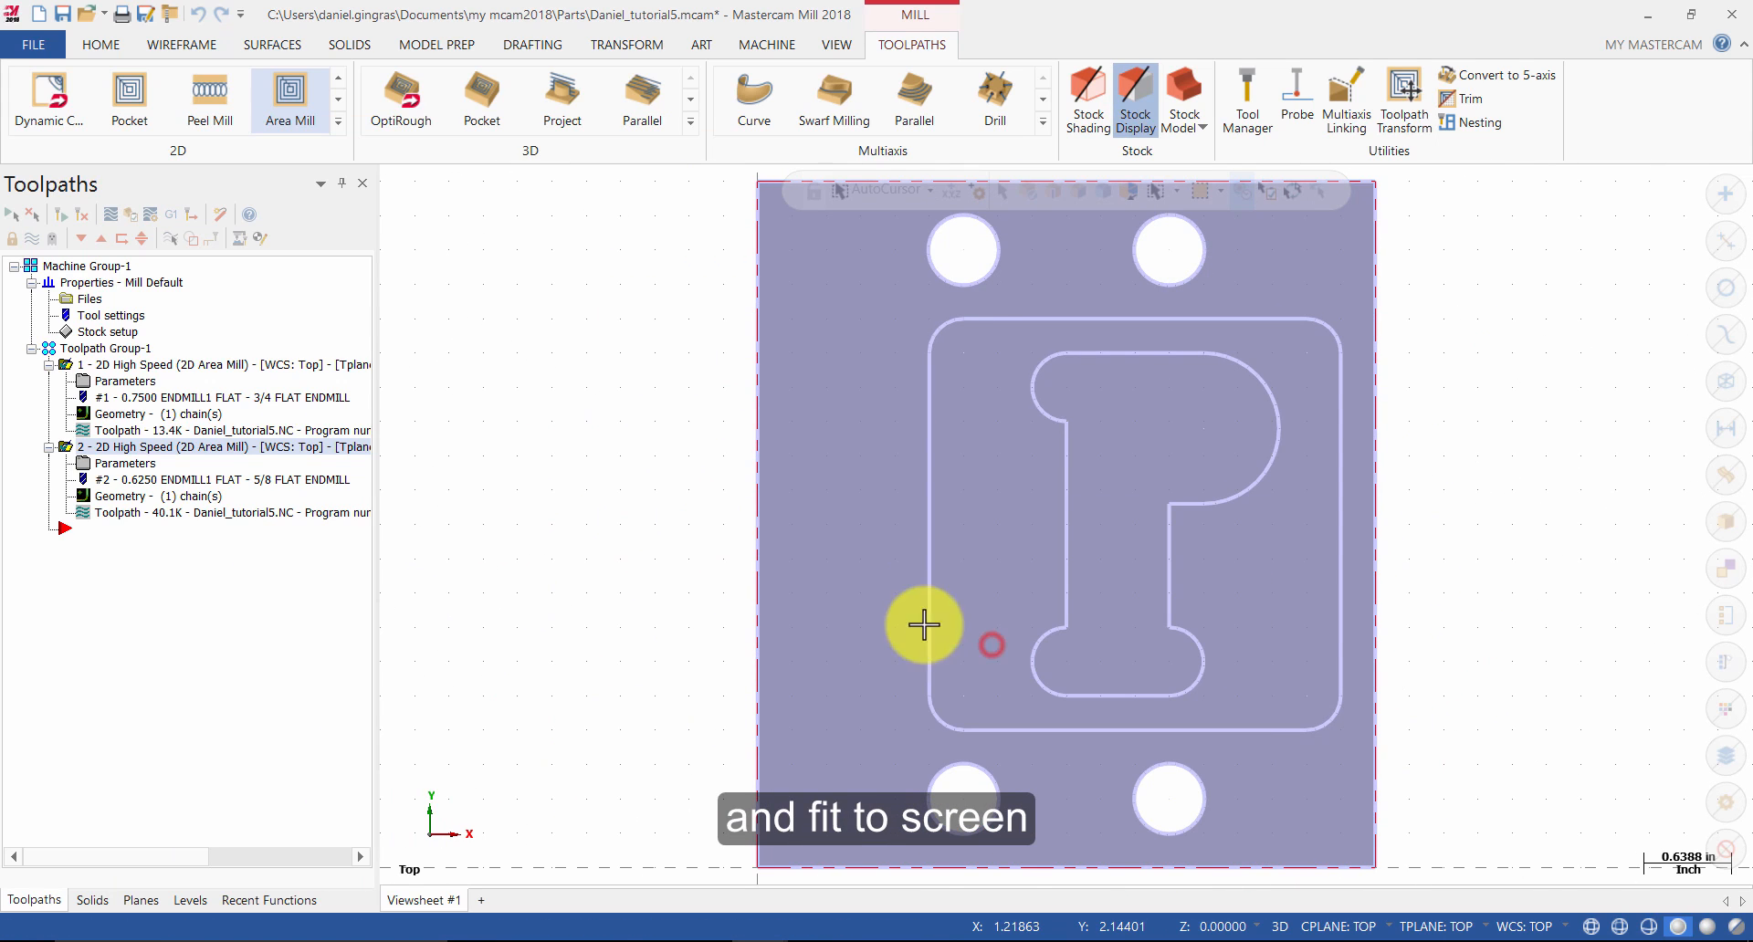